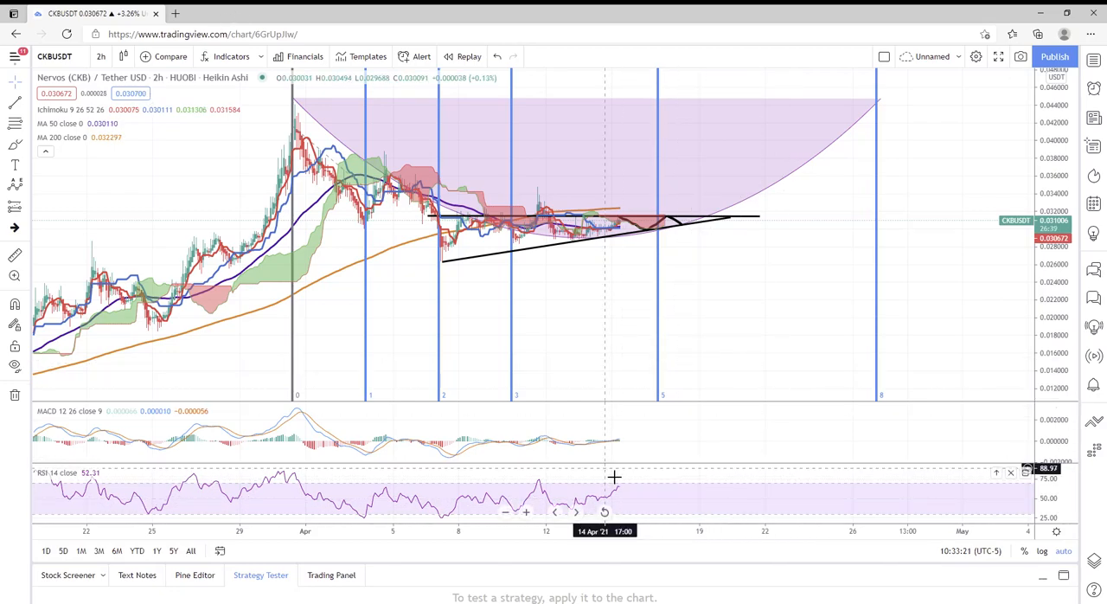
pyautogui.moveTo(616, 465)
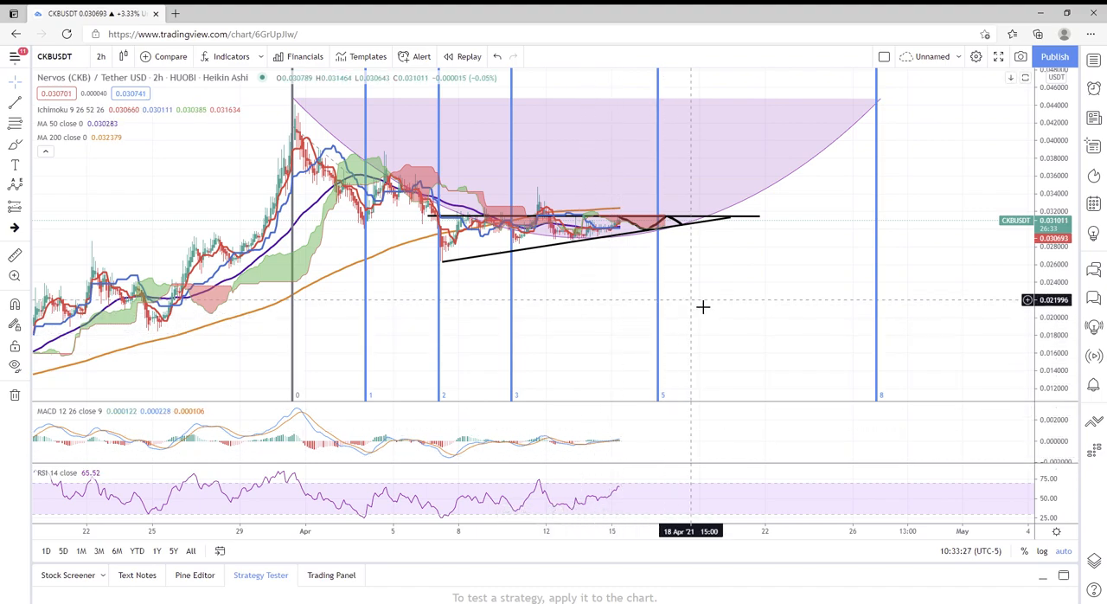
pyautogui.moveTo(805, 346)
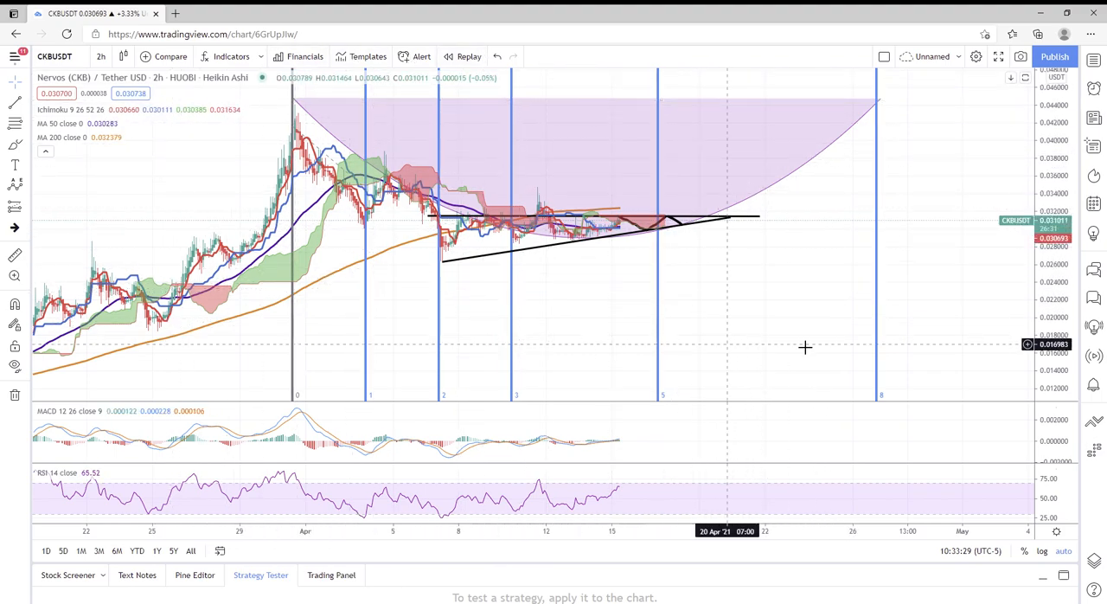
pyautogui.moveTo(287, 101)
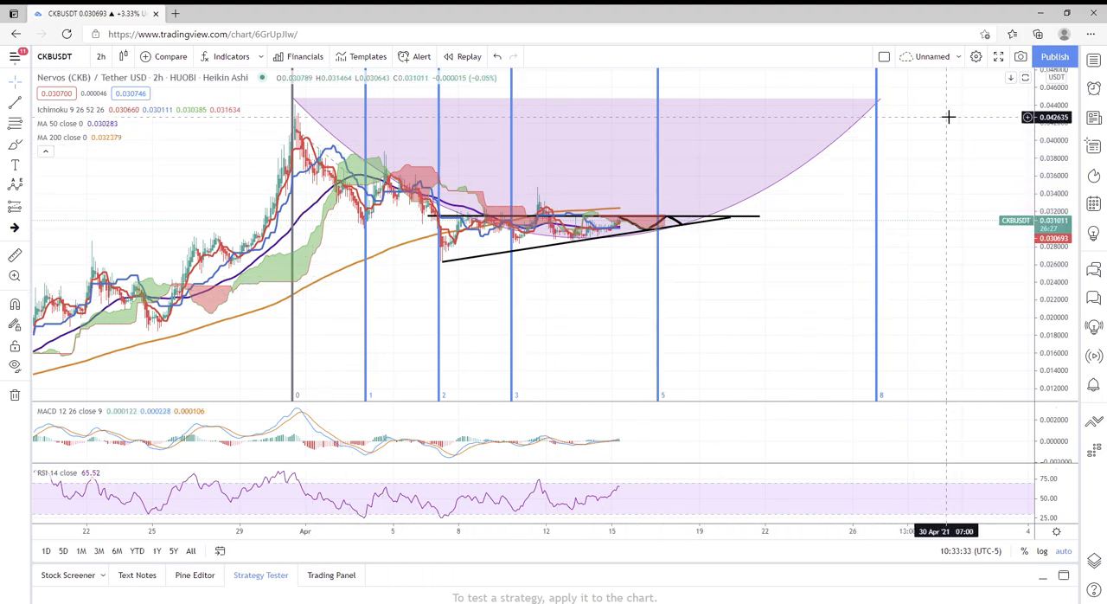
pyautogui.moveTo(993, 171)
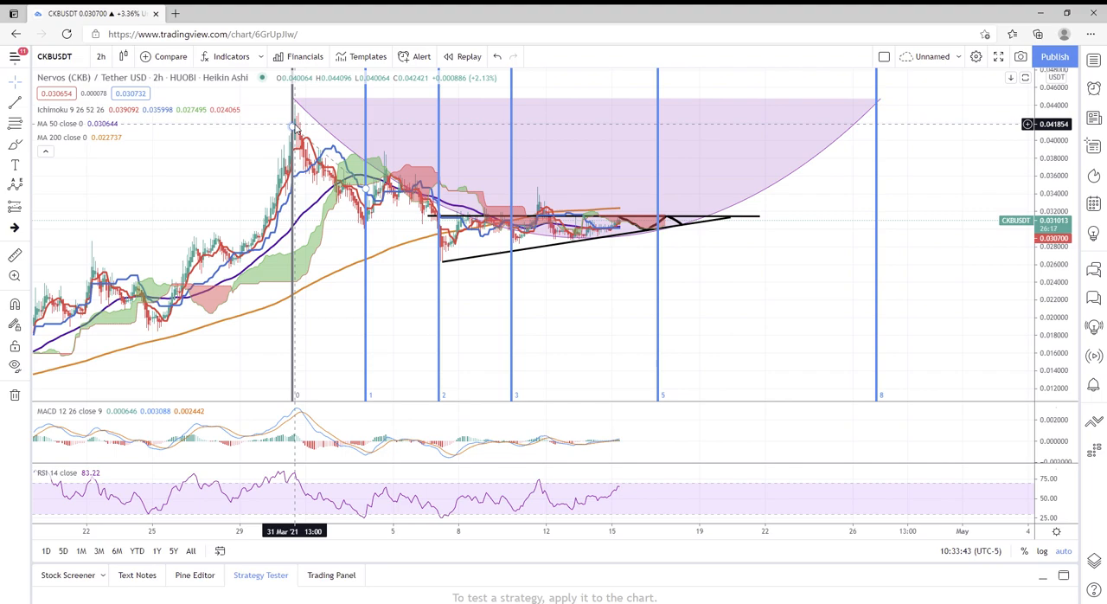
pyautogui.moveTo(283, 186)
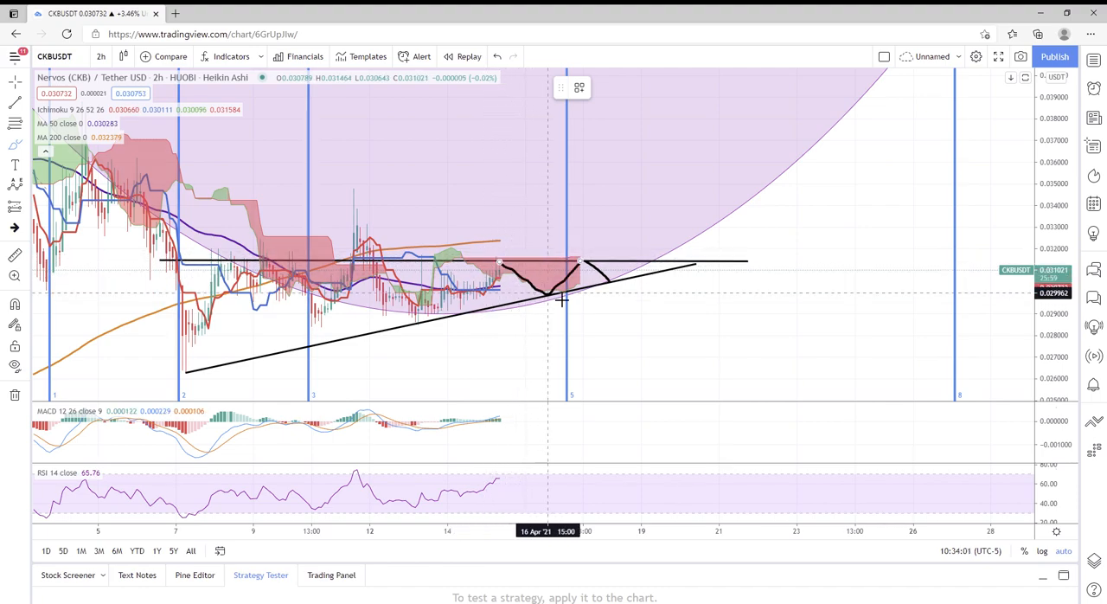
pyautogui.moveTo(391, 232)
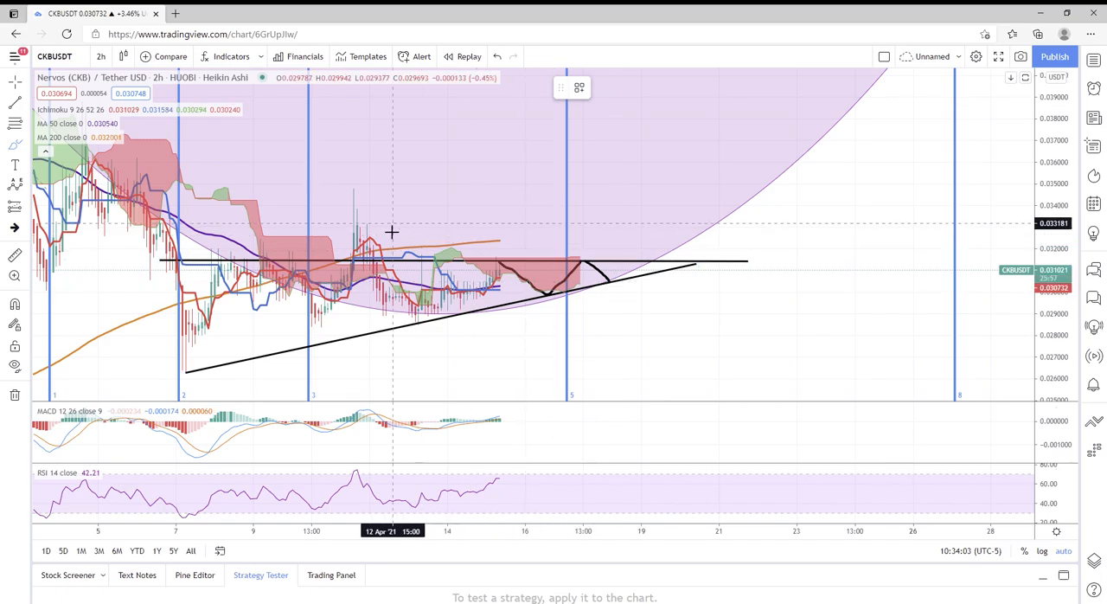
# - Change the CKB/USDT chart interval from 2 hours to 30-minute candles
pyautogui.click(98, 56)
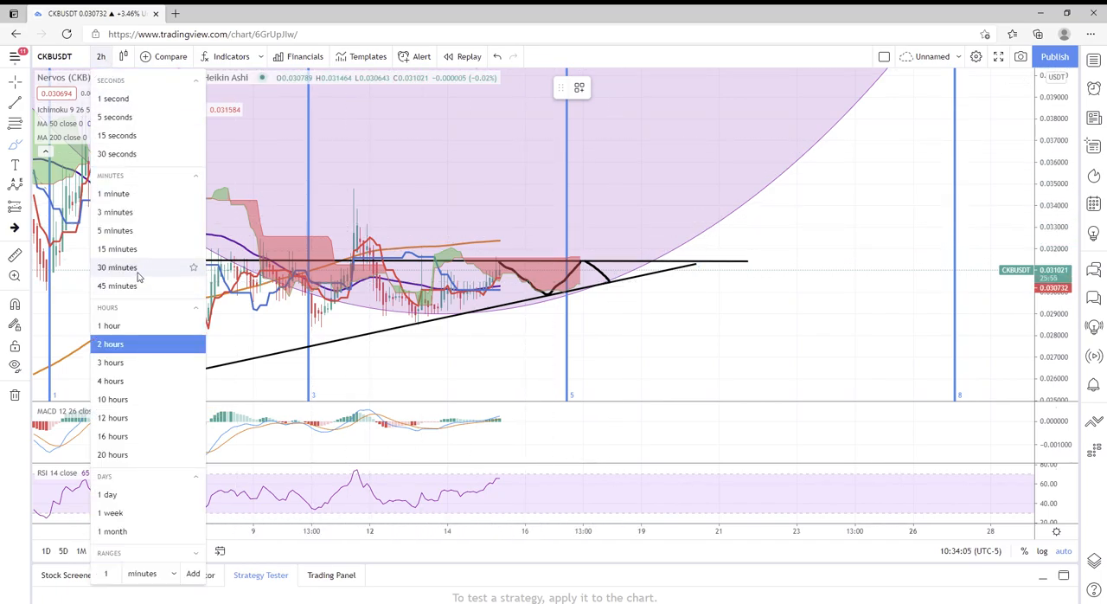
pyautogui.click(117, 266)
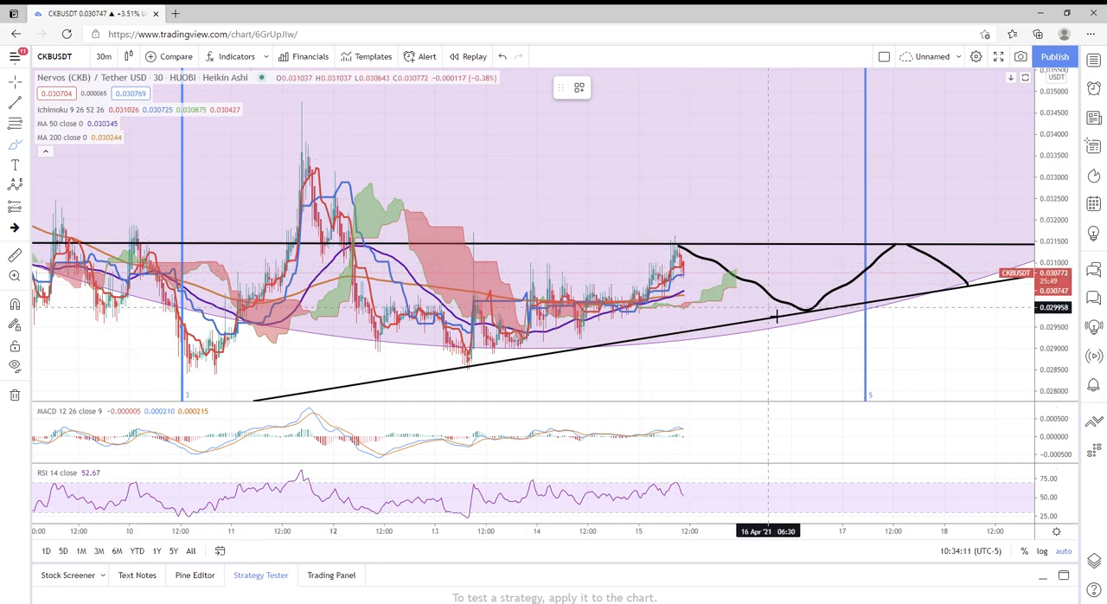
pyautogui.moveTo(716, 275)
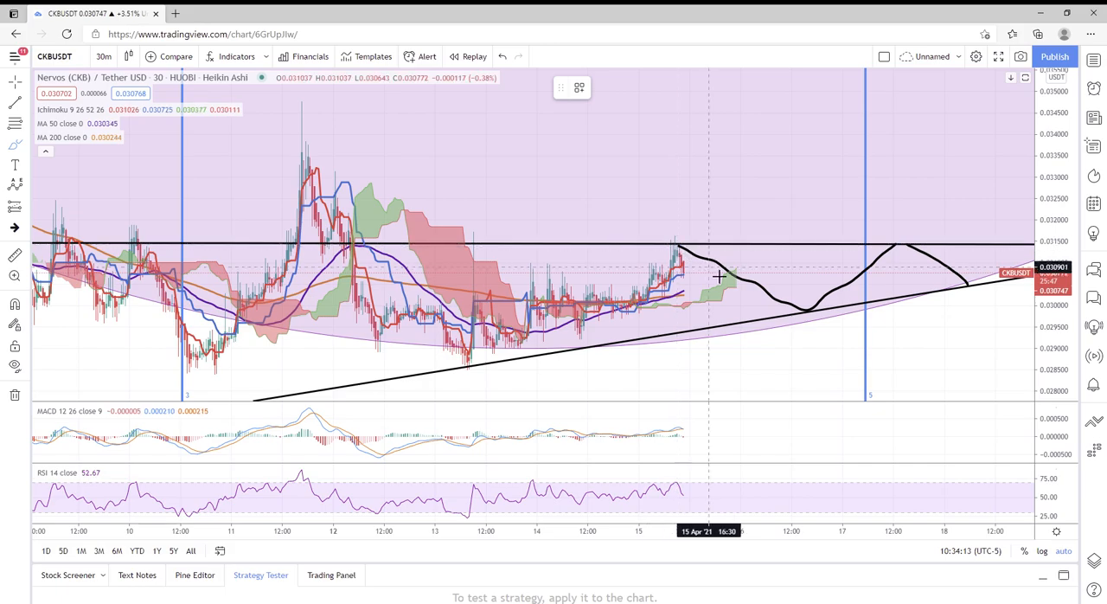
pyautogui.moveTo(778, 323)
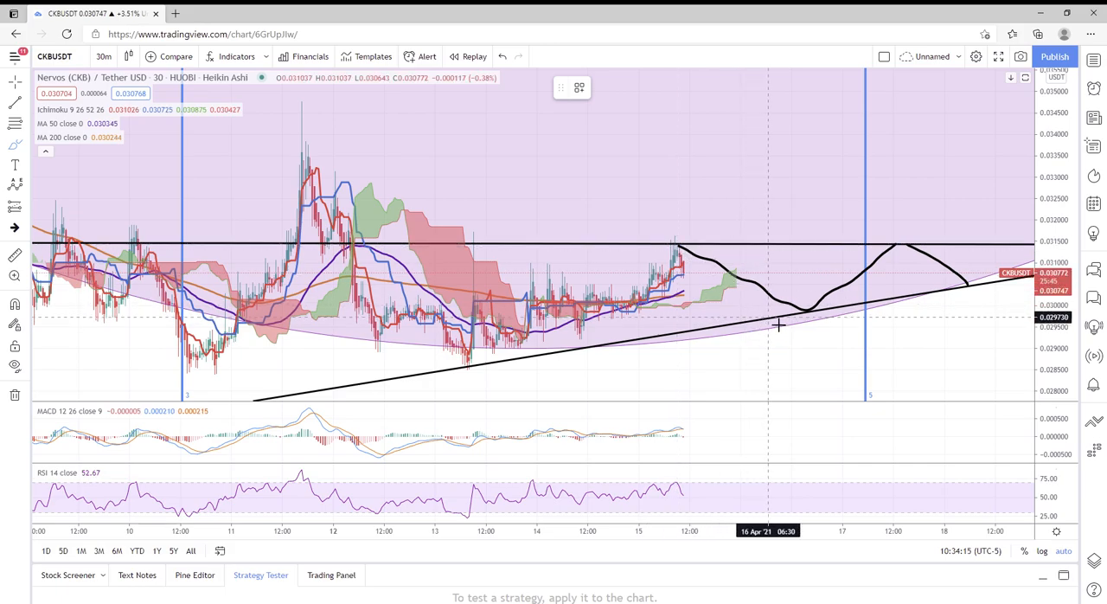
pyautogui.moveTo(890, 319)
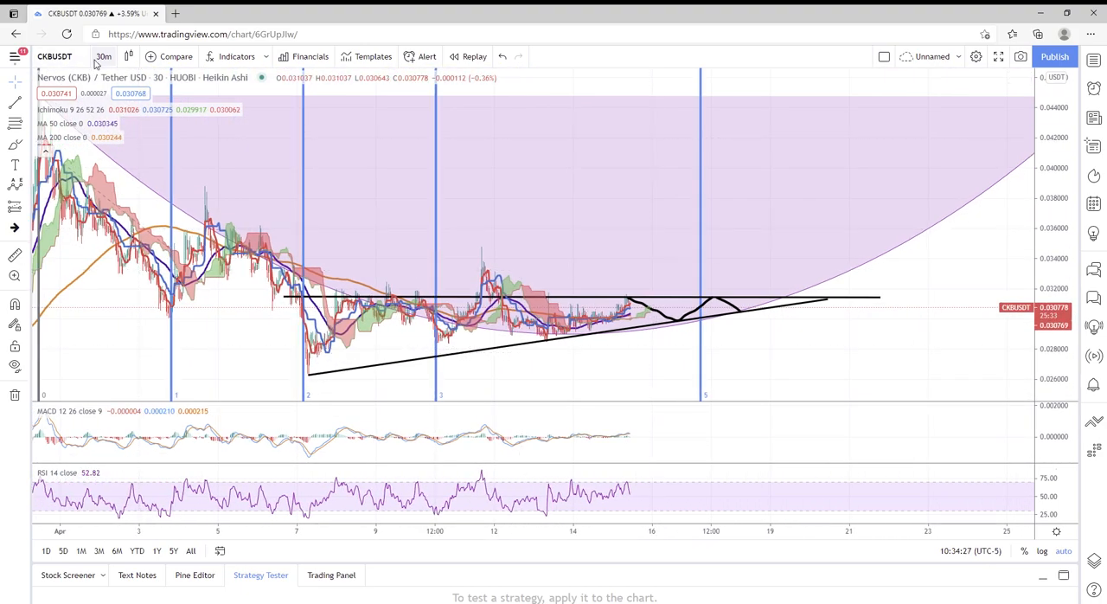
# - Set the chart interval back to 2 hours
pyautogui.click(101, 56)
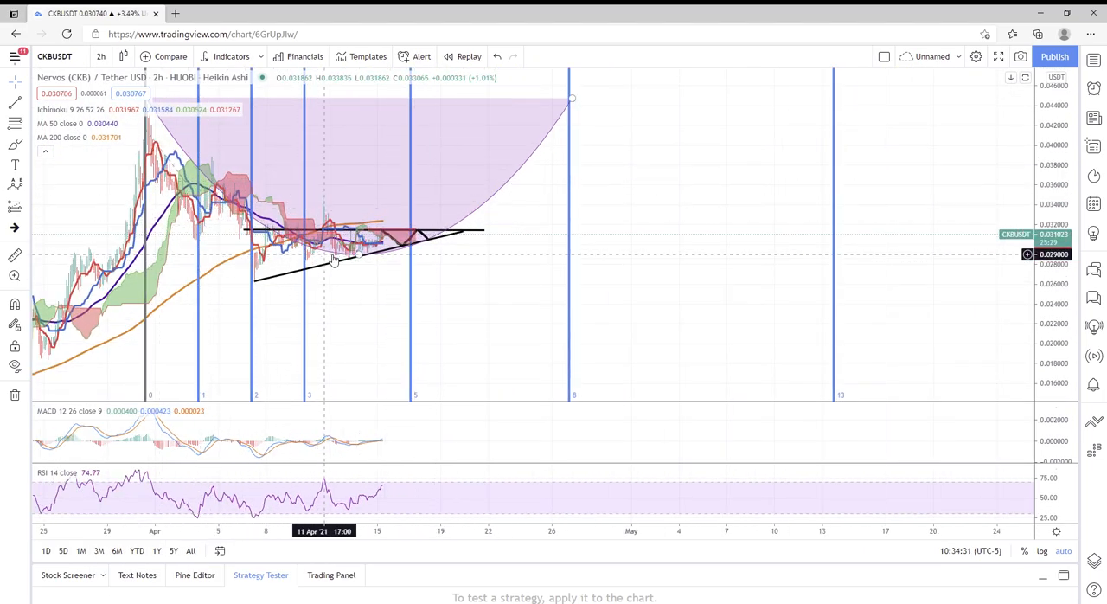
pyautogui.moveTo(377, 250)
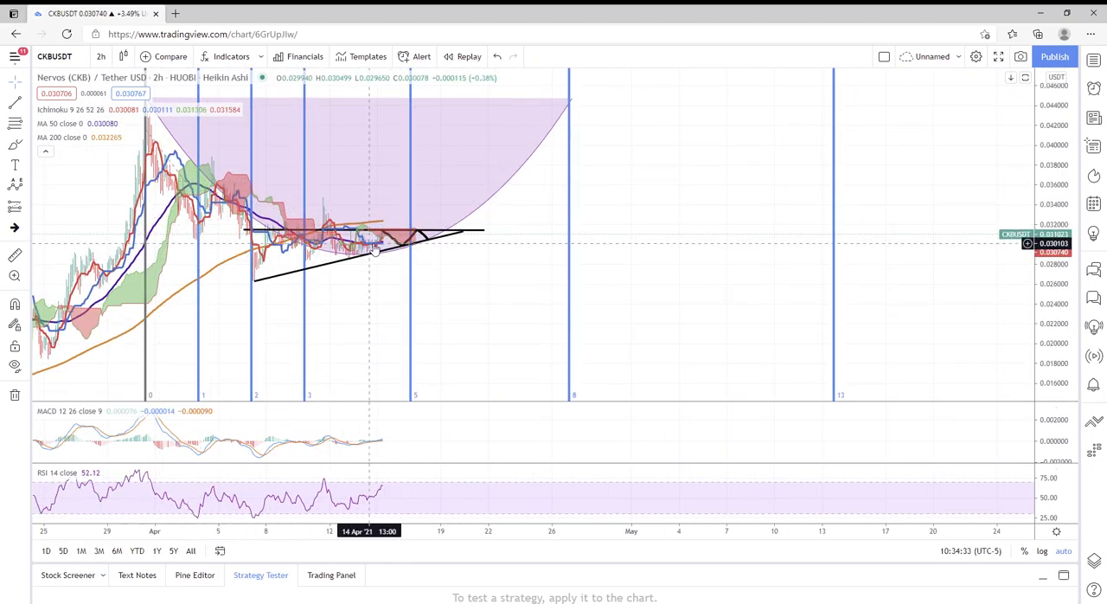
pyautogui.moveTo(415, 233)
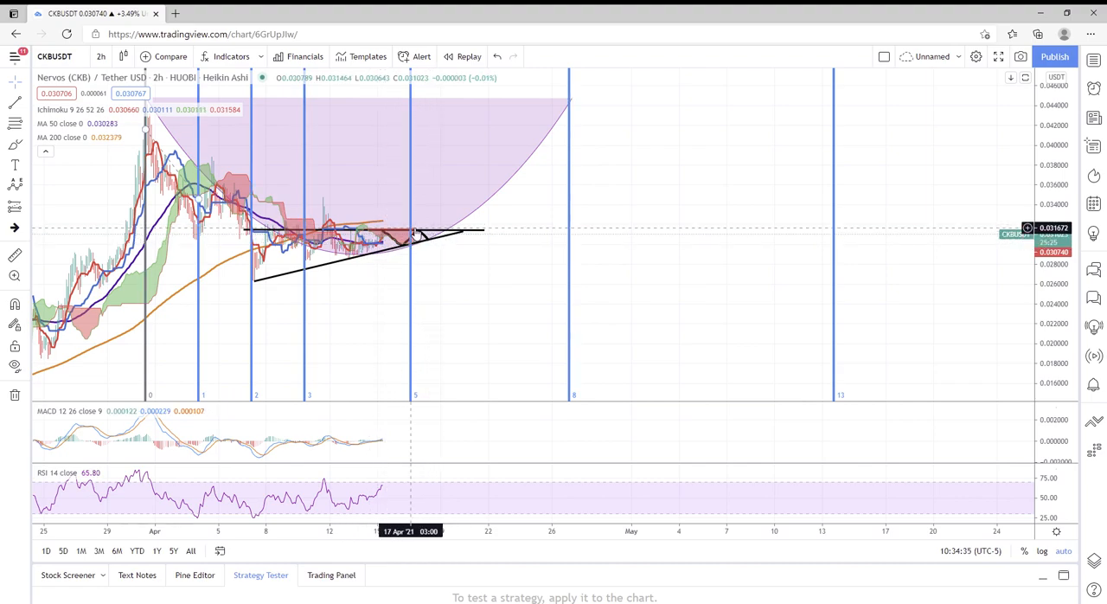
pyautogui.moveTo(424, 240)
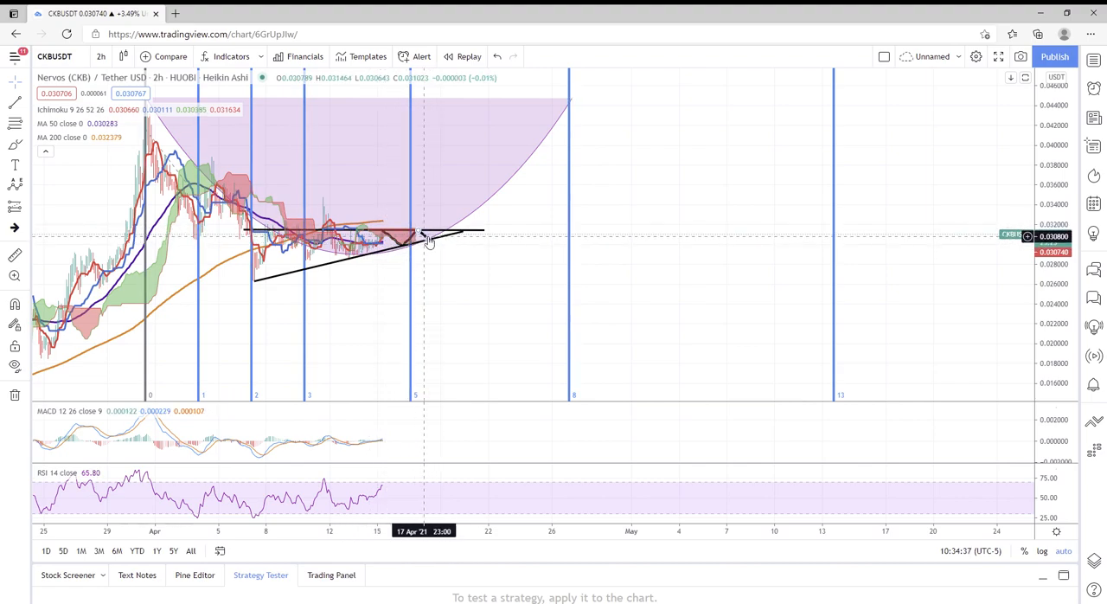
pyautogui.moveTo(409, 144)
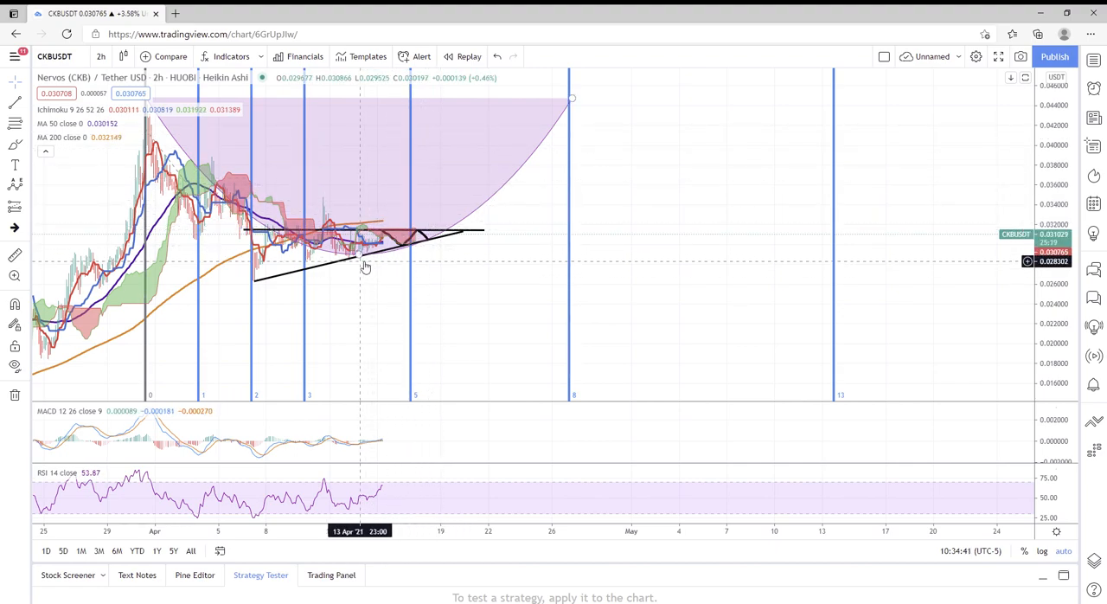
pyautogui.moveTo(549, 97)
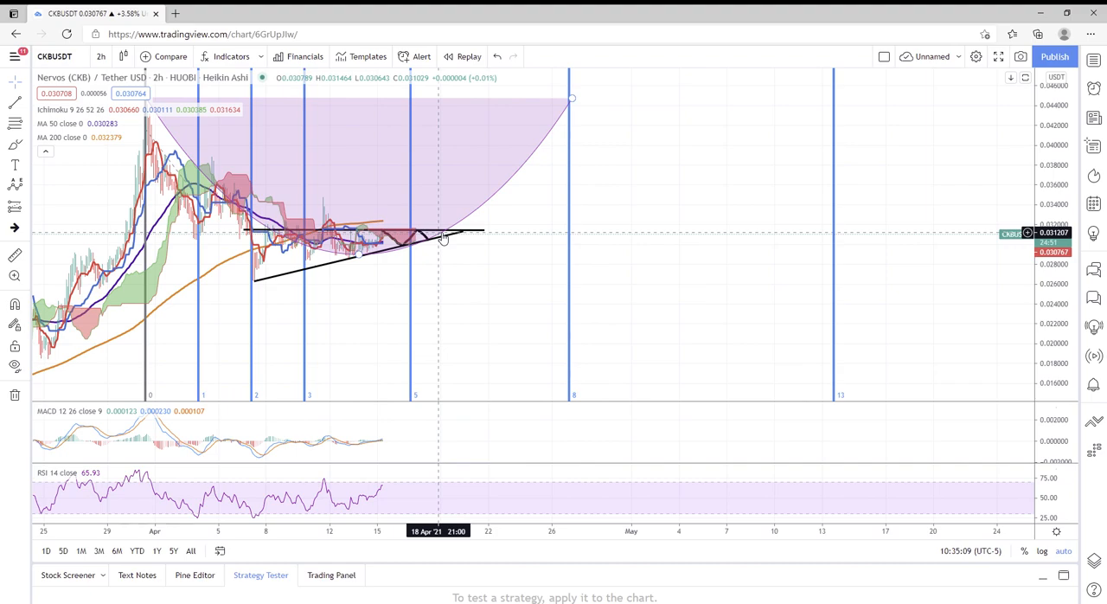
pyautogui.moveTo(461, 229)
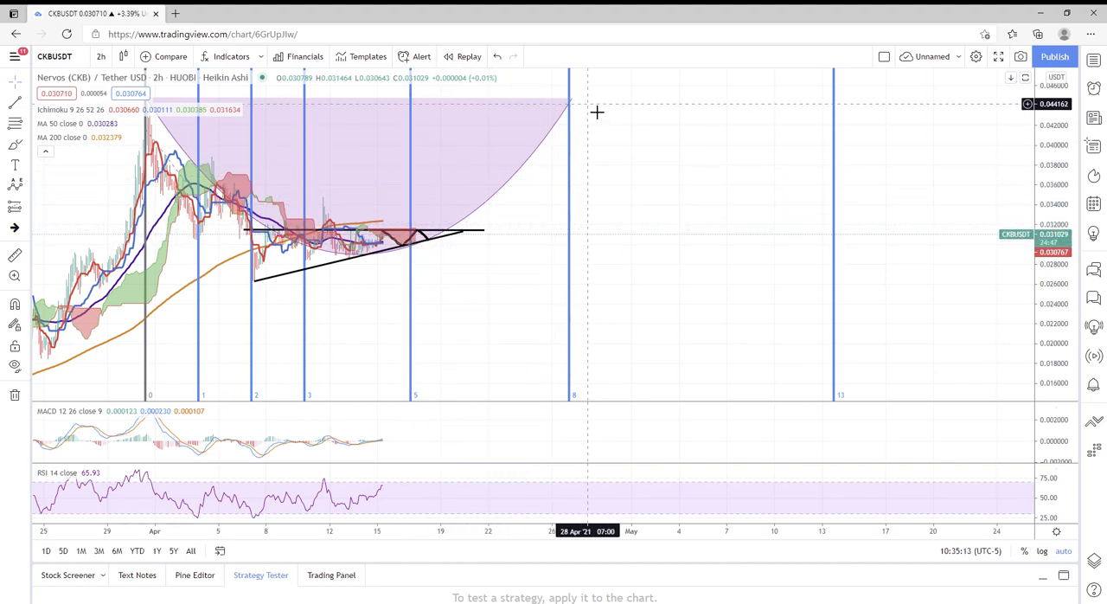
pyautogui.moveTo(571, 110)
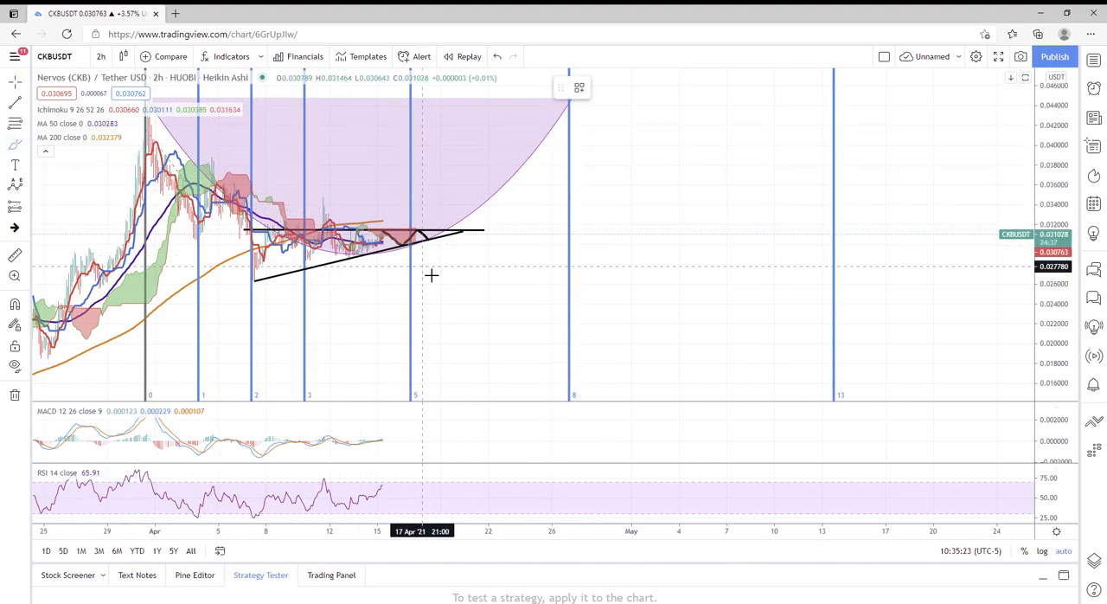
pyautogui.moveTo(393, 255)
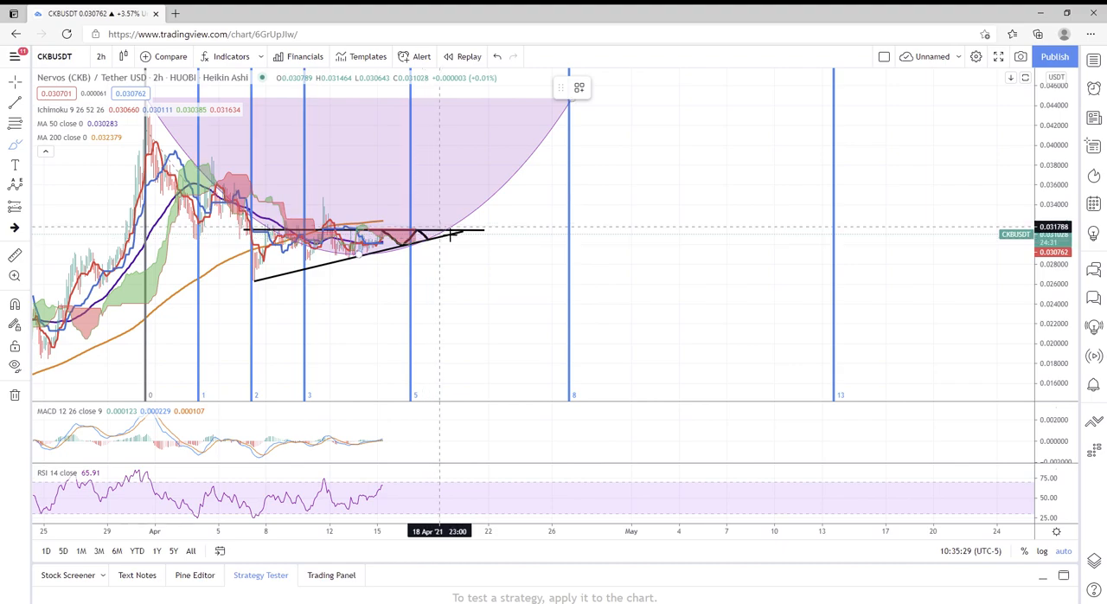
# - Brush a path from the triangle apex up the arc to about 0.045, with a pullback
pyautogui.moveTo(398, 260); pyautogui.dragTo(432, 225)
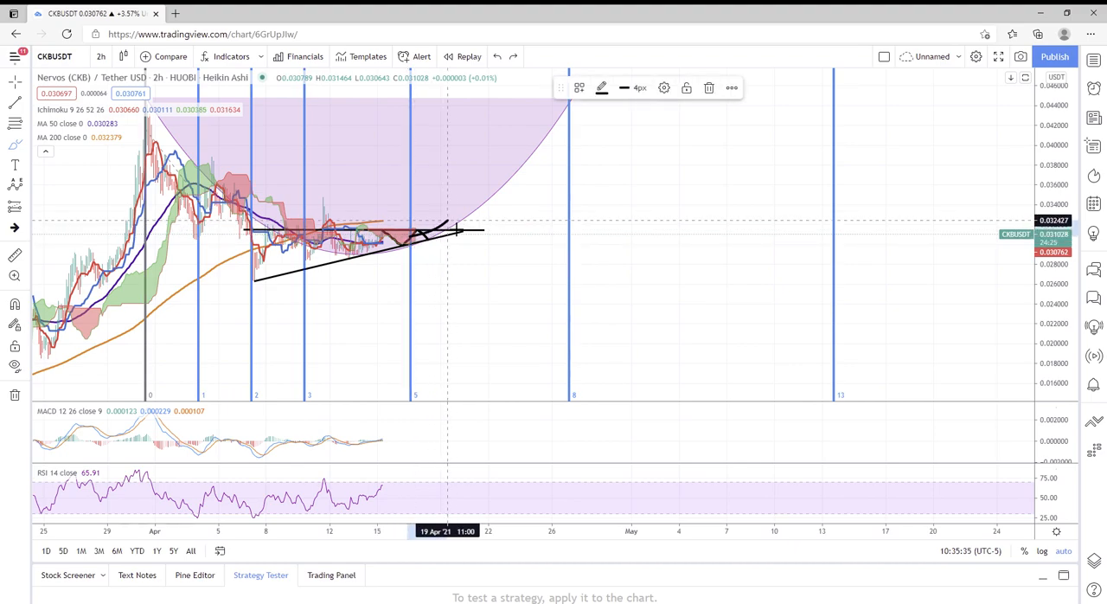
pyautogui.moveTo(454, 229); pyautogui.dragTo(571, 108)
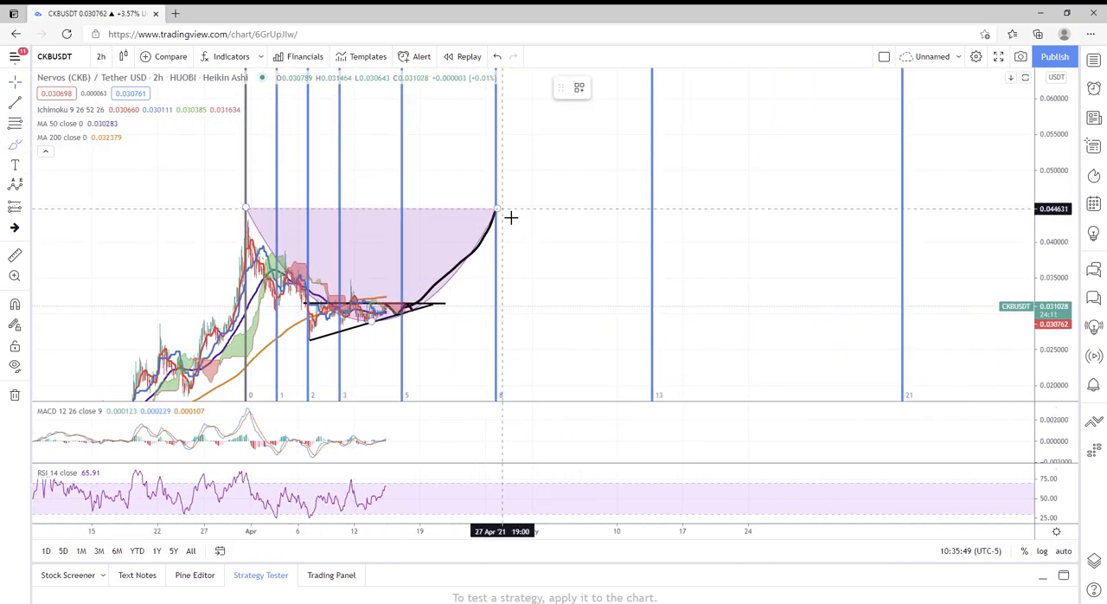
pyautogui.moveTo(497, 216); pyautogui.dragTo(558, 216)
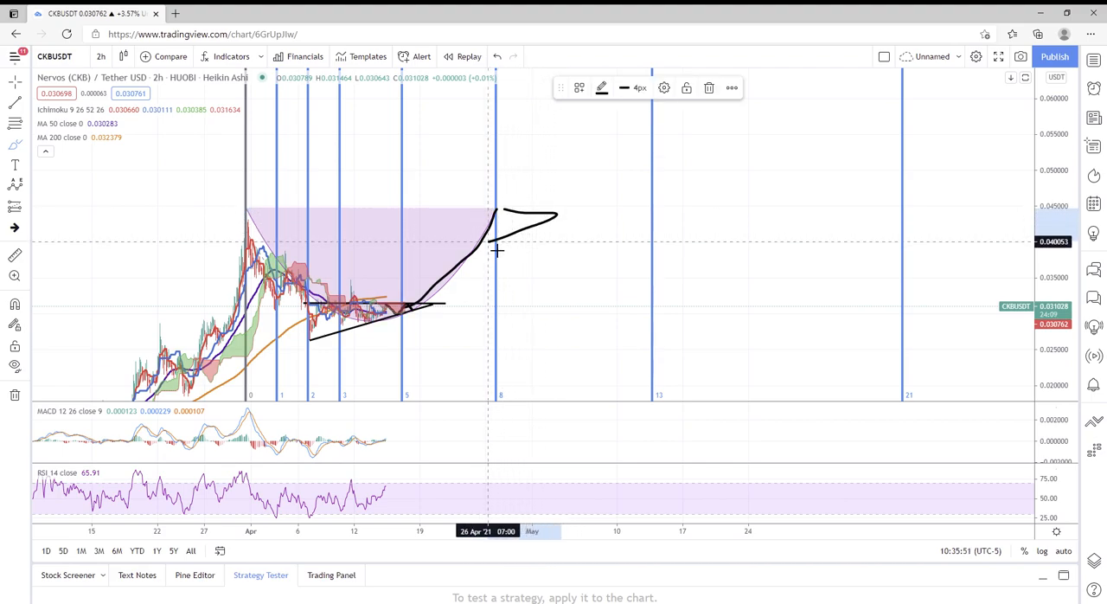
pyautogui.moveTo(517, 179)
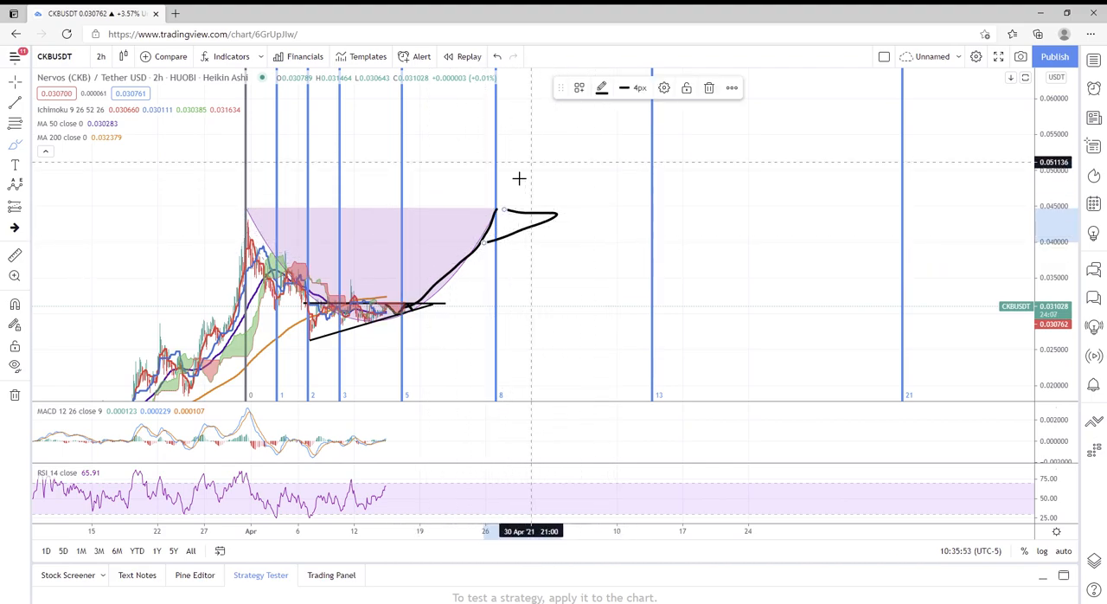
pyautogui.moveTo(515, 235)
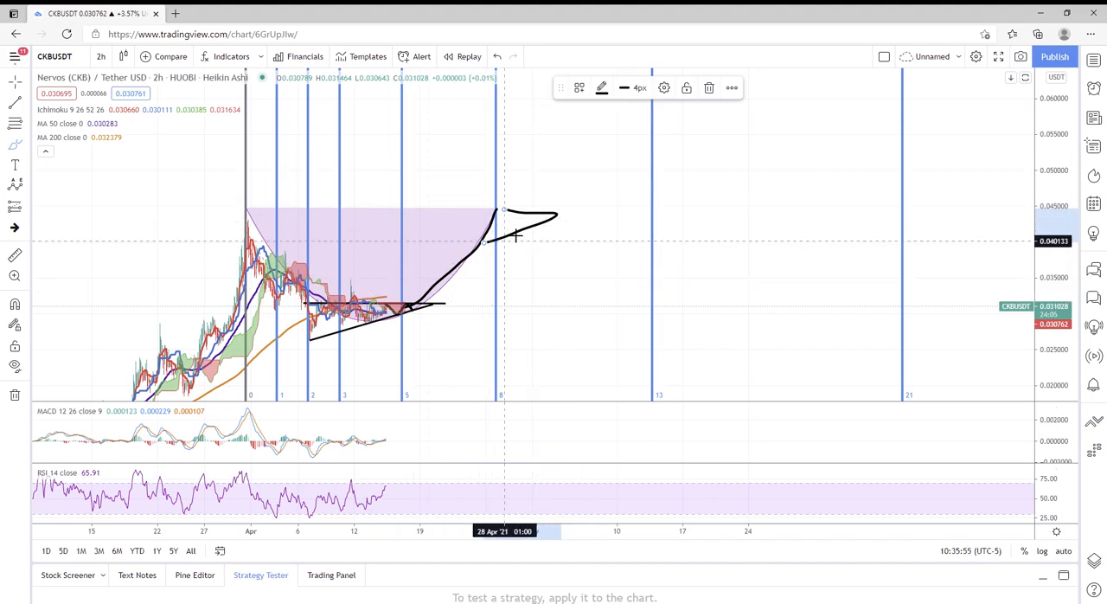
pyautogui.moveTo(656, 177)
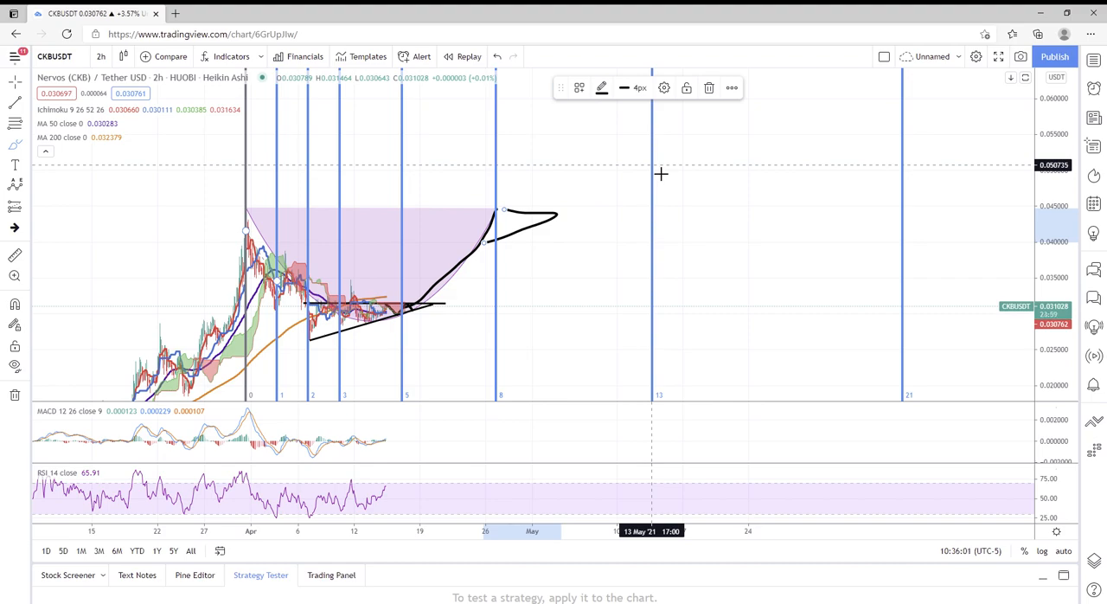
pyautogui.moveTo(661, 144)
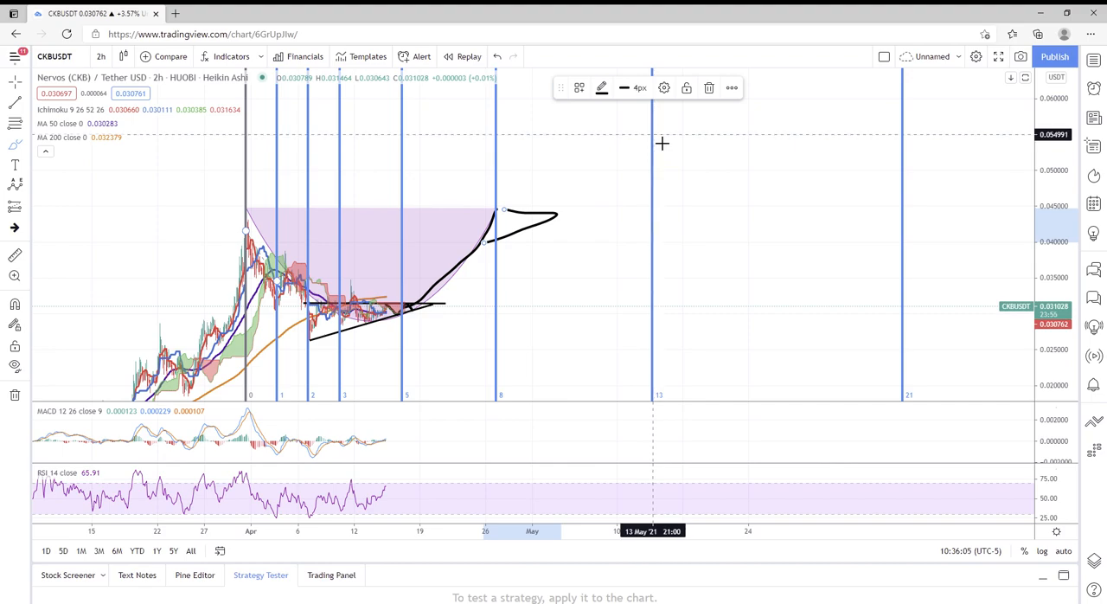
pyautogui.moveTo(658, 154)
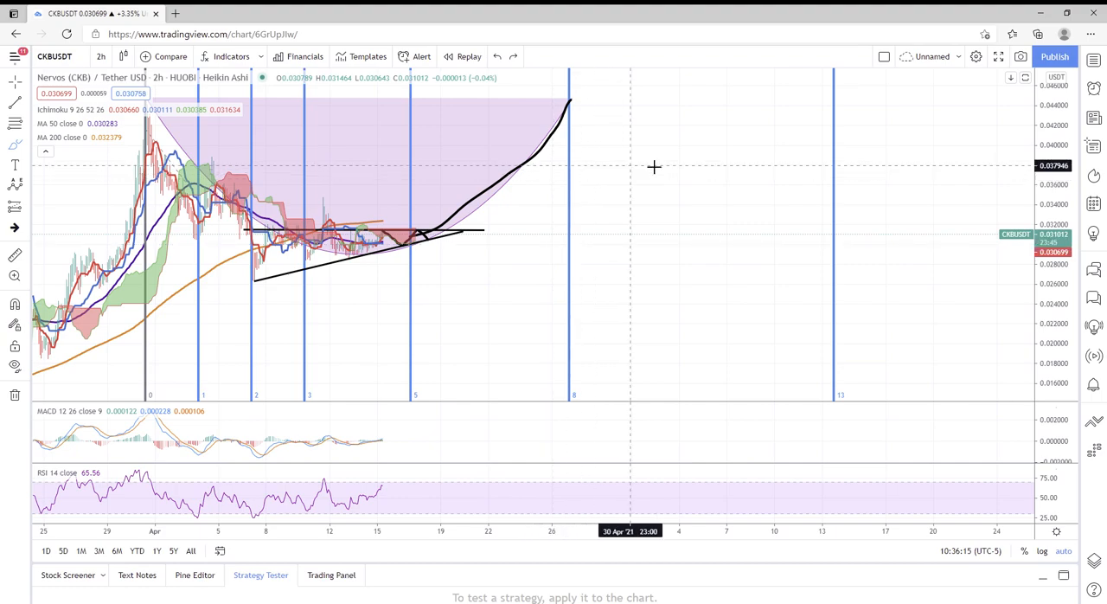
pyautogui.moveTo(287, 173)
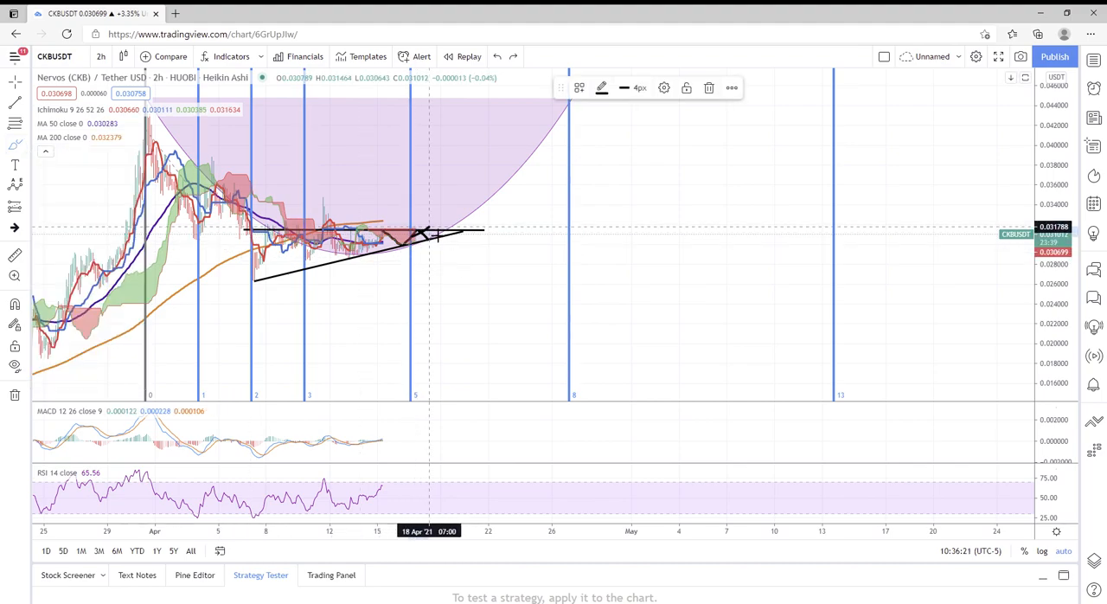
# - Brush a steeper breakout path ending in sideways waves near 0.045
pyautogui.moveTo(424, 238); pyautogui.dragTo(493, 116)
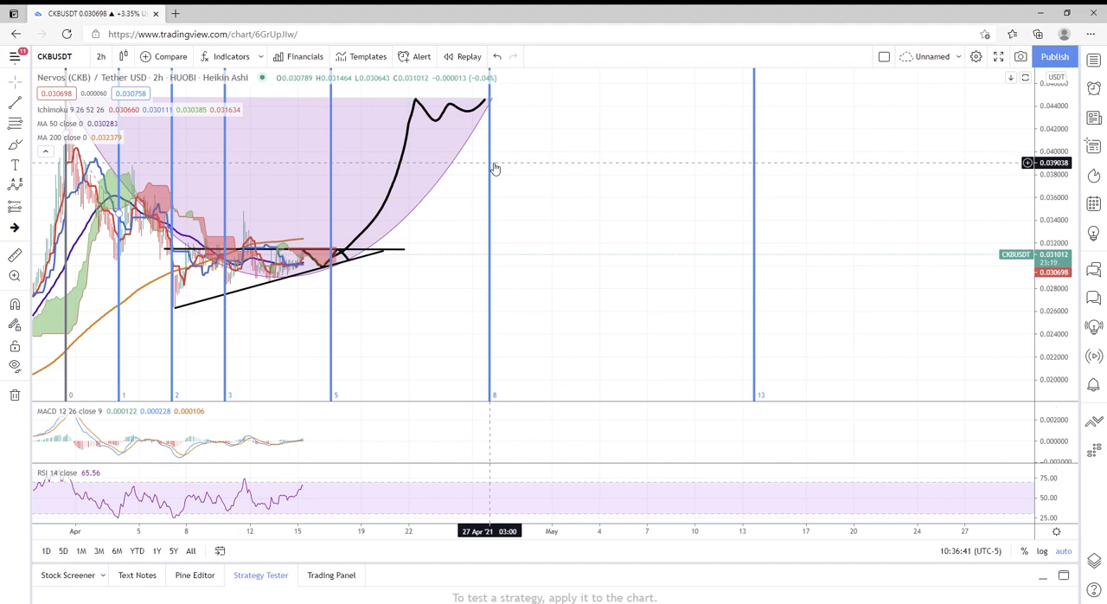
pyautogui.moveTo(524, 147)
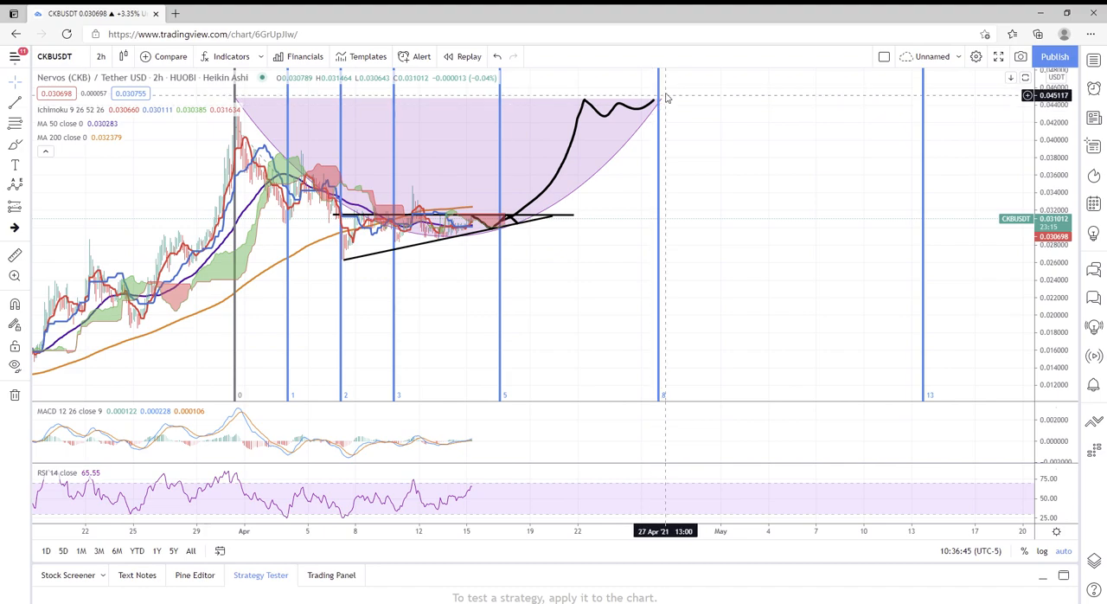
pyautogui.moveTo(662, 105)
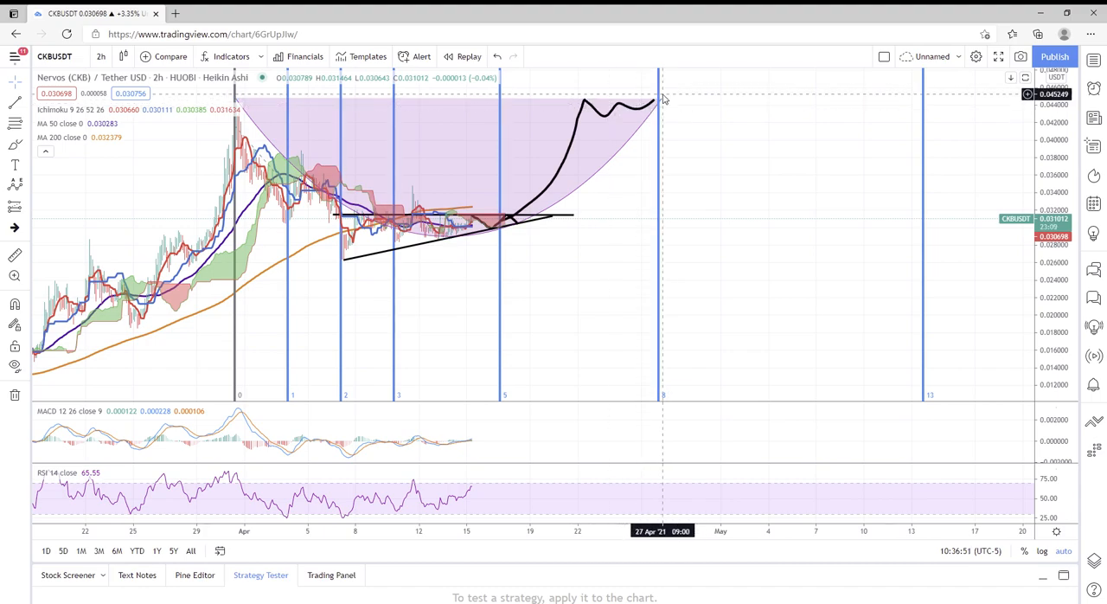
pyautogui.moveTo(991, 453)
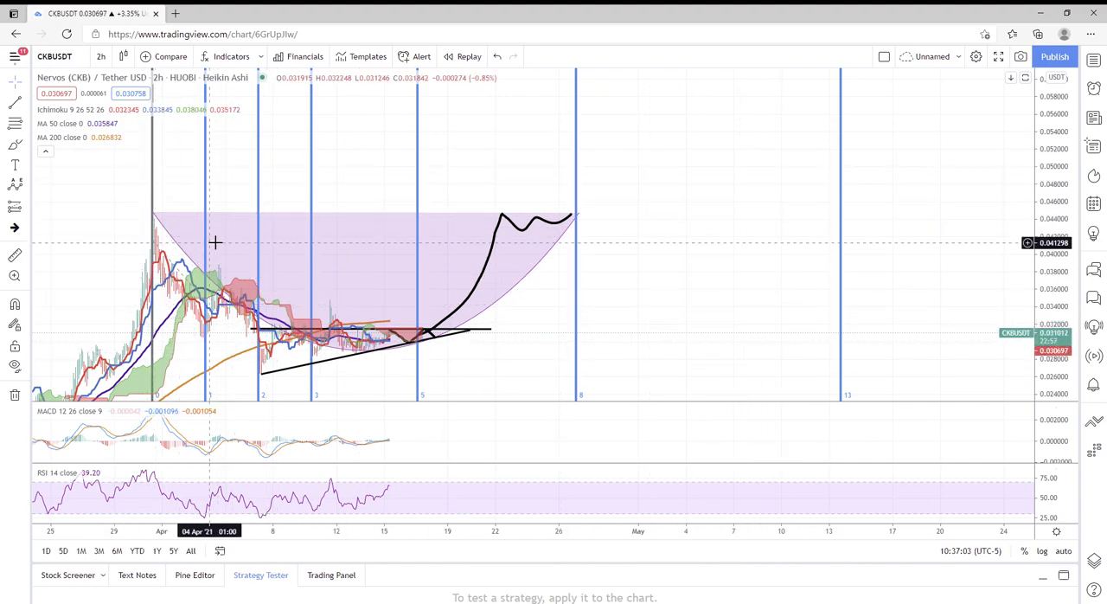
pyautogui.moveTo(506, 280)
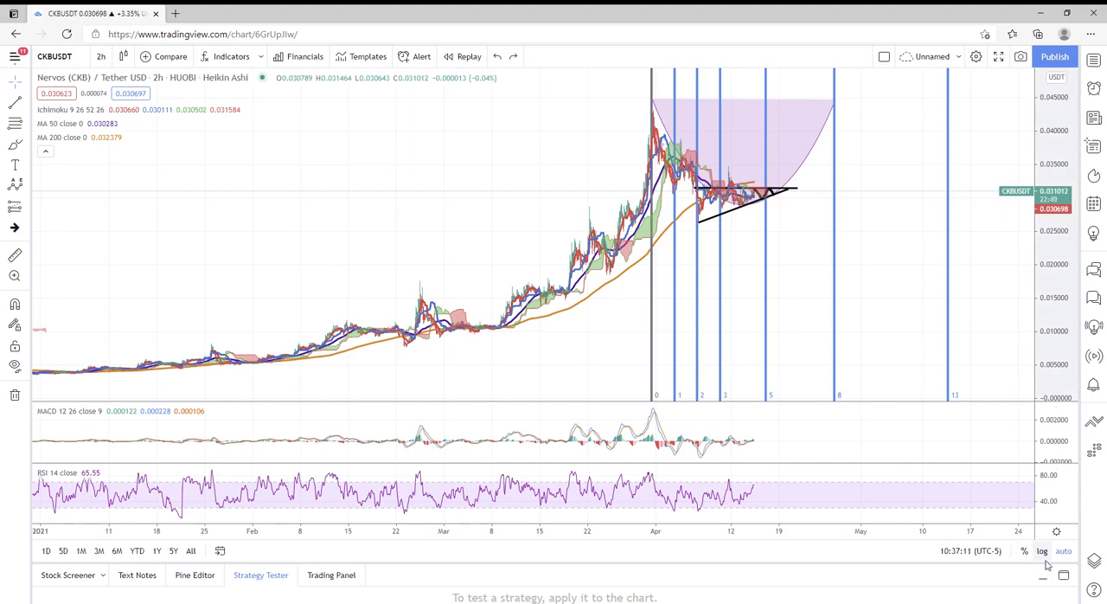
pyautogui.moveTo(854, 108)
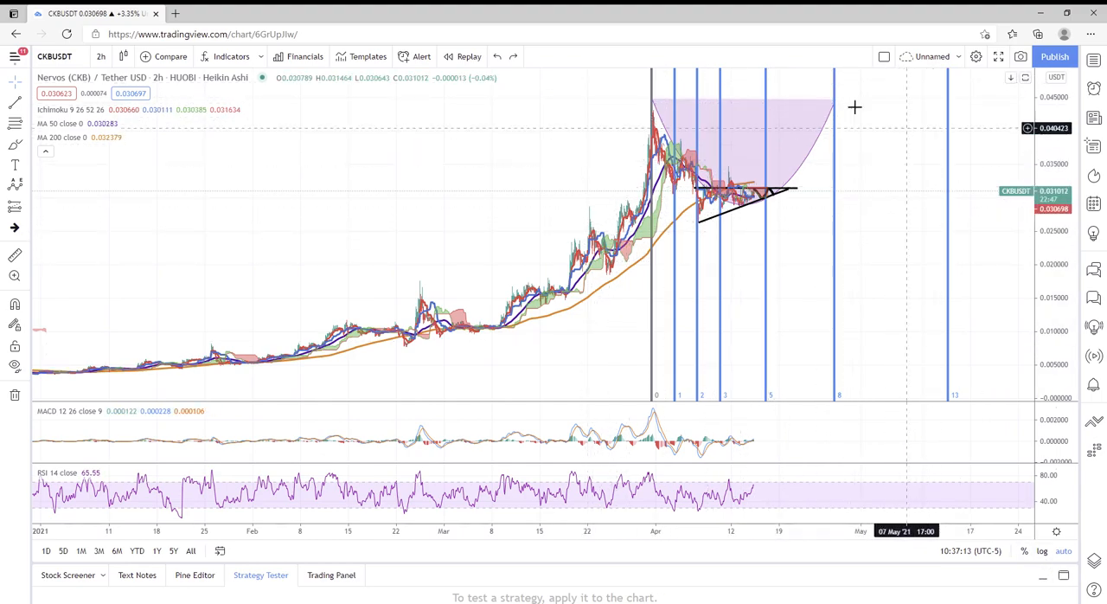
pyautogui.moveTo(768, 294)
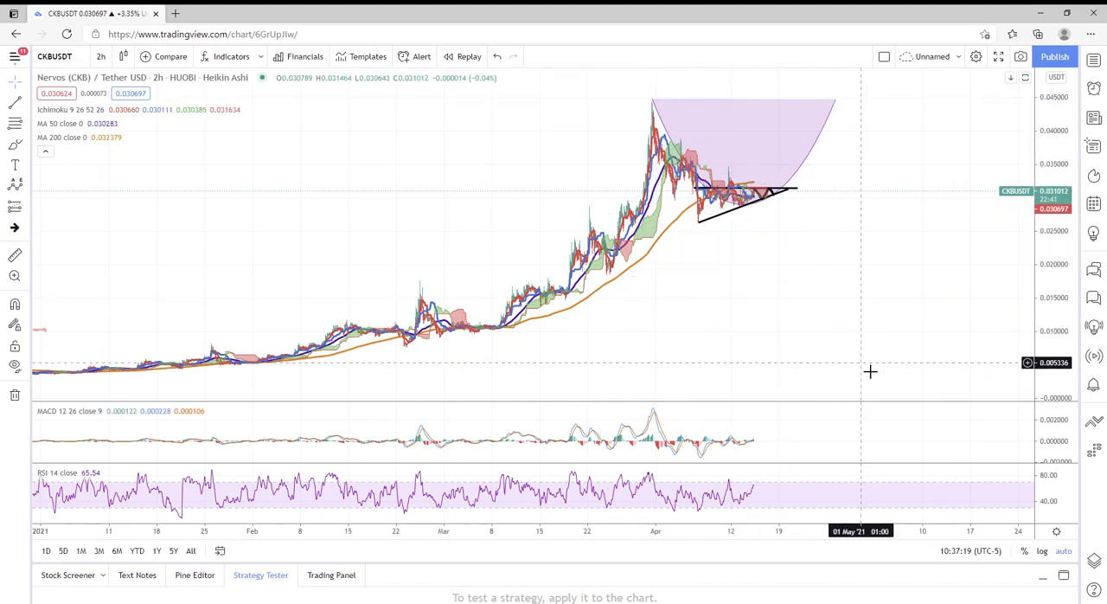
pyautogui.moveTo(692, 270)
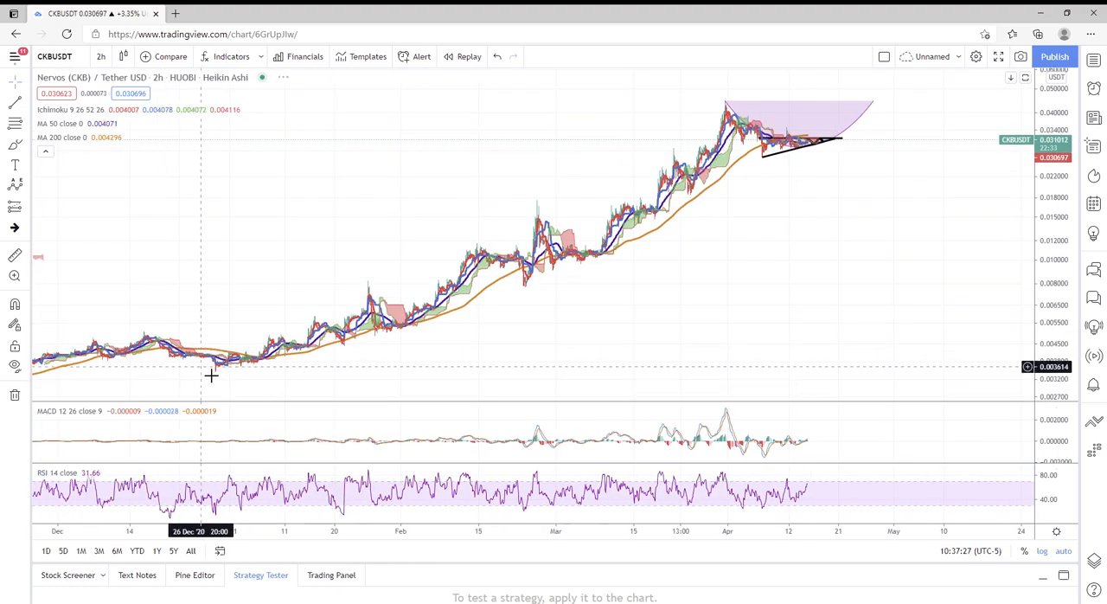
pyautogui.moveTo(242, 365)
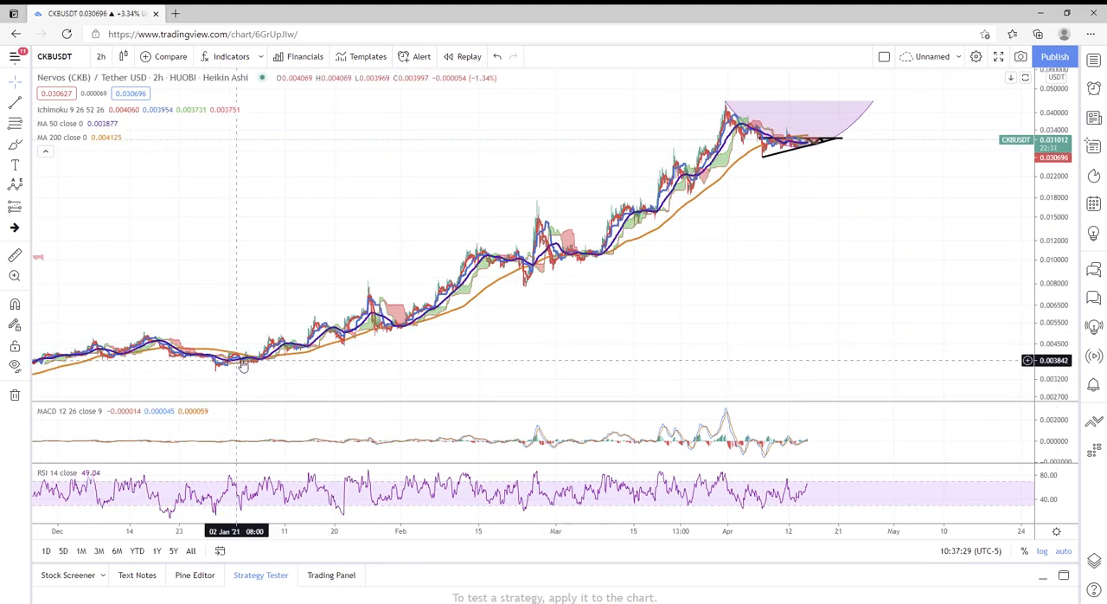
pyautogui.moveTo(267, 360)
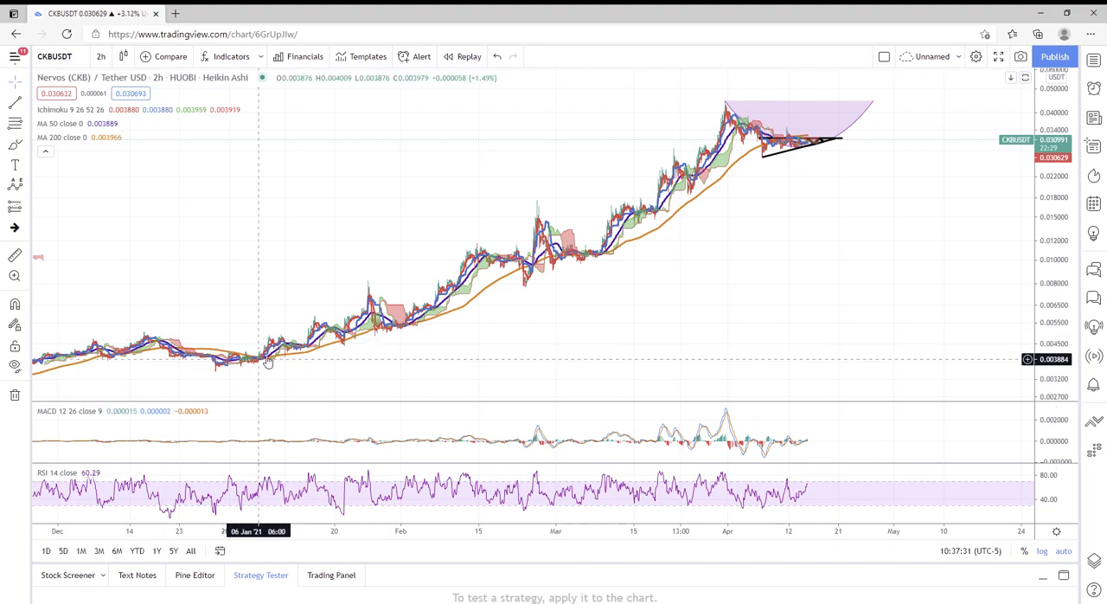
pyautogui.moveTo(151, 339)
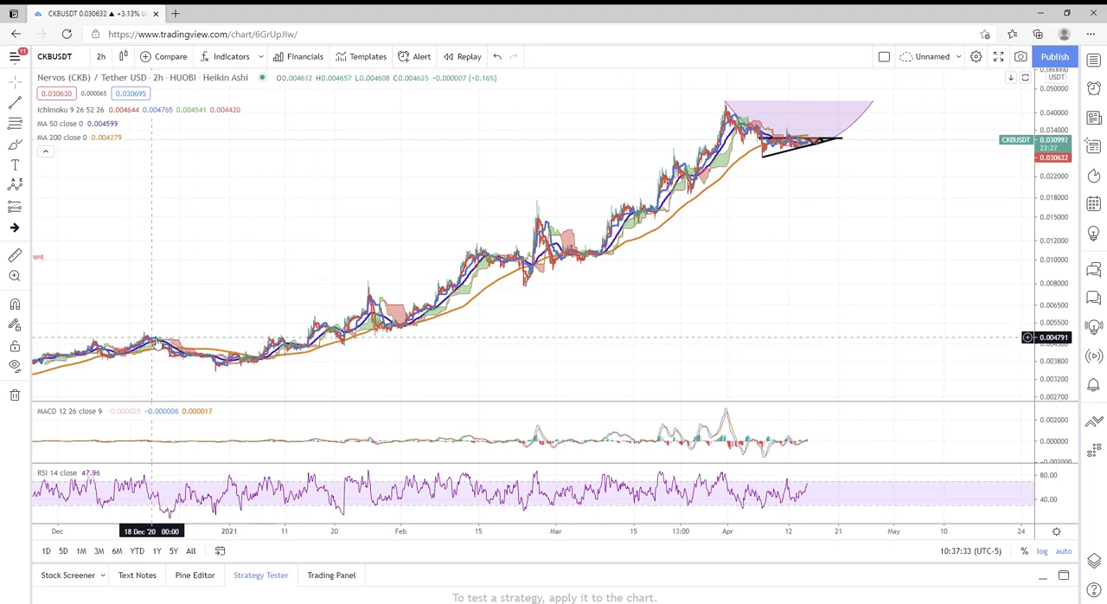
pyautogui.moveTo(240, 330)
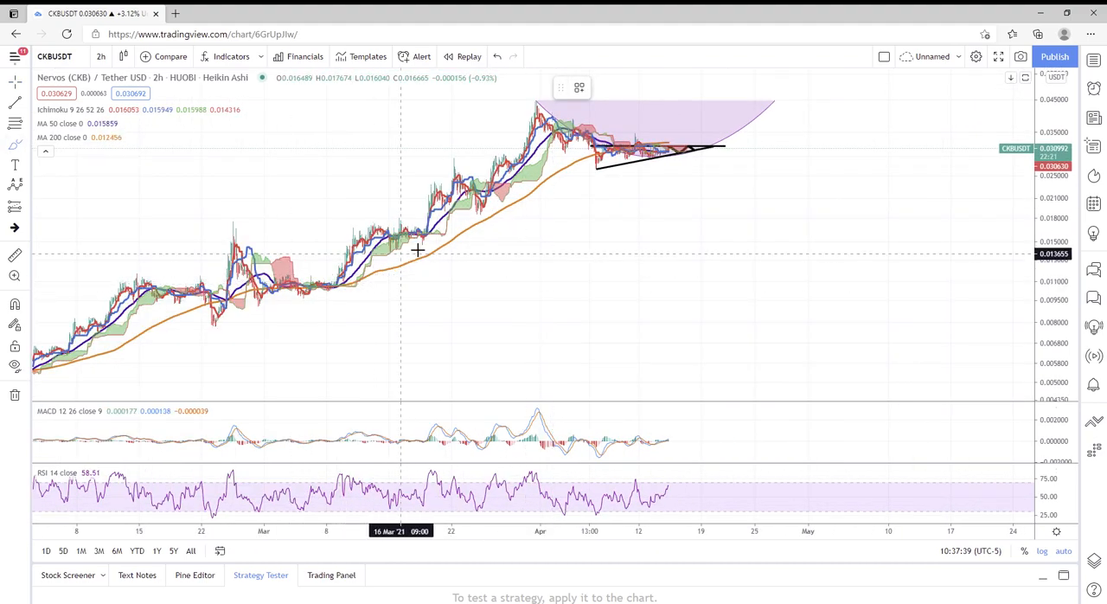
pyautogui.moveTo(242, 240)
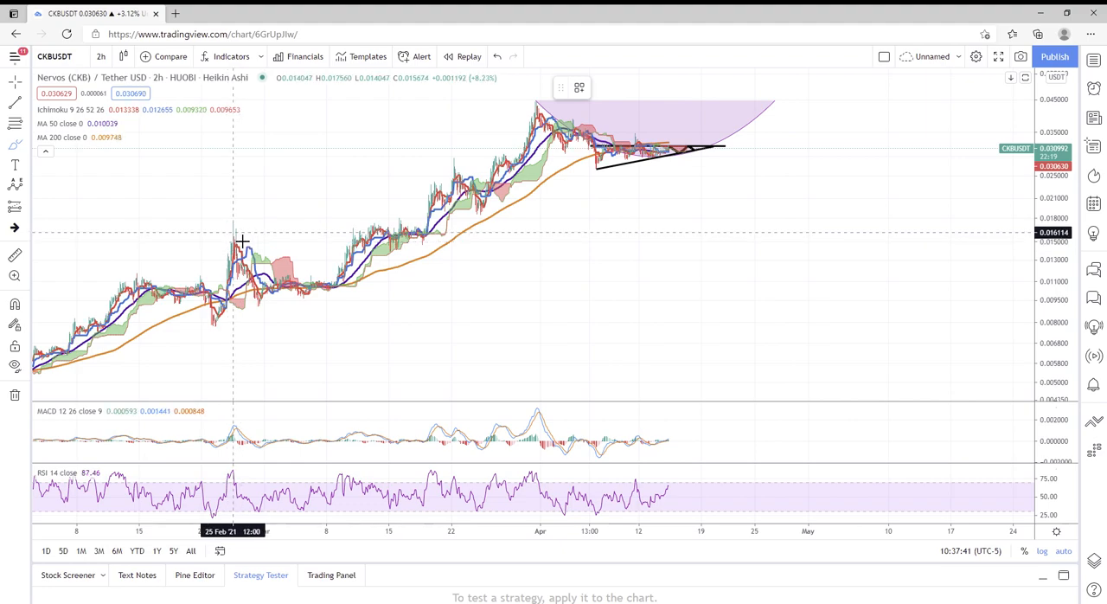
# - Brush a U-shaped curve from the late-February spike through the early-March lows
pyautogui.moveTo(234, 237); pyautogui.dragTo(351, 286)
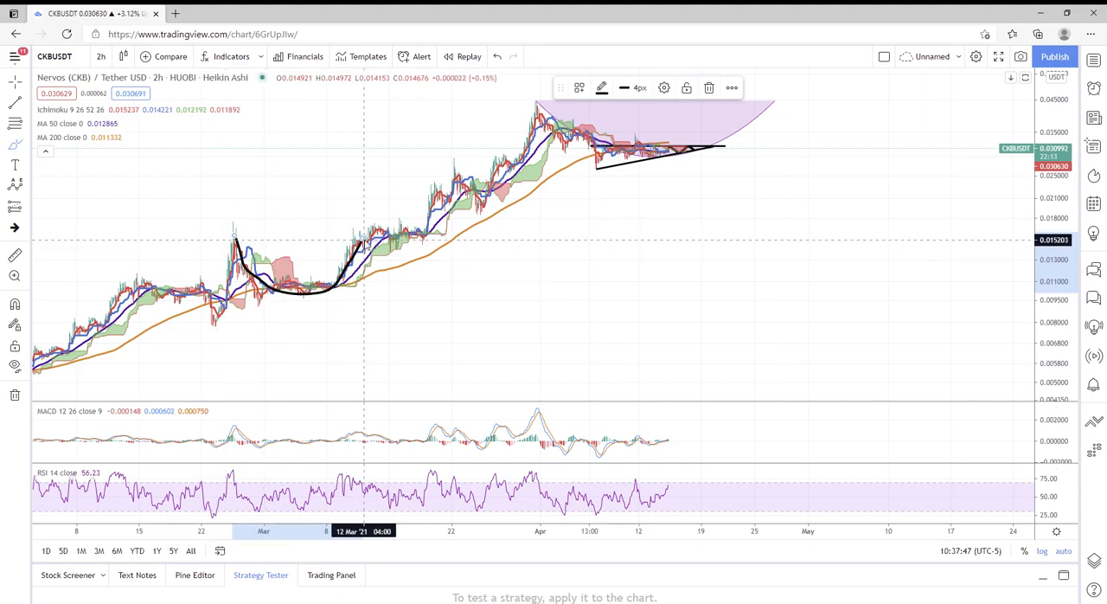
pyautogui.moveTo(293, 300)
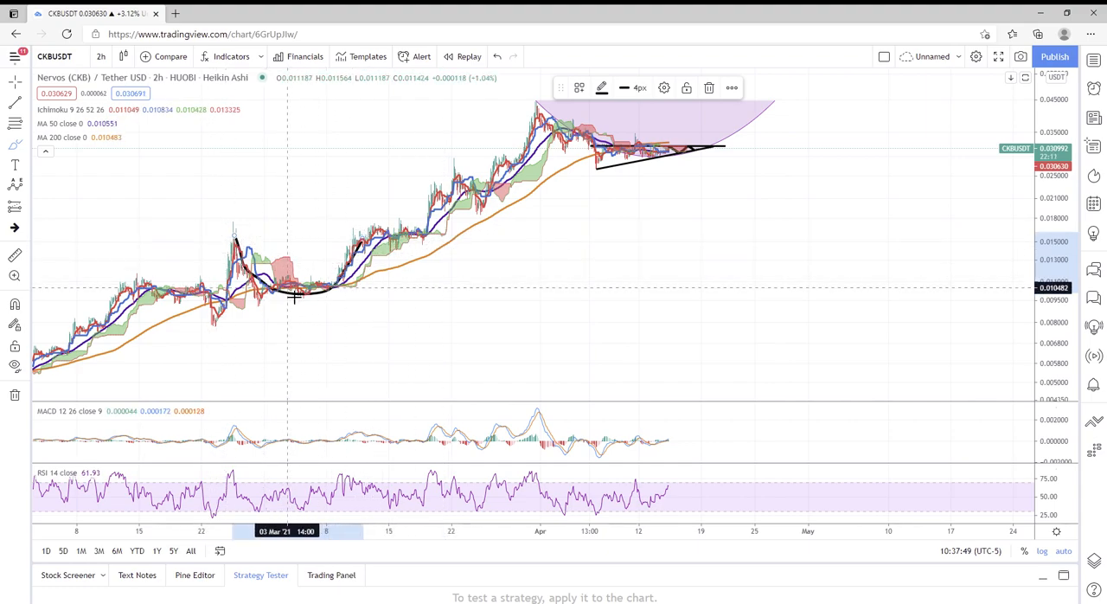
pyautogui.moveTo(442, 177)
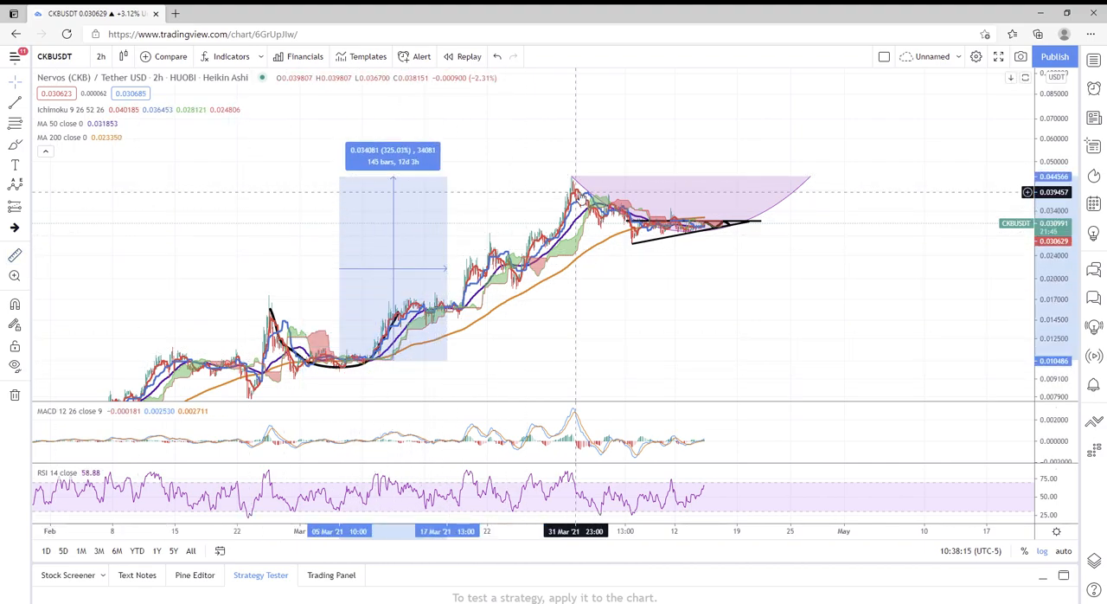
pyautogui.moveTo(333, 157)
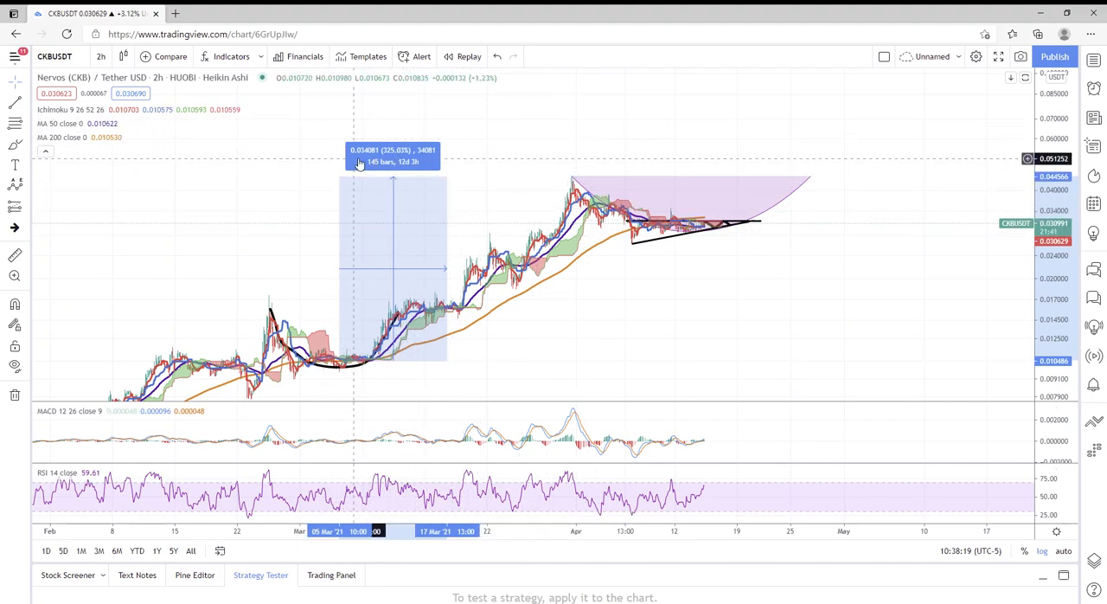
pyautogui.moveTo(355, 352)
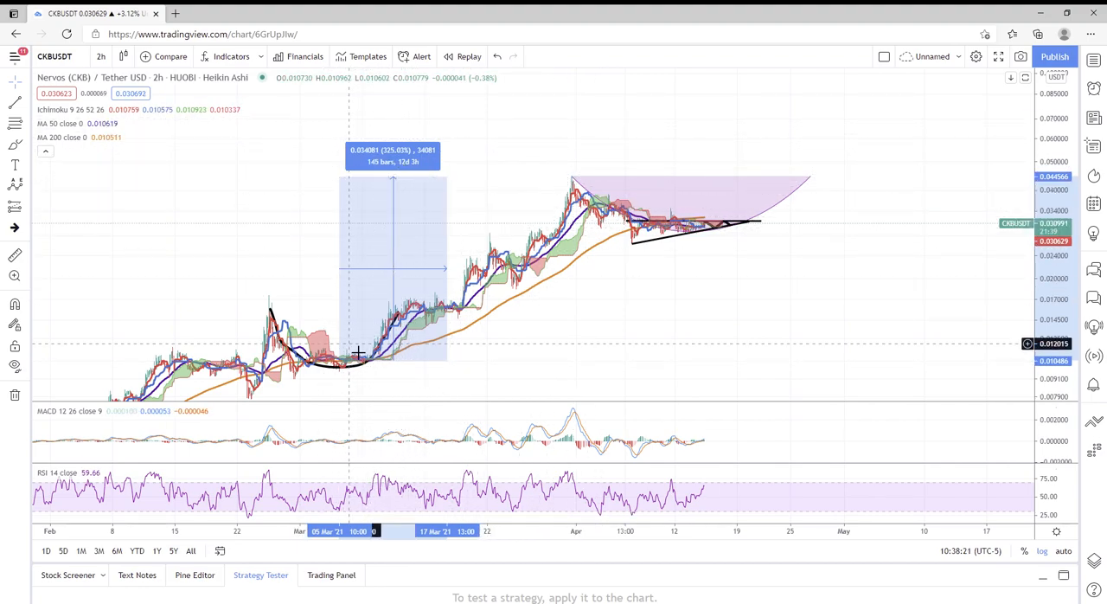
pyautogui.moveTo(472, 309)
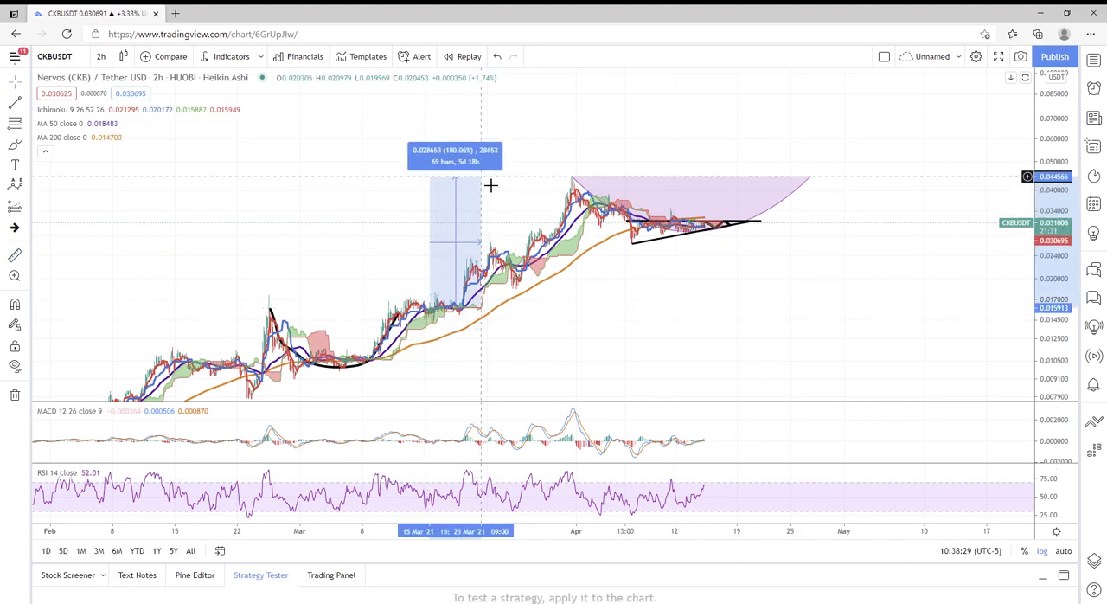
pyautogui.moveTo(412, 364)
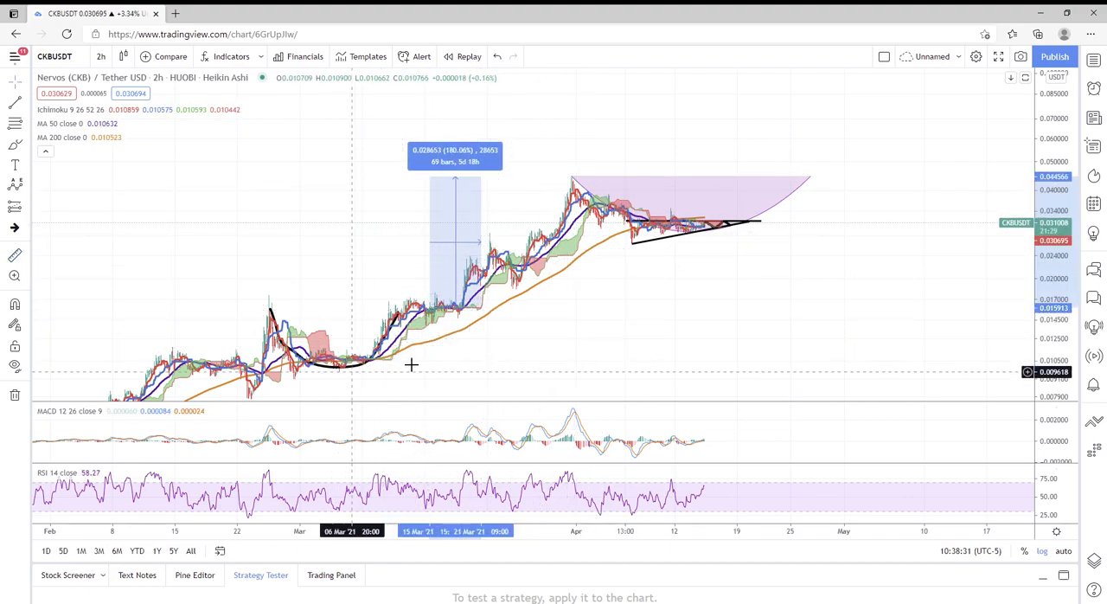
pyautogui.moveTo(419, 147)
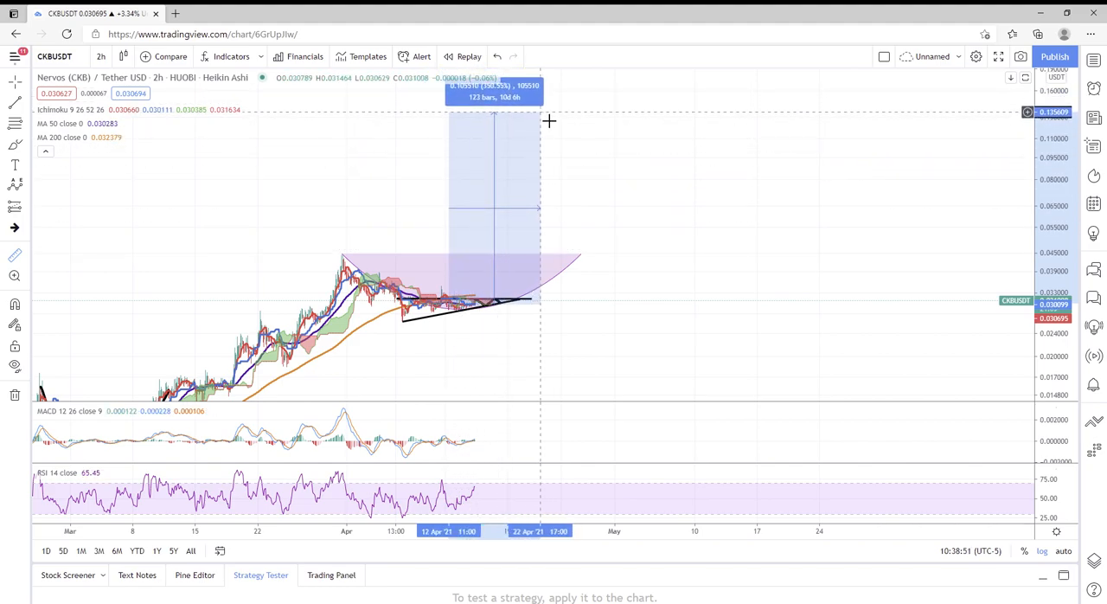
pyautogui.moveTo(891, 225)
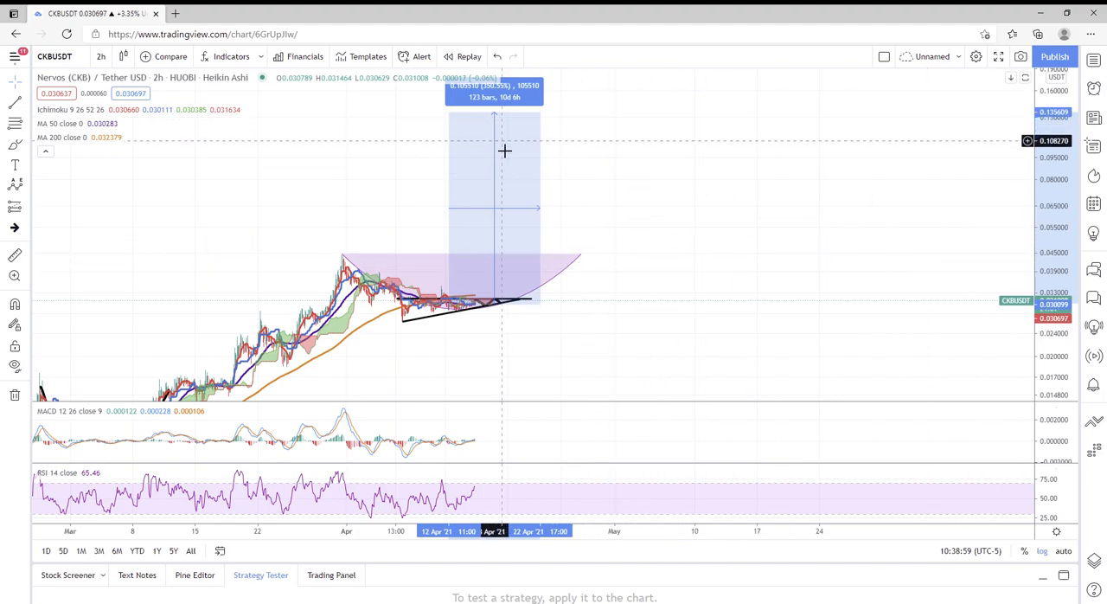
pyautogui.moveTo(326, 266)
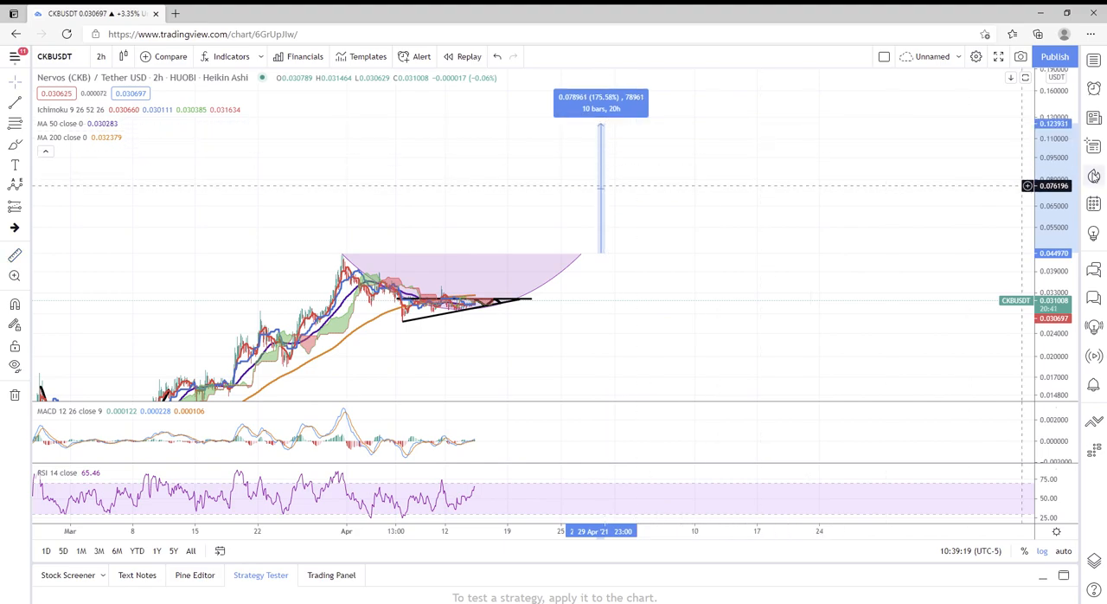
pyautogui.moveTo(1021, 160)
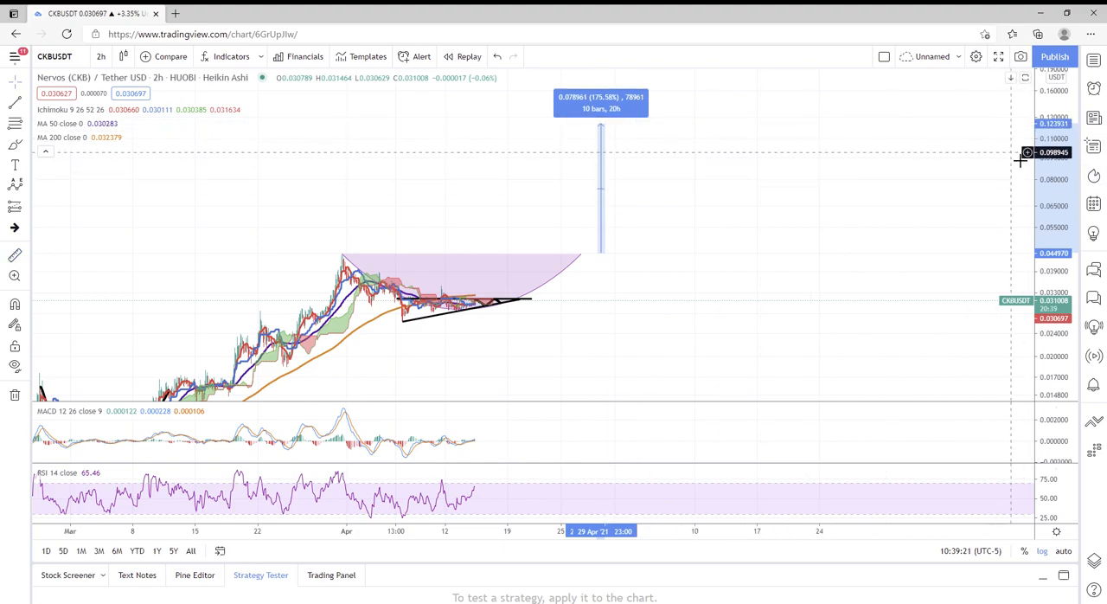
pyautogui.moveTo(724, 170)
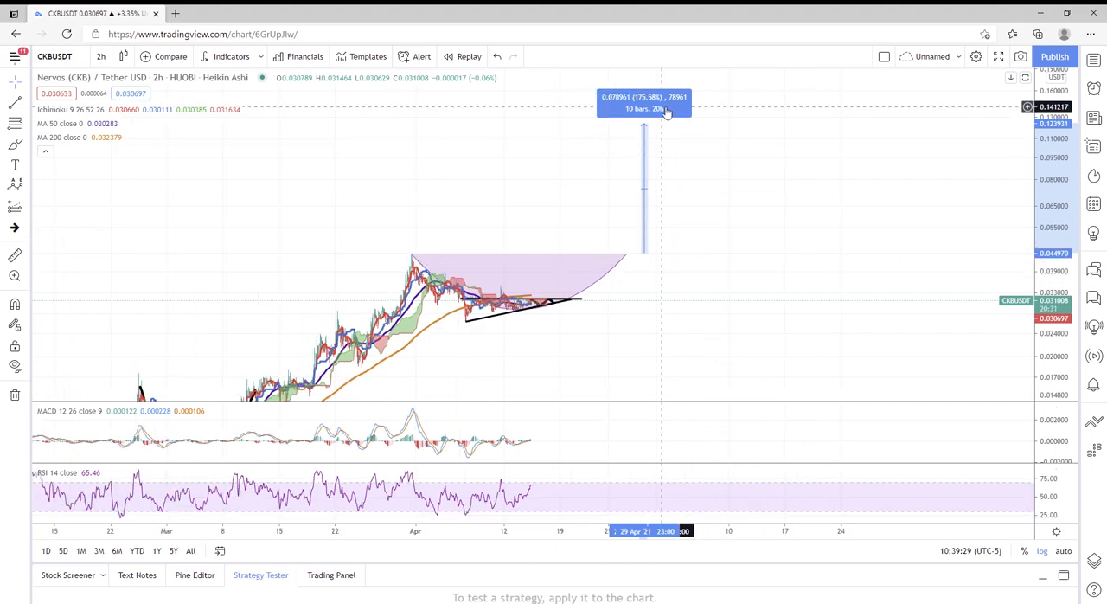
pyautogui.moveTo(651, 135)
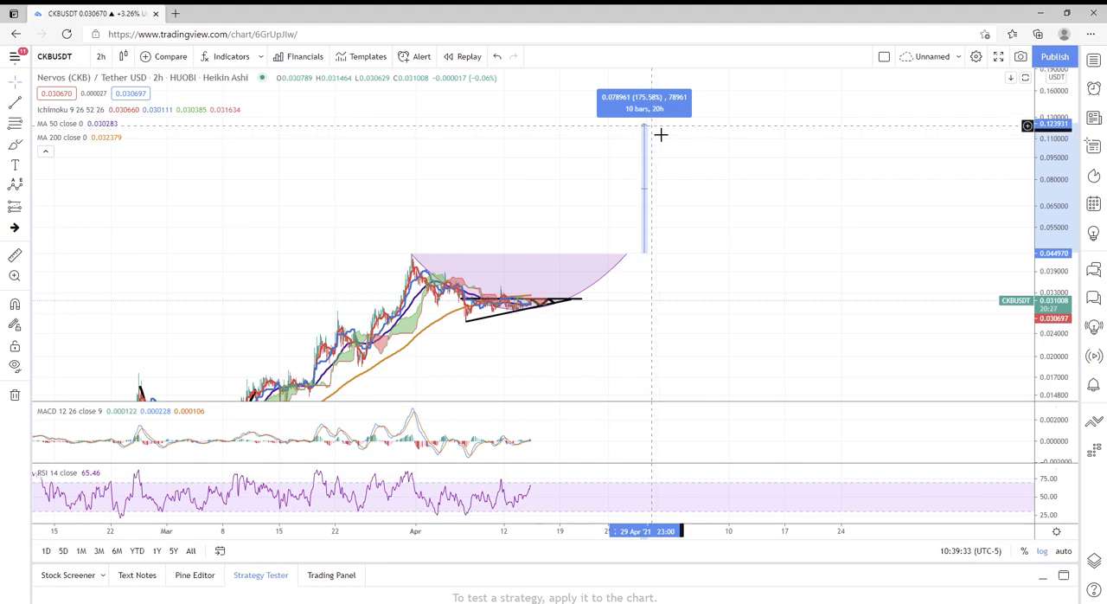
pyautogui.moveTo(676, 215)
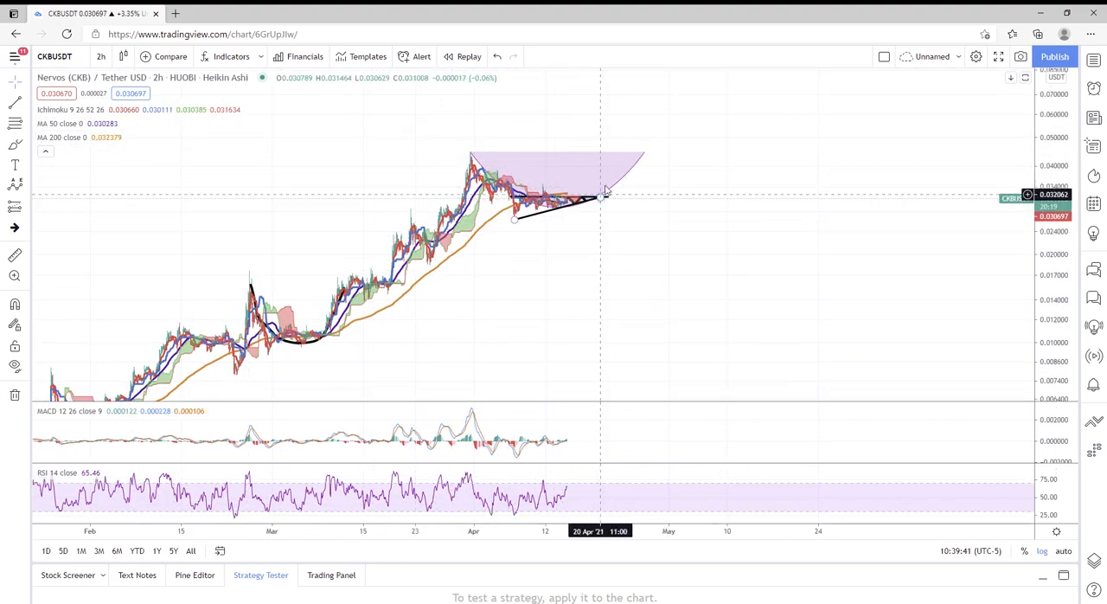
pyautogui.moveTo(734, 161)
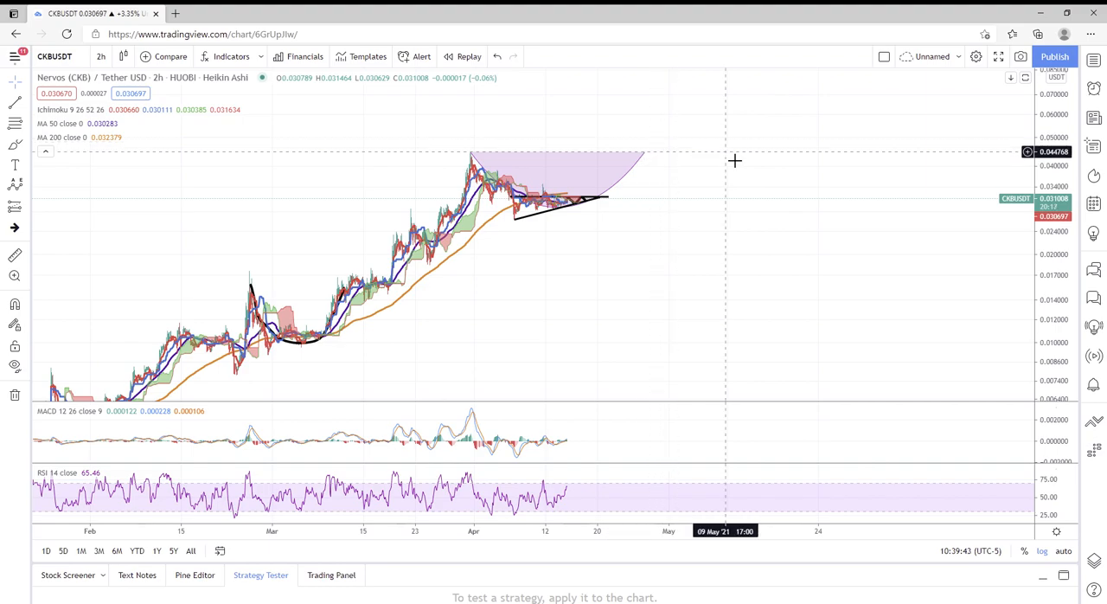
pyautogui.moveTo(503, 338)
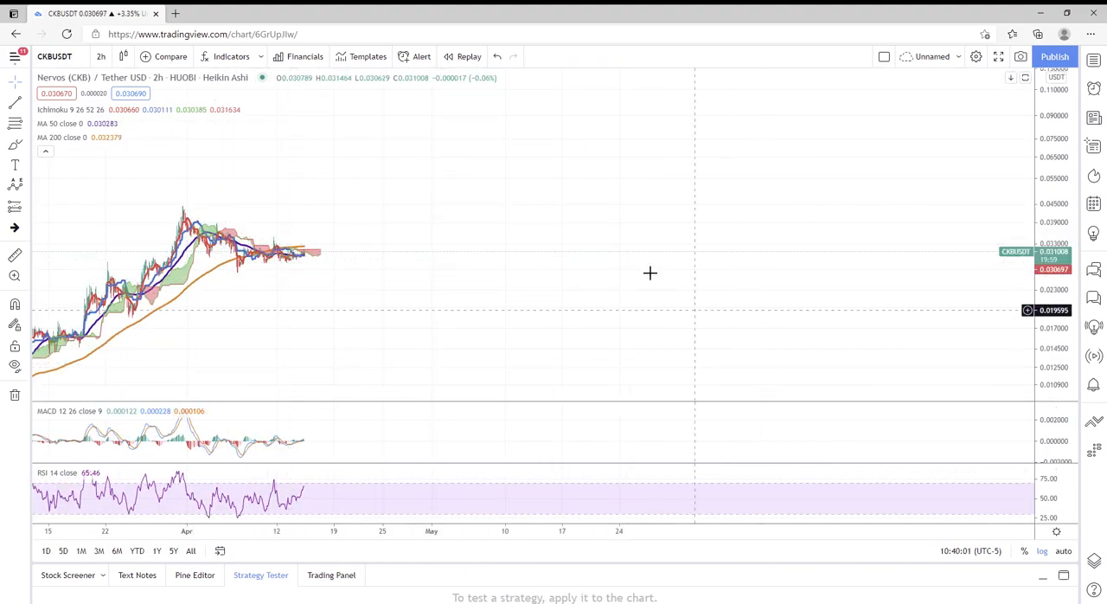
# - Draw the triangle's descending upper line and rising lower line from the 7 April low
pyautogui.click(1042, 552)
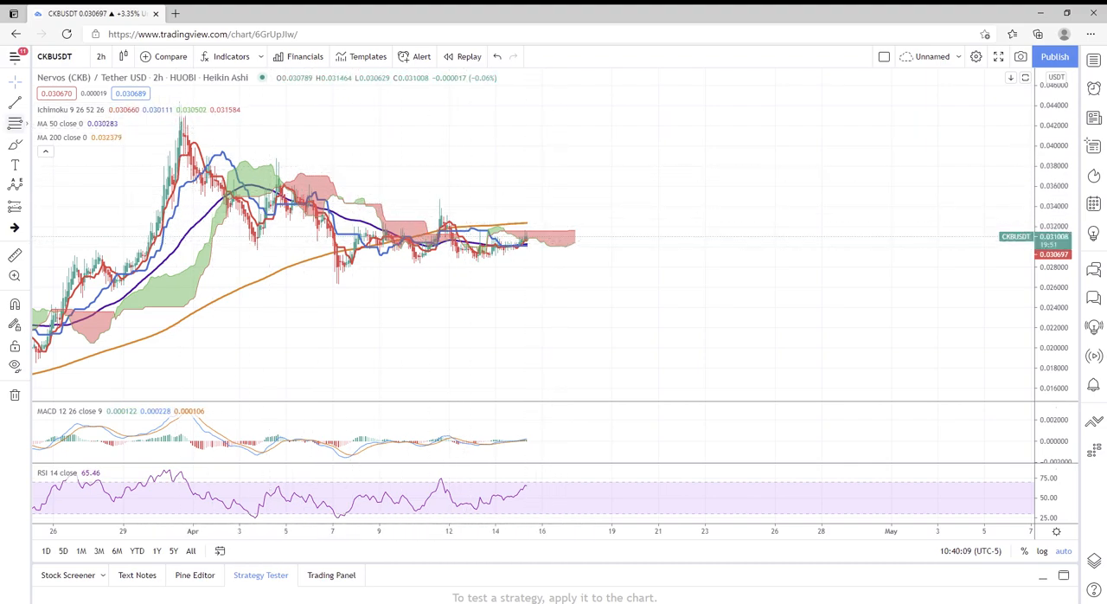
pyautogui.moveTo(281, 163)
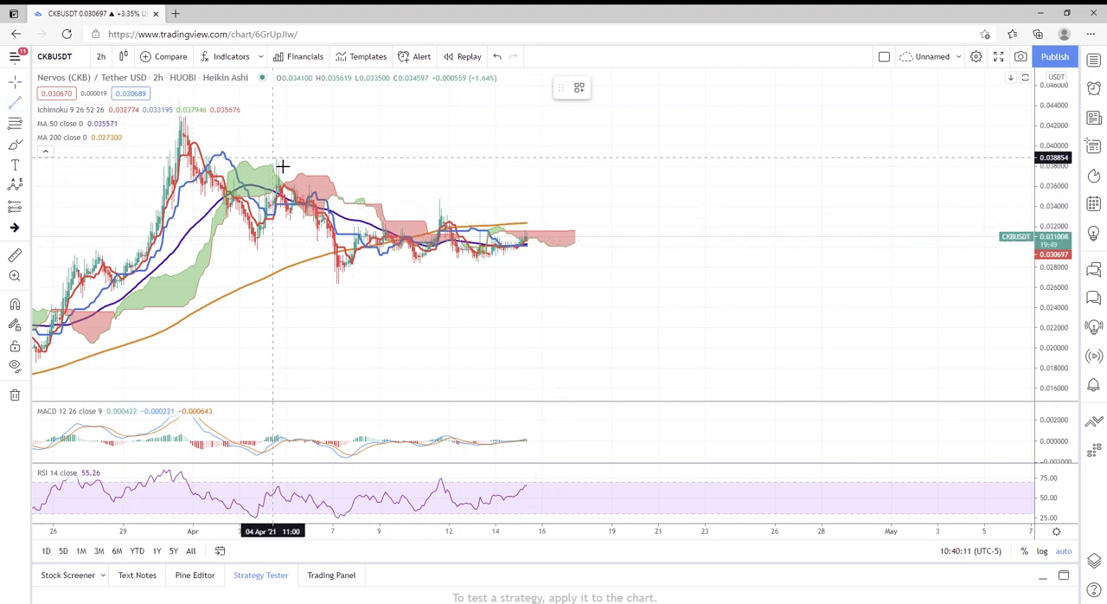
pyautogui.moveTo(273, 158); pyautogui.dragTo(588, 239)
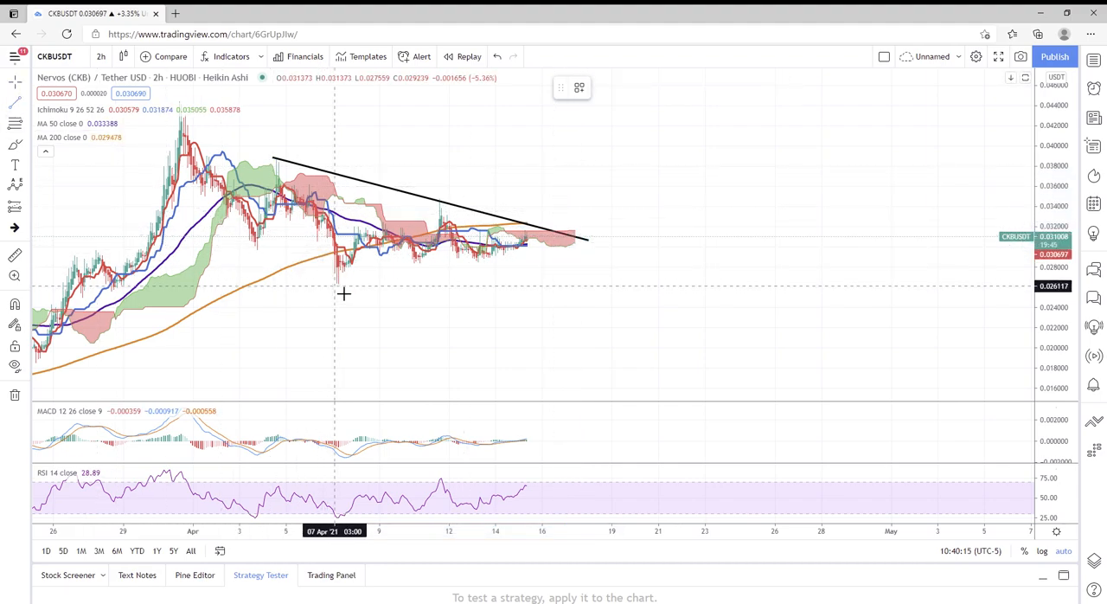
pyautogui.moveTo(335, 284); pyautogui.dragTo(593, 242)
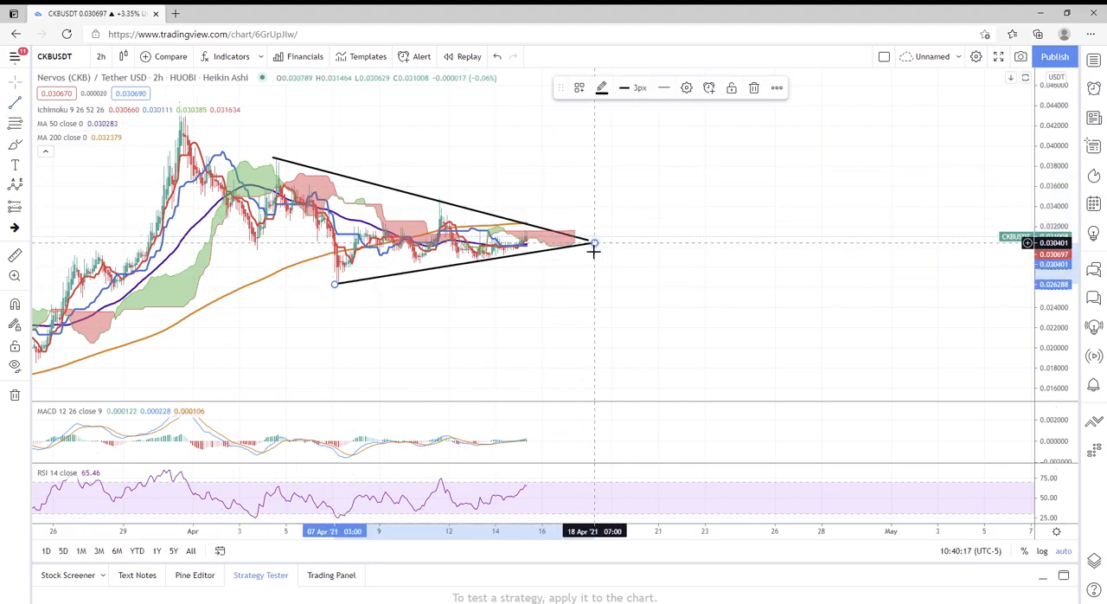
pyautogui.moveTo(367, 210)
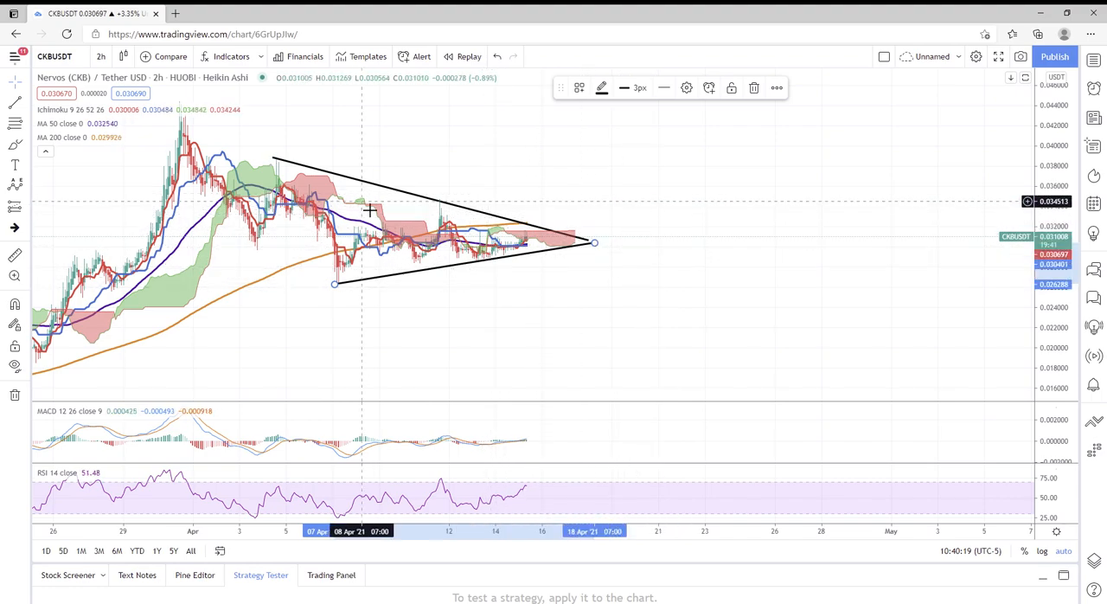
pyautogui.moveTo(617, 197)
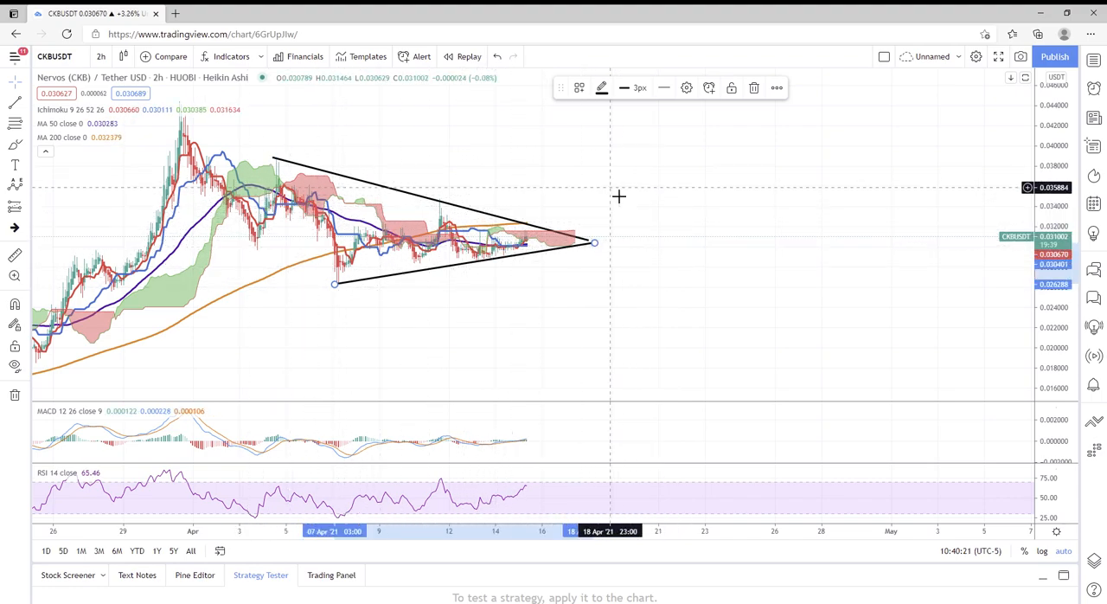
pyautogui.moveTo(493, 251)
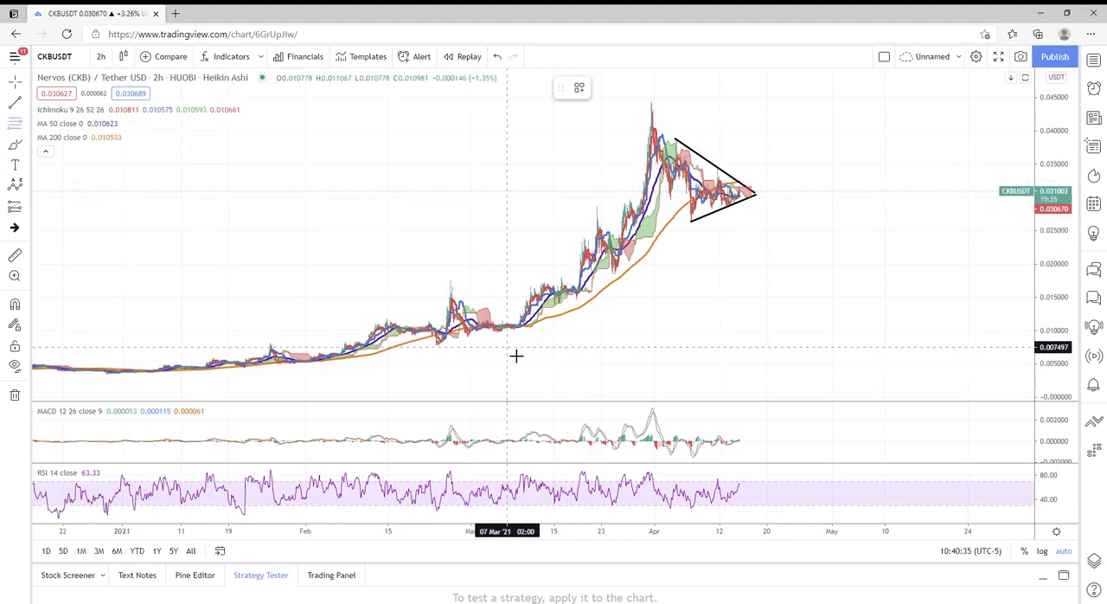
# - Drag a Fib Retracement from the early-March low to the April 1 high
pyautogui.moveTo(514, 344); pyautogui.dragTo(795, 103)
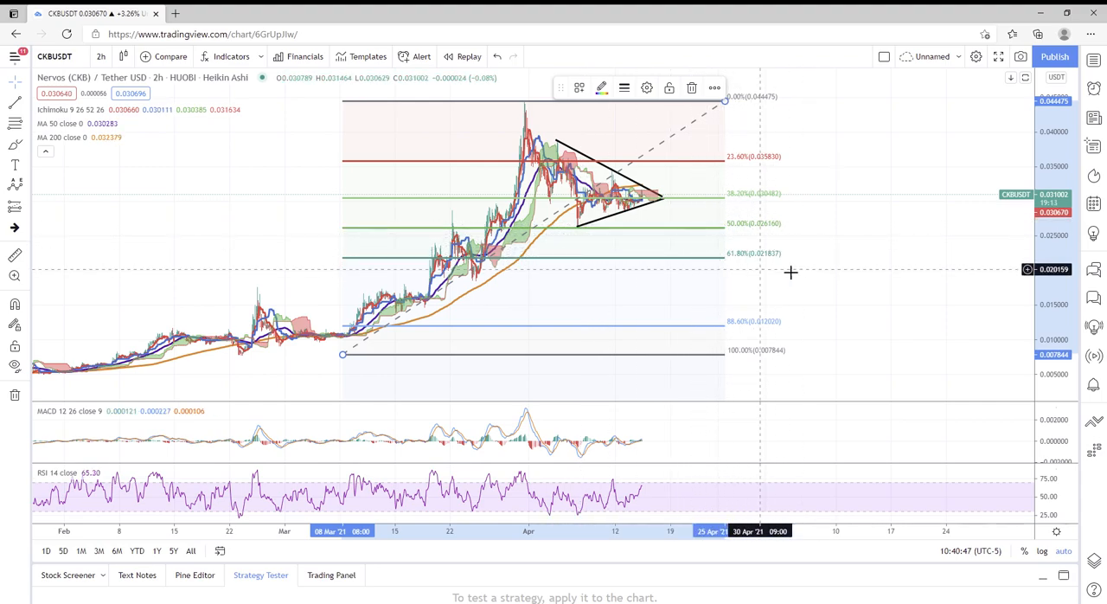
pyautogui.moveTo(613, 196)
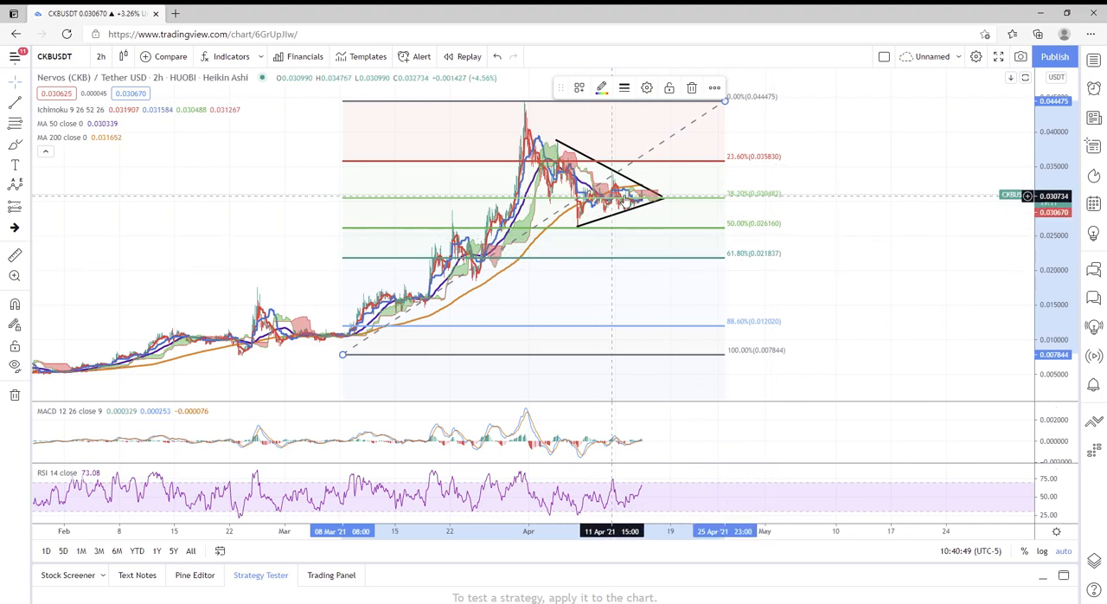
pyautogui.moveTo(672, 201)
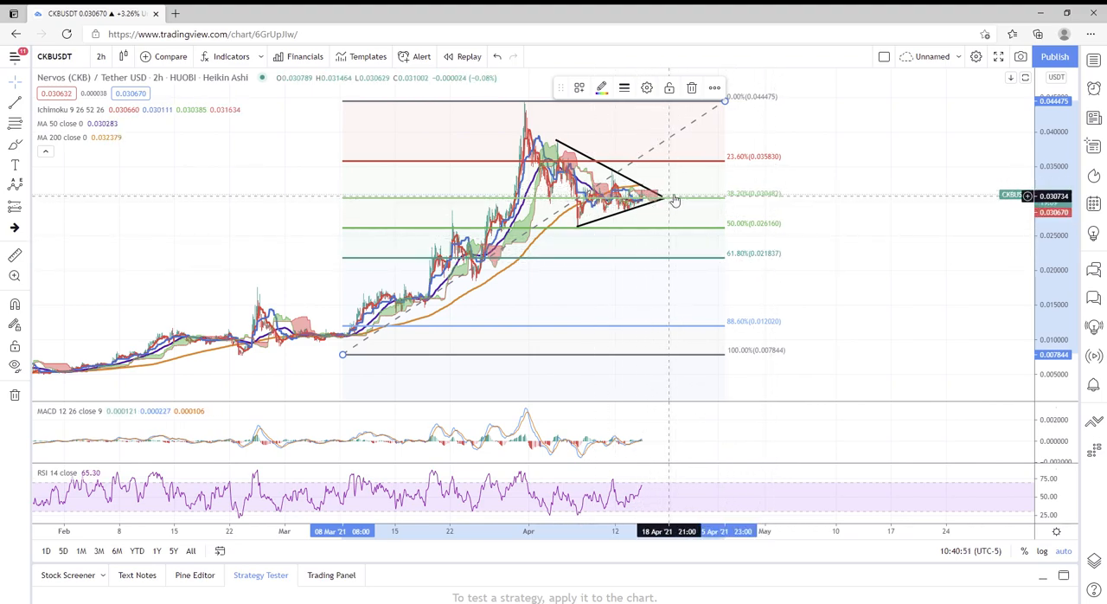
pyautogui.moveTo(769, 239)
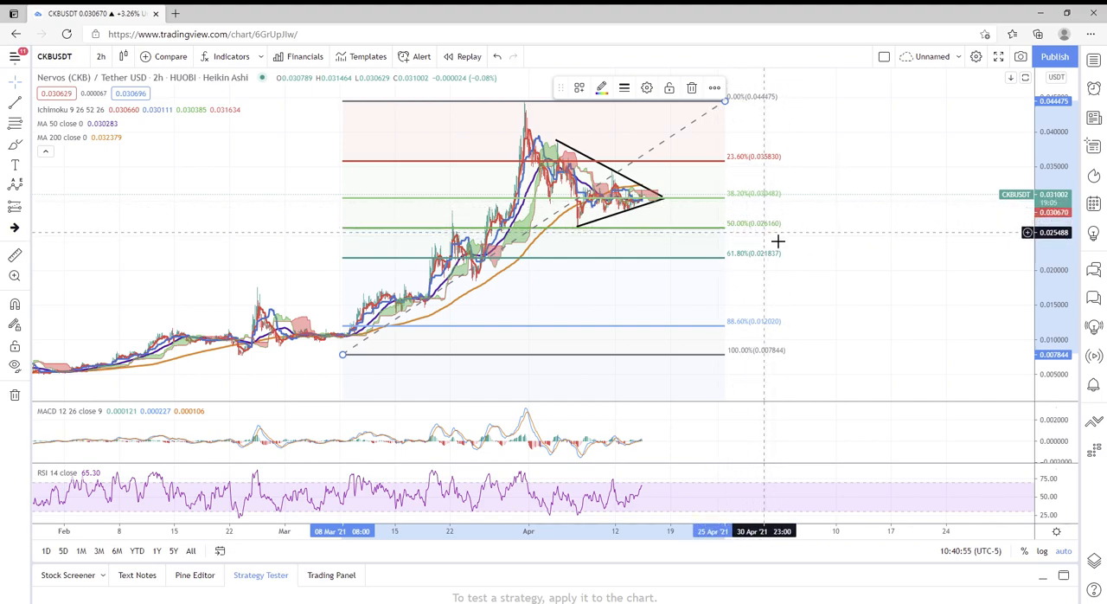
pyautogui.moveTo(811, 234)
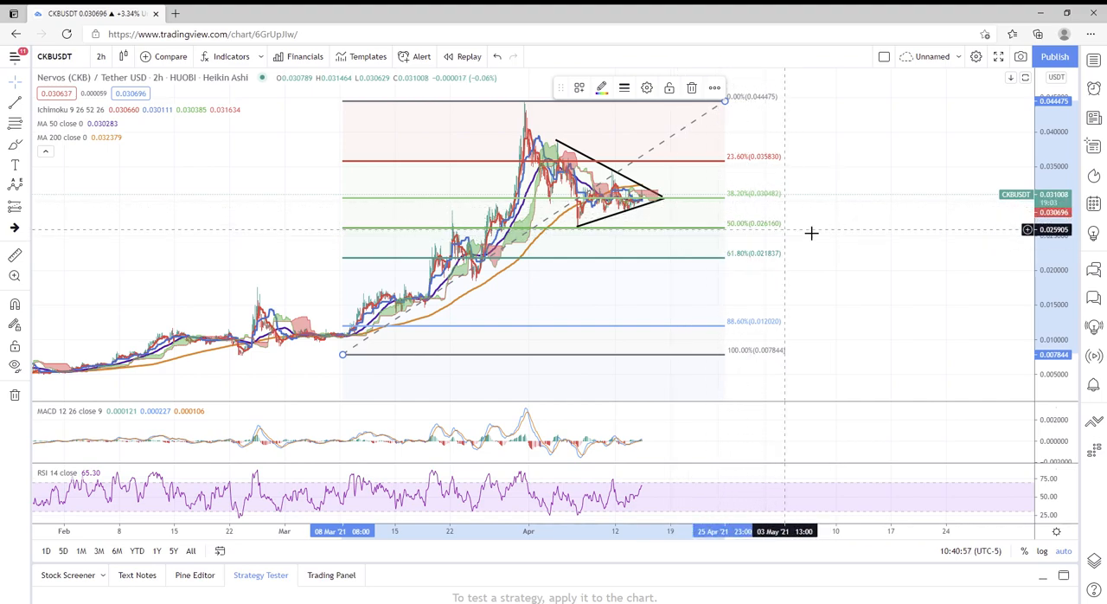
pyautogui.moveTo(815, 251)
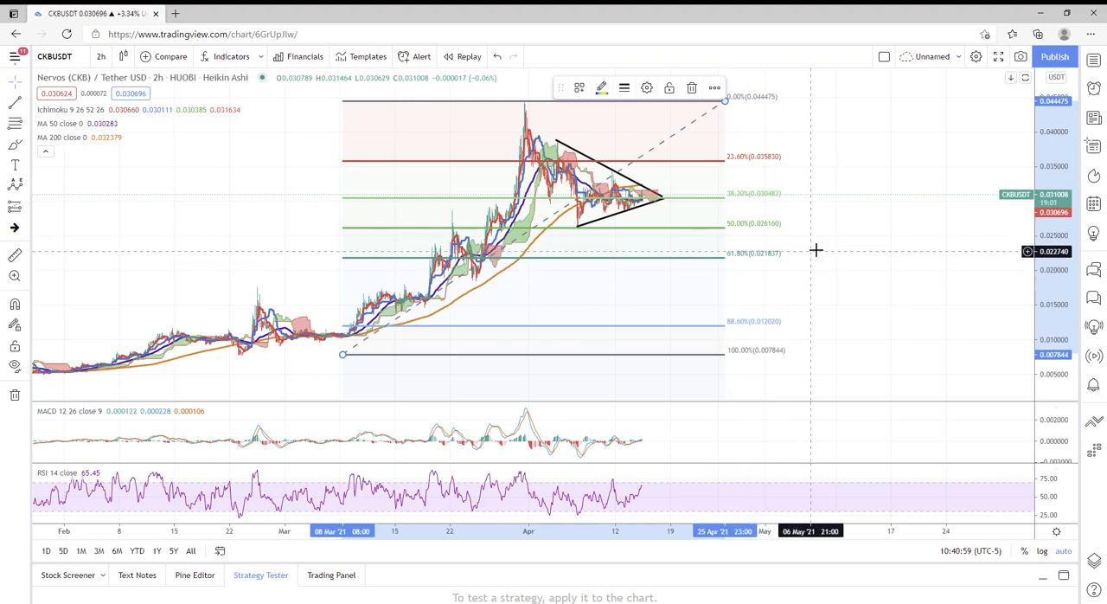
pyautogui.moveTo(741, 229)
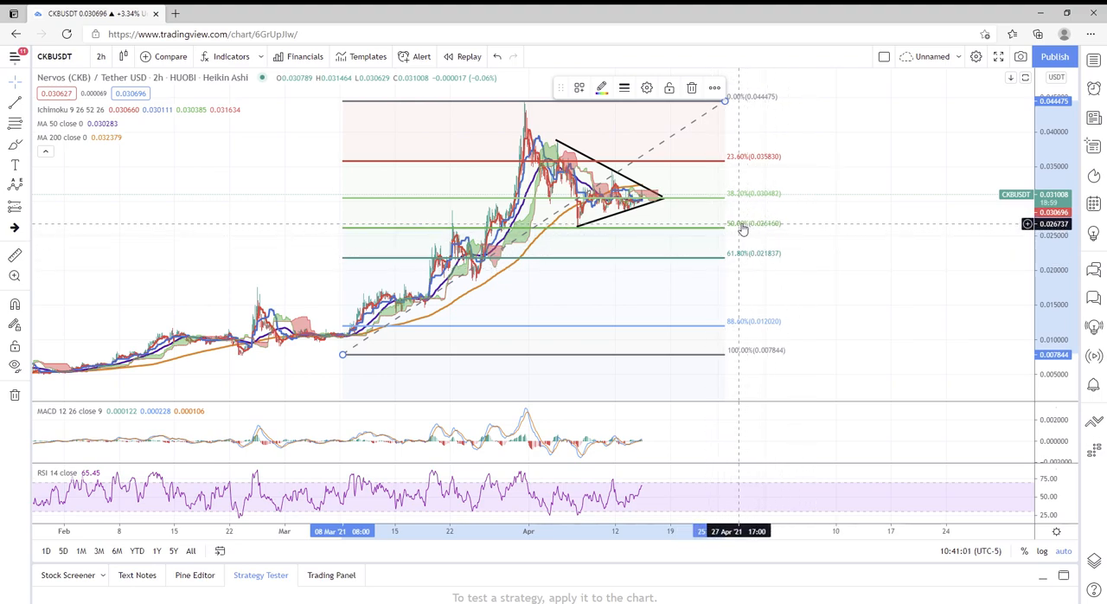
pyautogui.moveTo(760, 227)
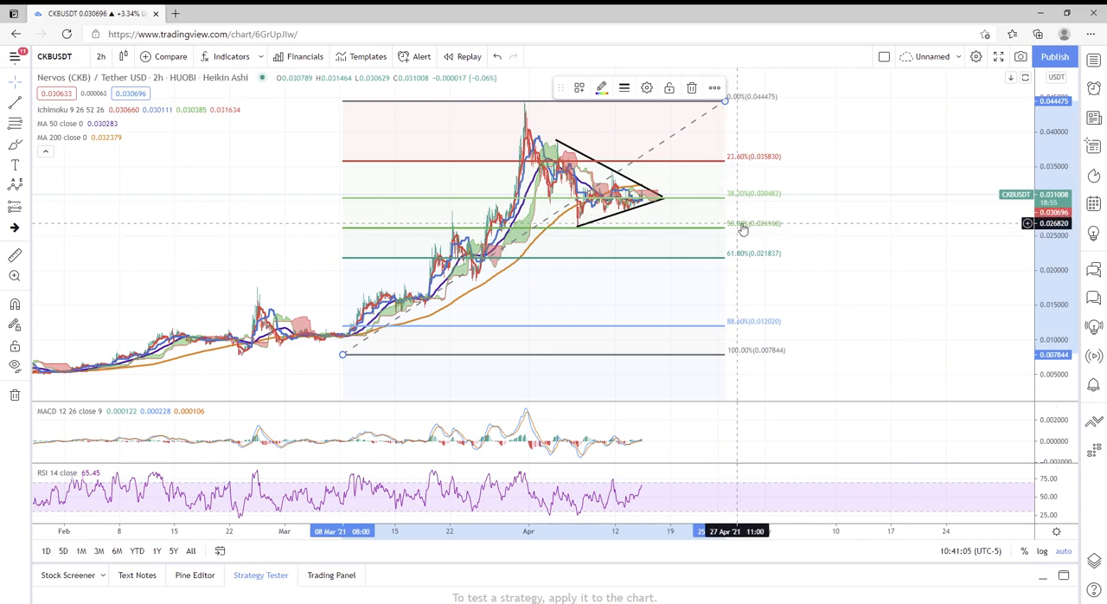
pyautogui.moveTo(736, 236)
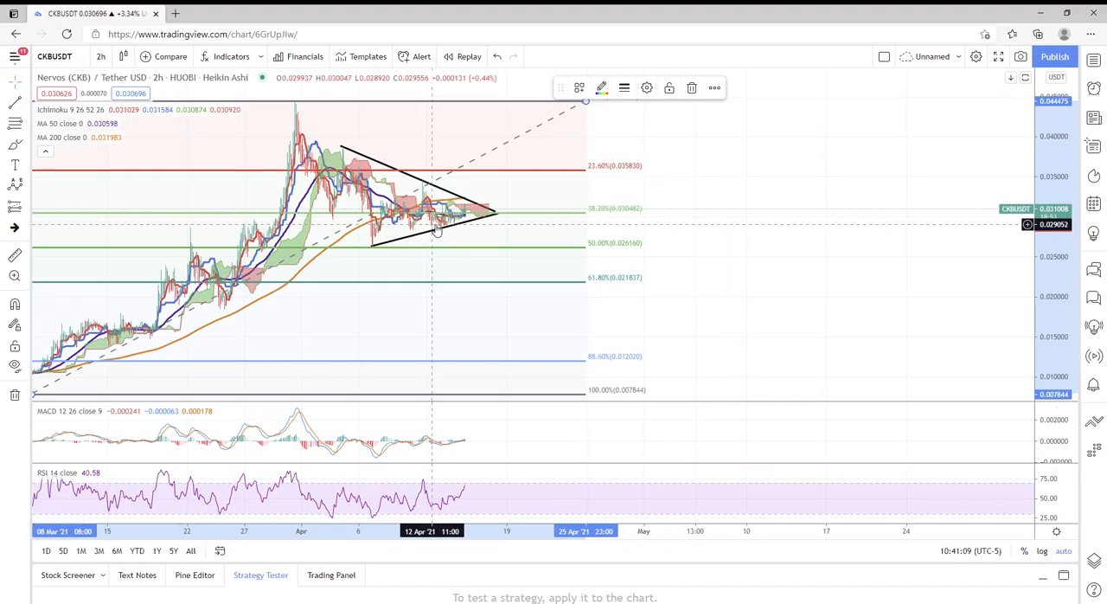
pyautogui.moveTo(395, 253)
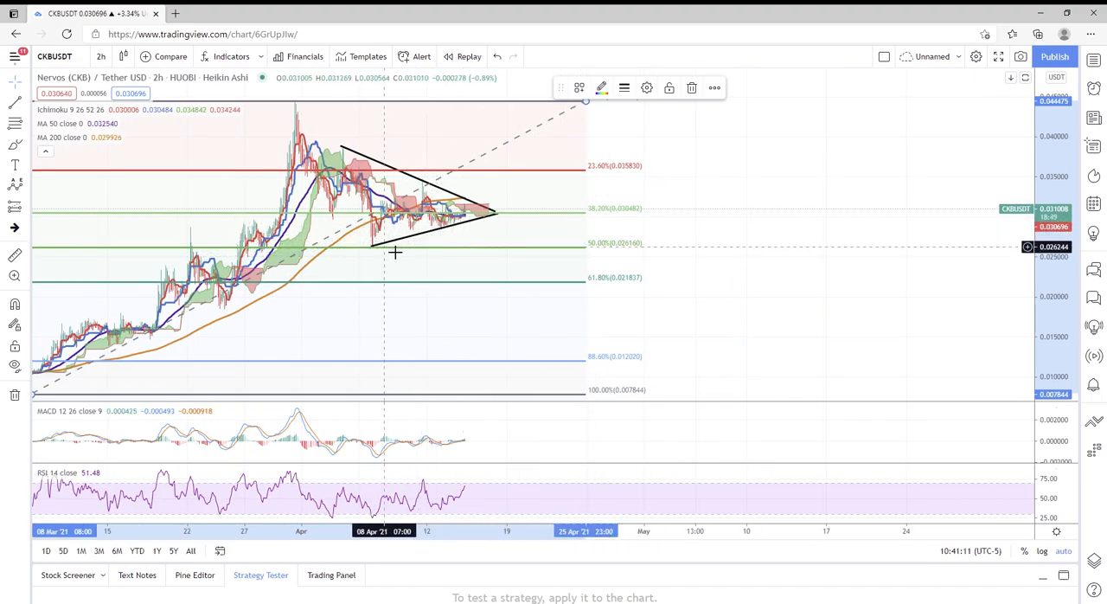
pyautogui.moveTo(378, 240)
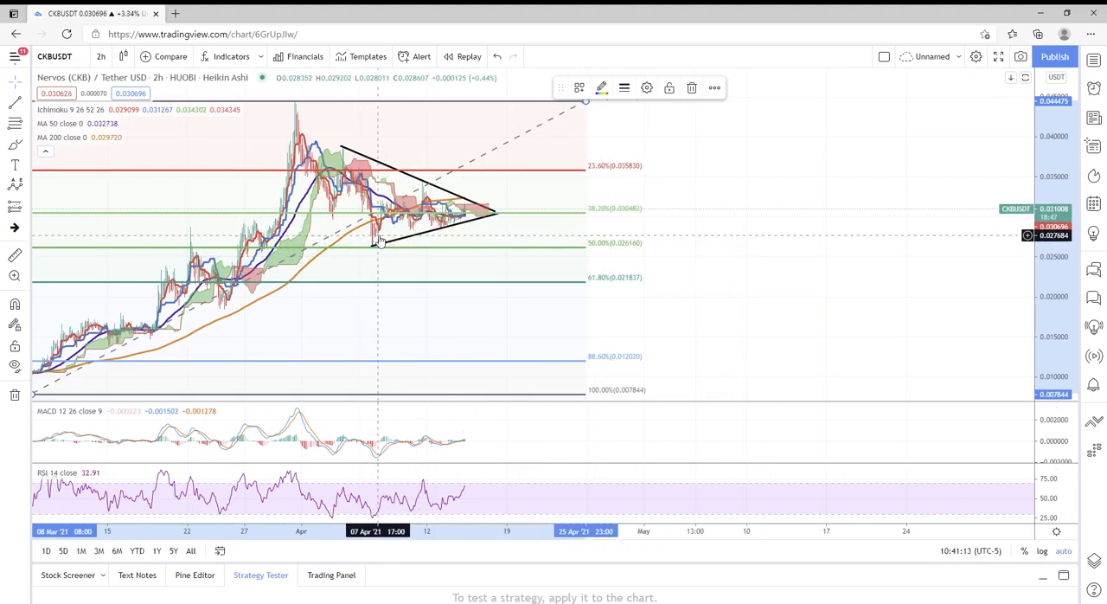
pyautogui.moveTo(407, 244)
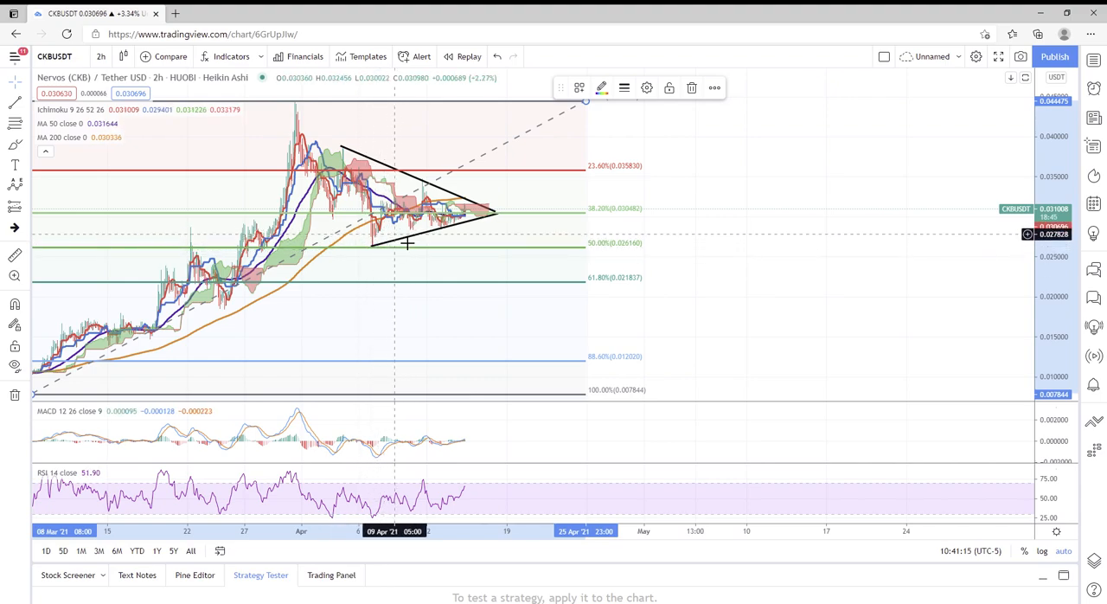
pyautogui.moveTo(409, 256)
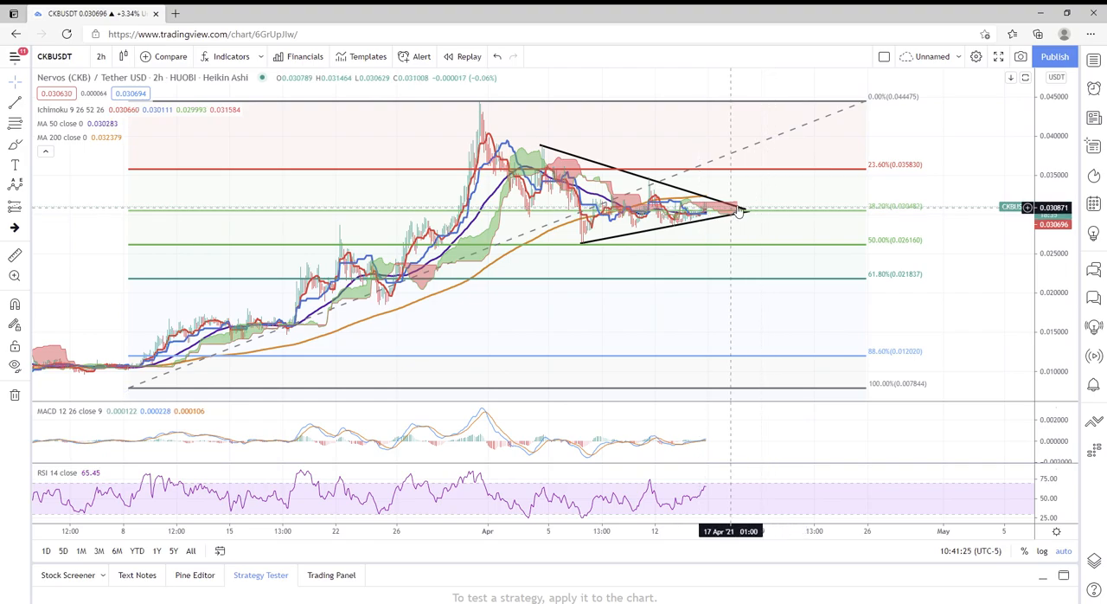
pyautogui.moveTo(496, 105)
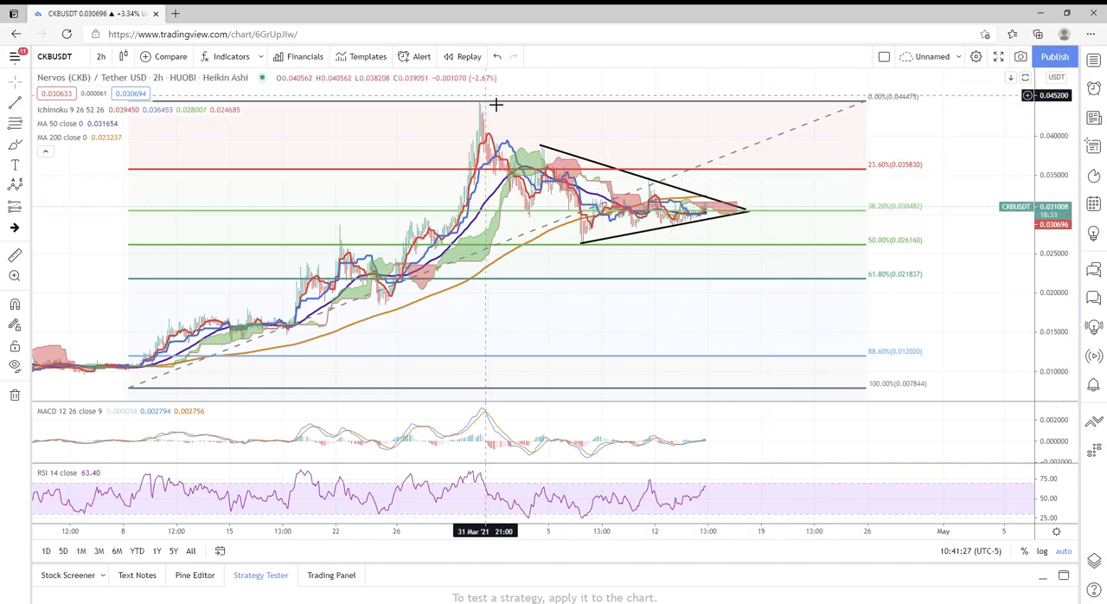
pyautogui.moveTo(506, 96)
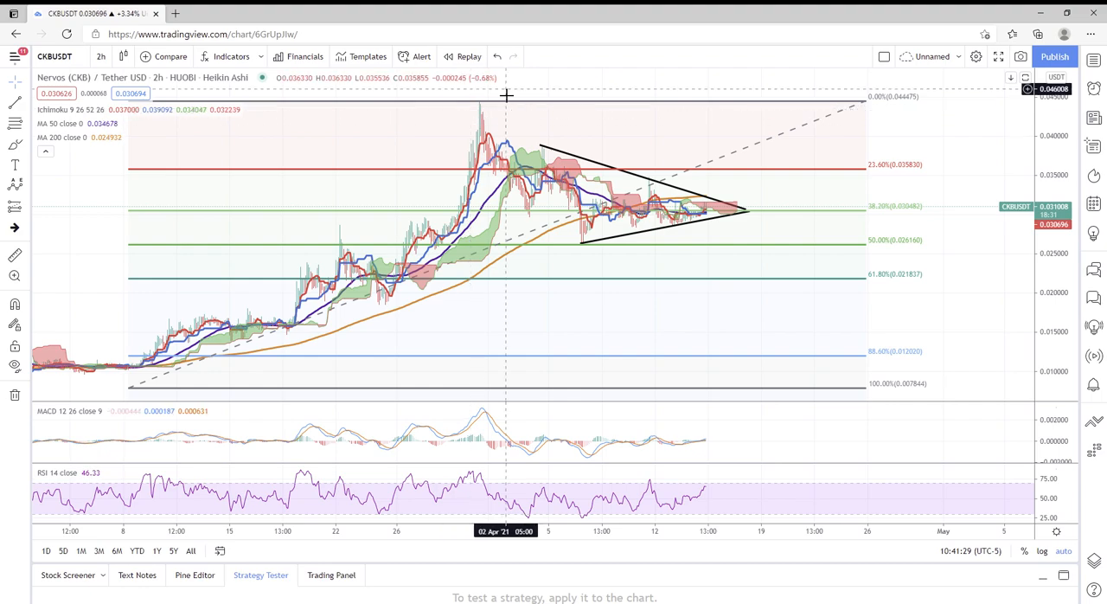
pyautogui.moveTo(500, 97)
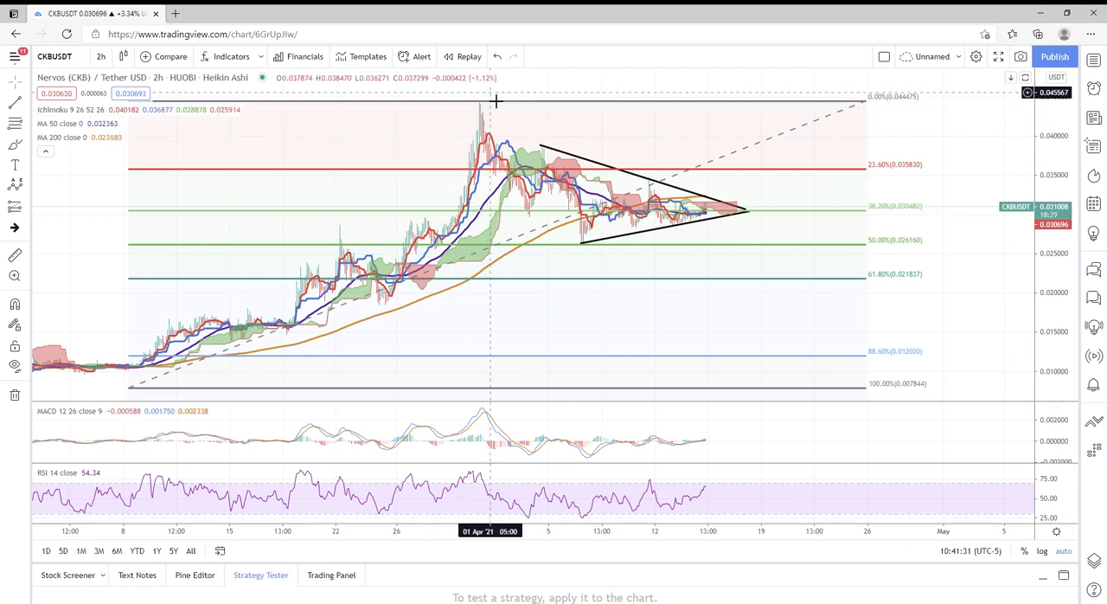
pyautogui.moveTo(478, 107)
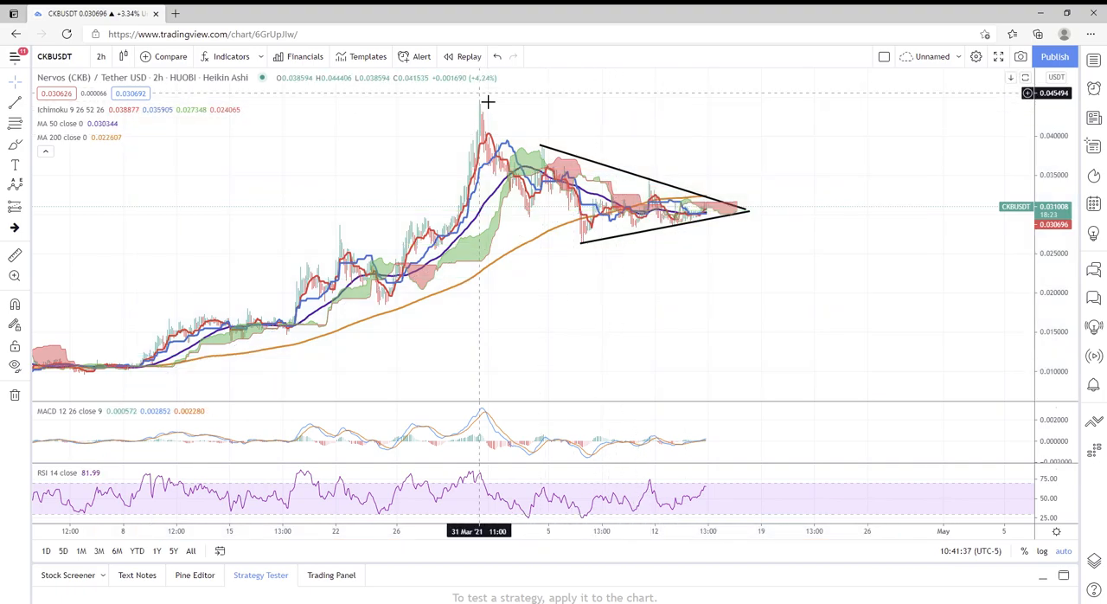
pyautogui.moveTo(814, 102)
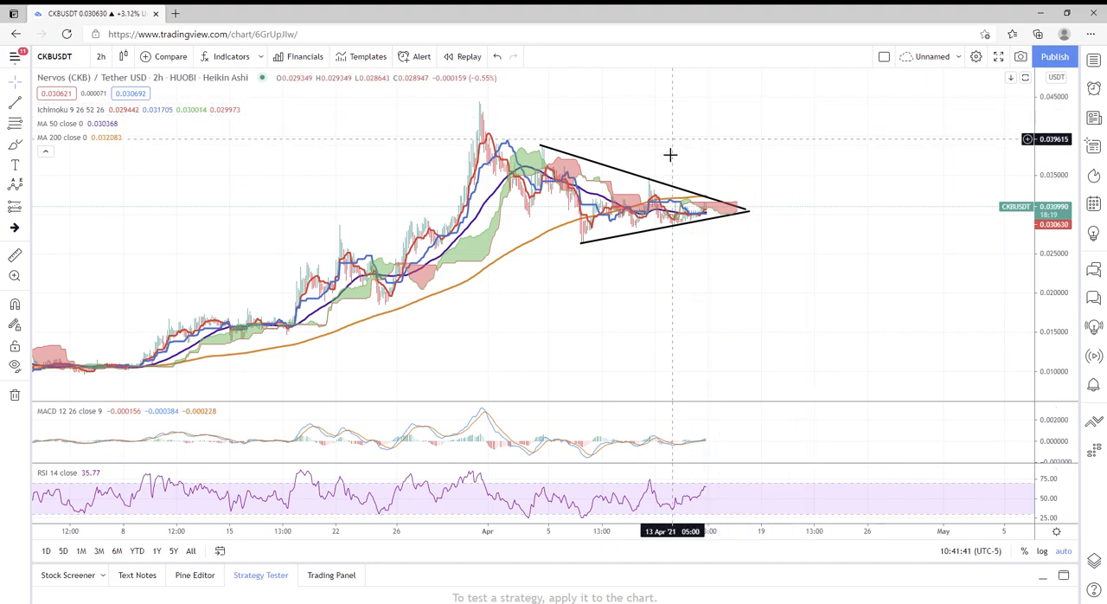
pyautogui.moveTo(613, 245)
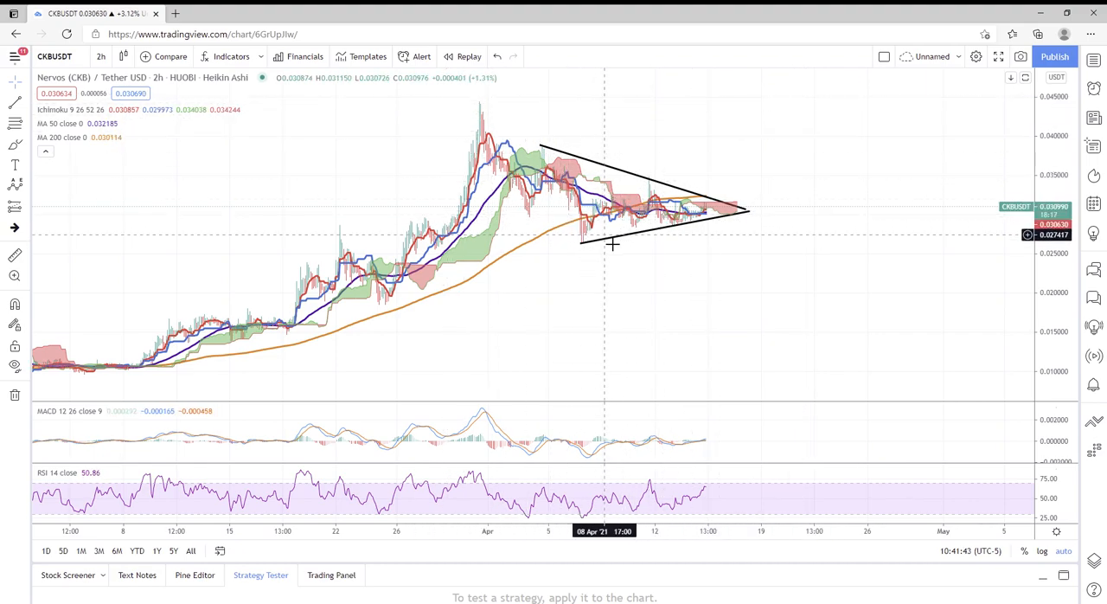
pyautogui.moveTo(724, 236)
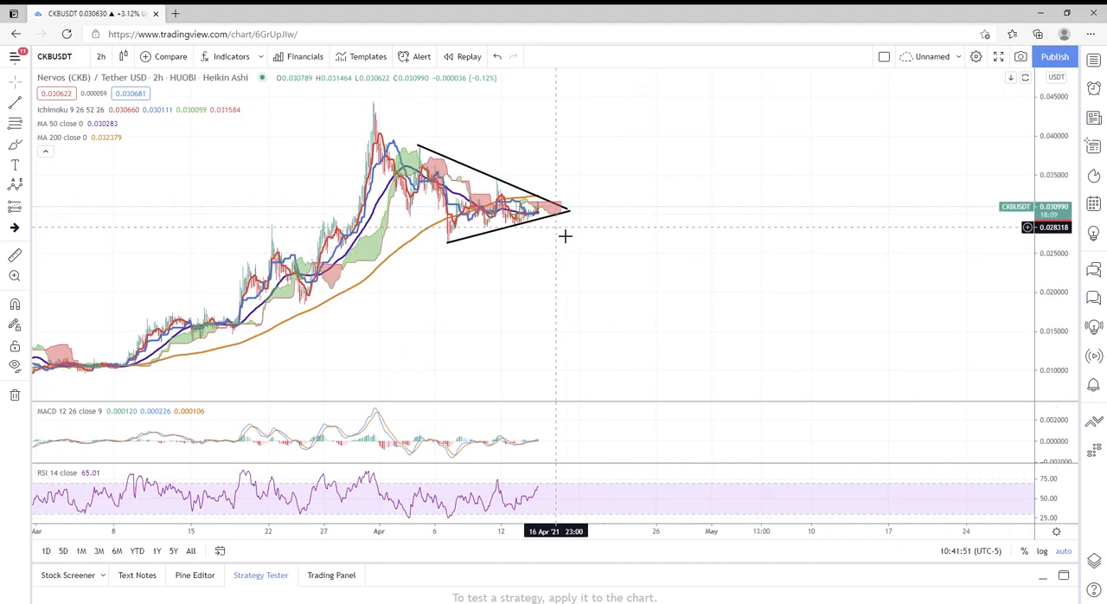
pyautogui.moveTo(443, 371)
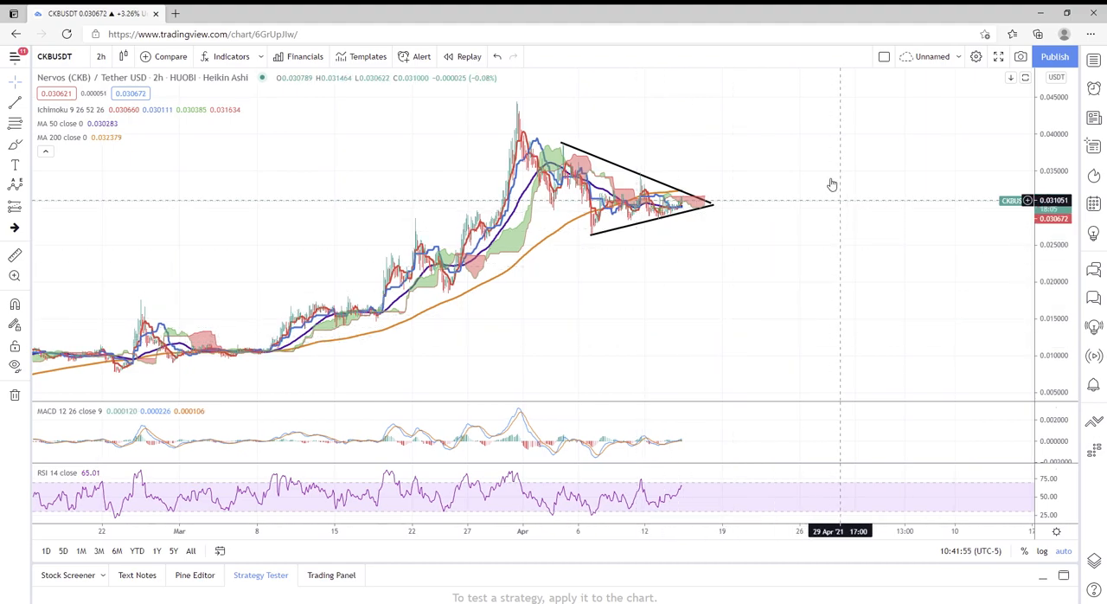
pyautogui.moveTo(281, 206)
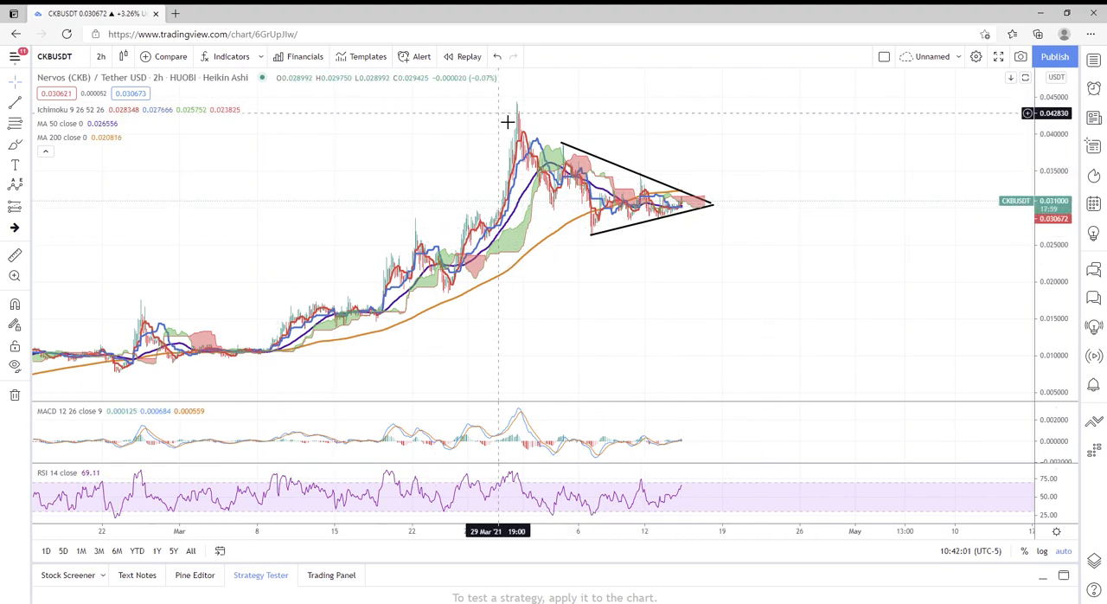
pyautogui.moveTo(358, 251)
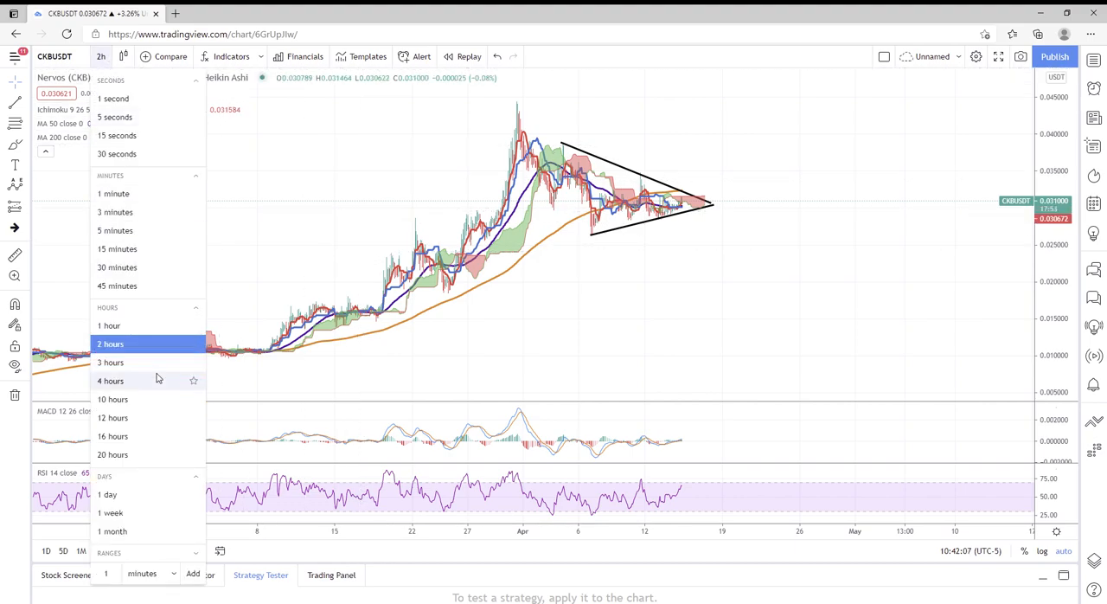
# - Switch the Heikin Ashi chart to 4-hour candles, then to 12-hour candles
pyautogui.click(110, 380)
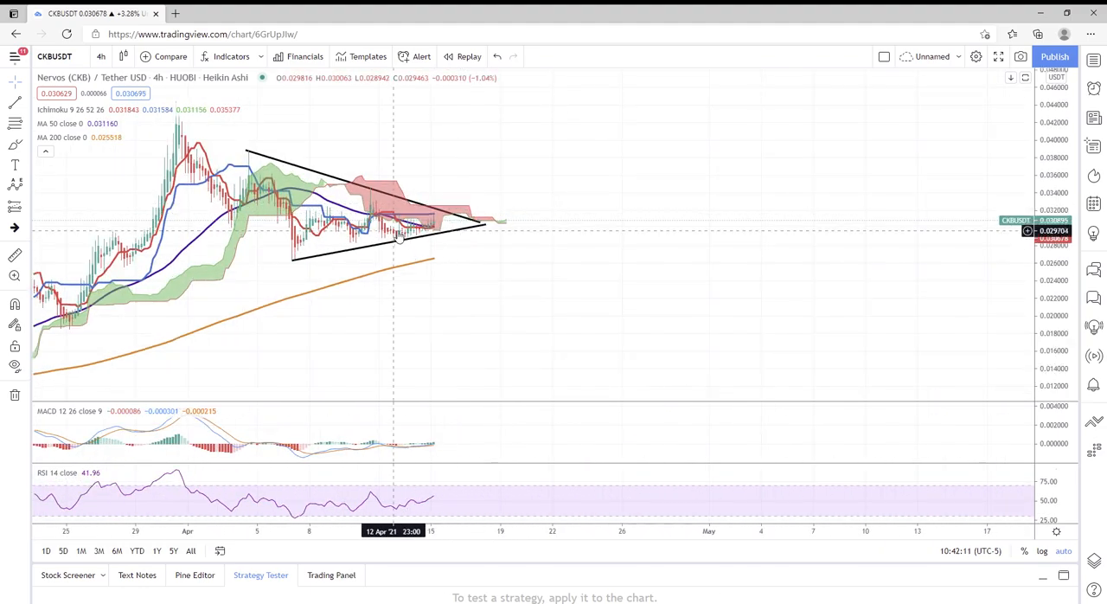
pyautogui.click(98, 55)
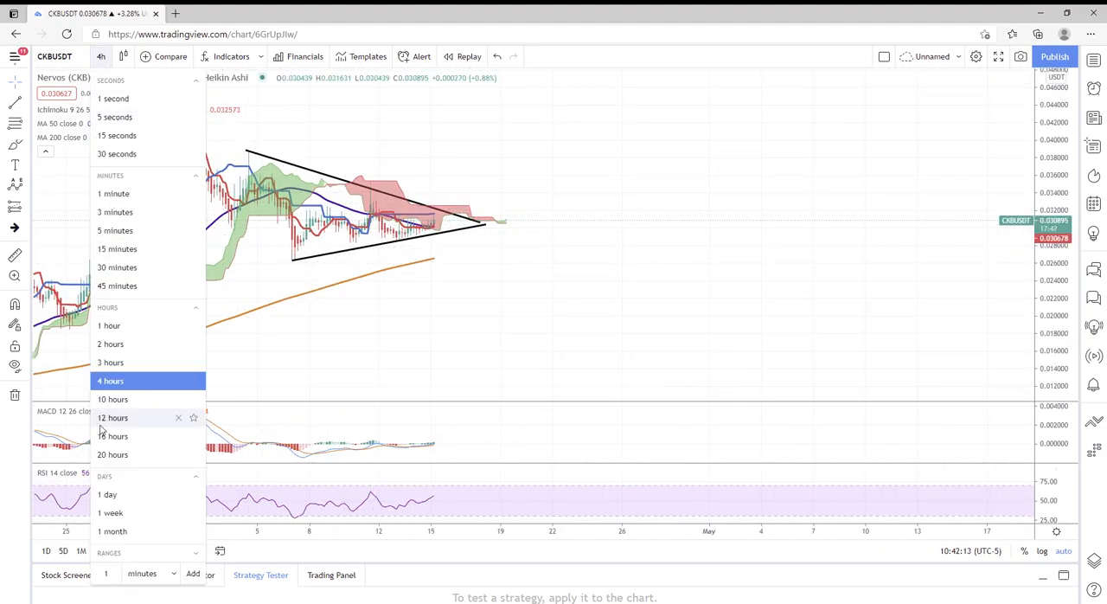
pyautogui.click(113, 417)
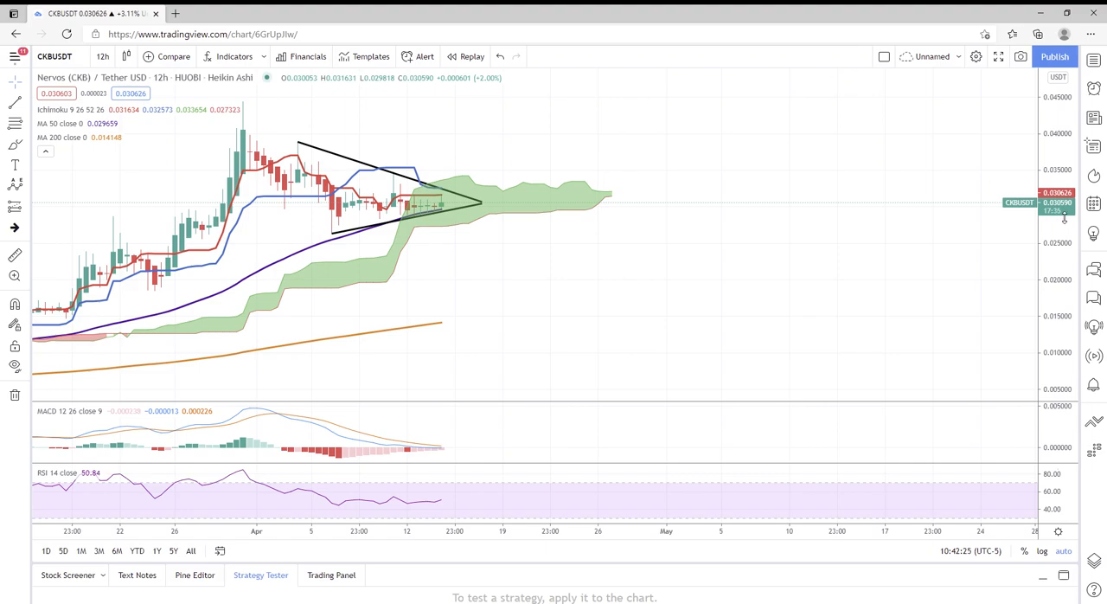
pyautogui.moveTo(442, 208)
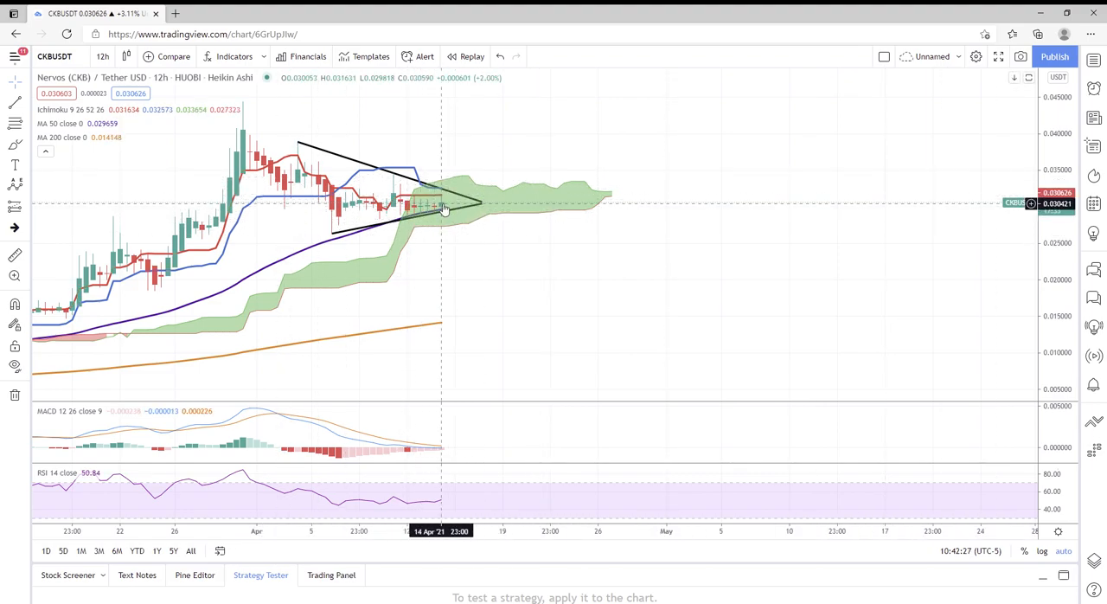
pyautogui.moveTo(448, 211)
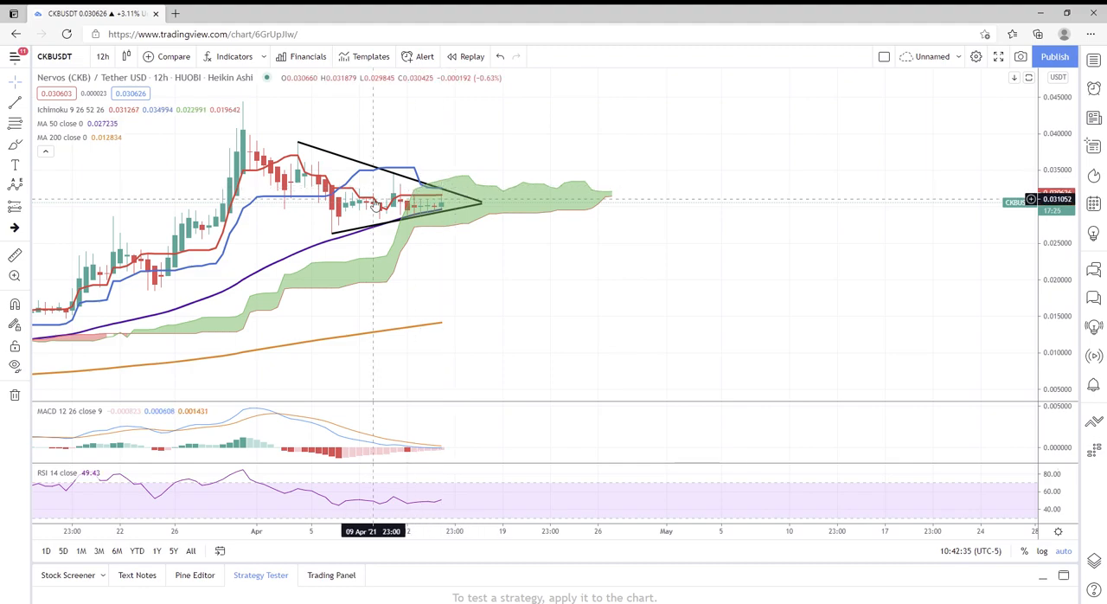
pyautogui.moveTo(442, 206)
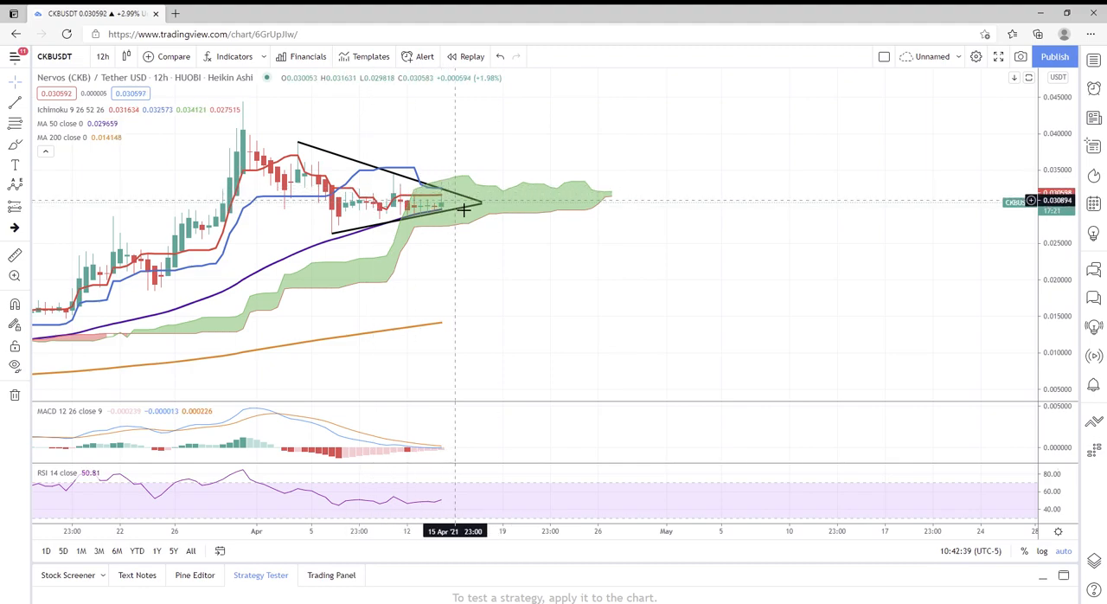
pyautogui.moveTo(455, 208)
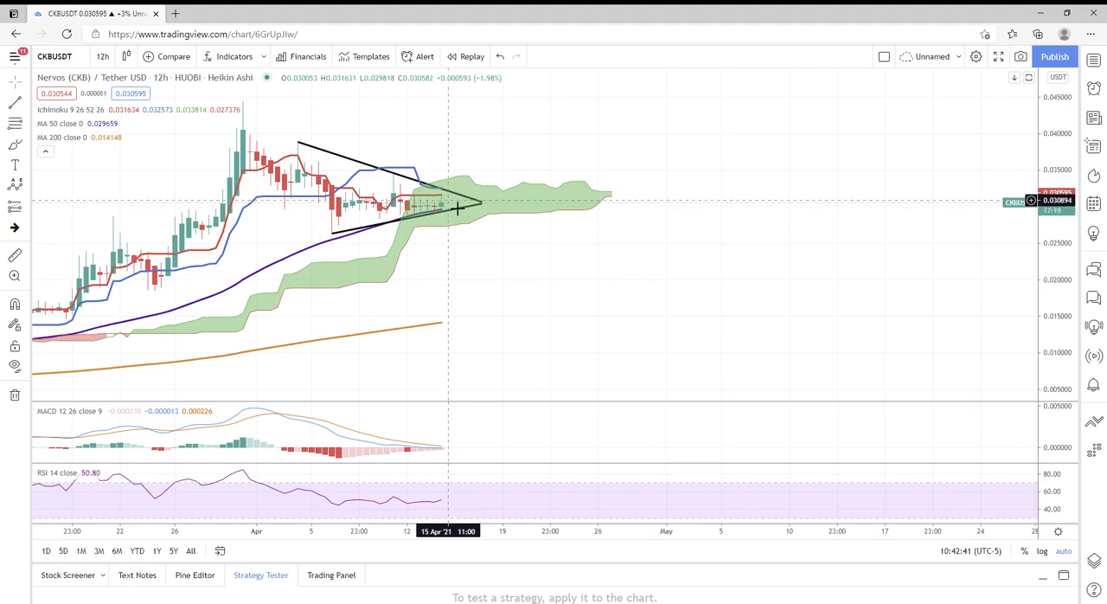
pyautogui.moveTo(462, 190)
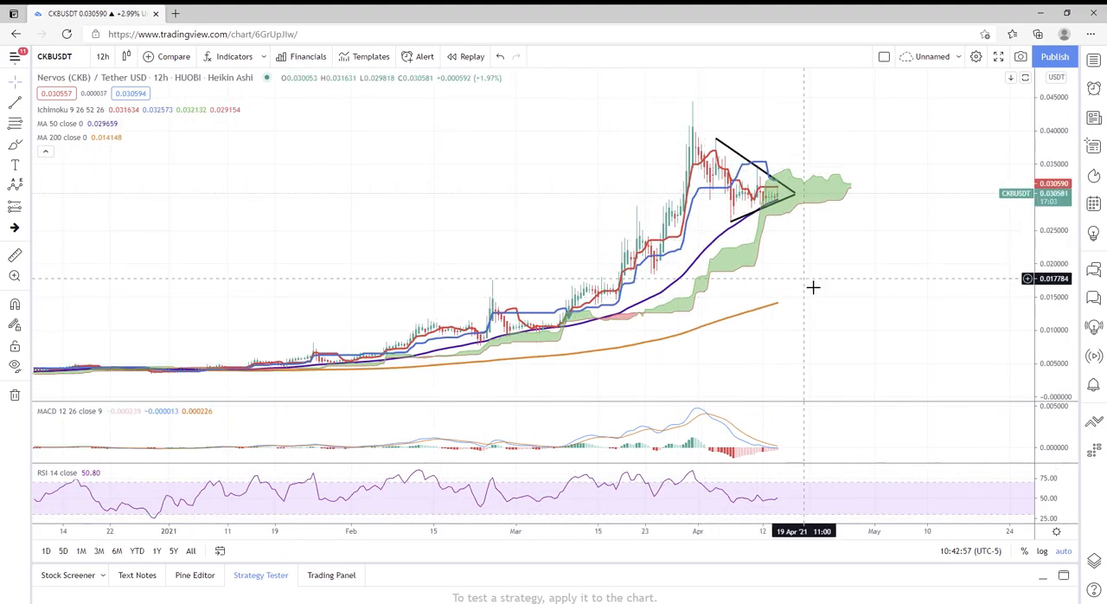
pyautogui.moveTo(918, 293)
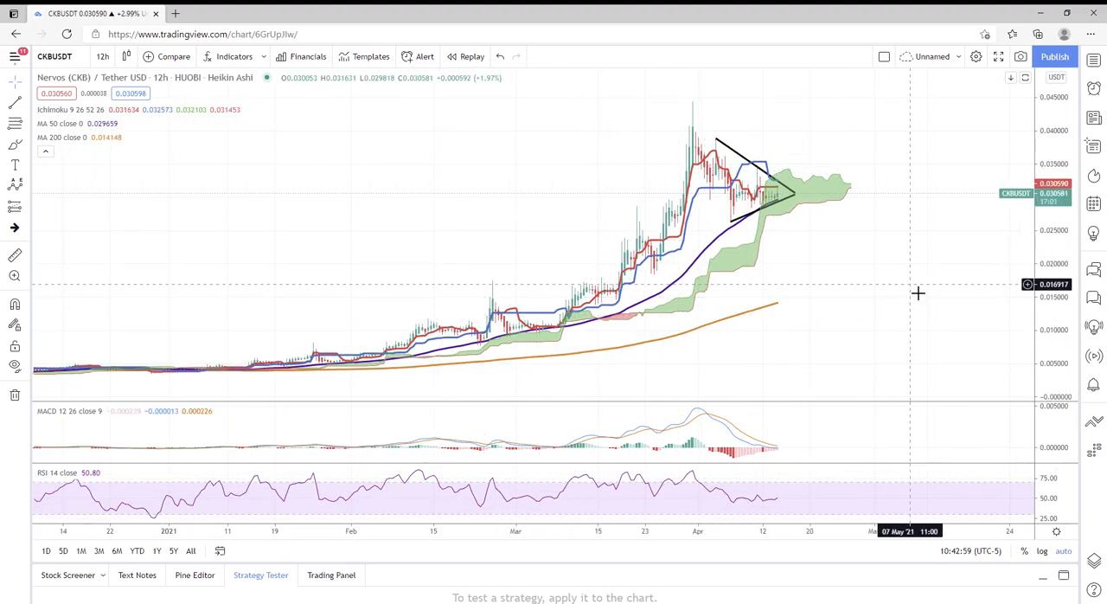
pyautogui.moveTo(774, 153)
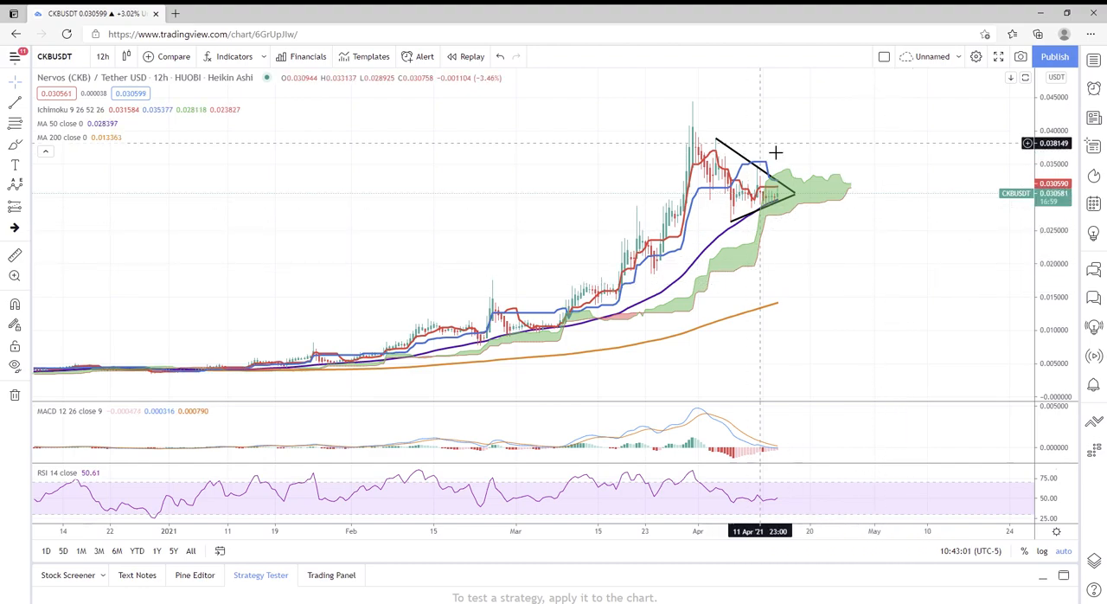
pyautogui.moveTo(826, 173)
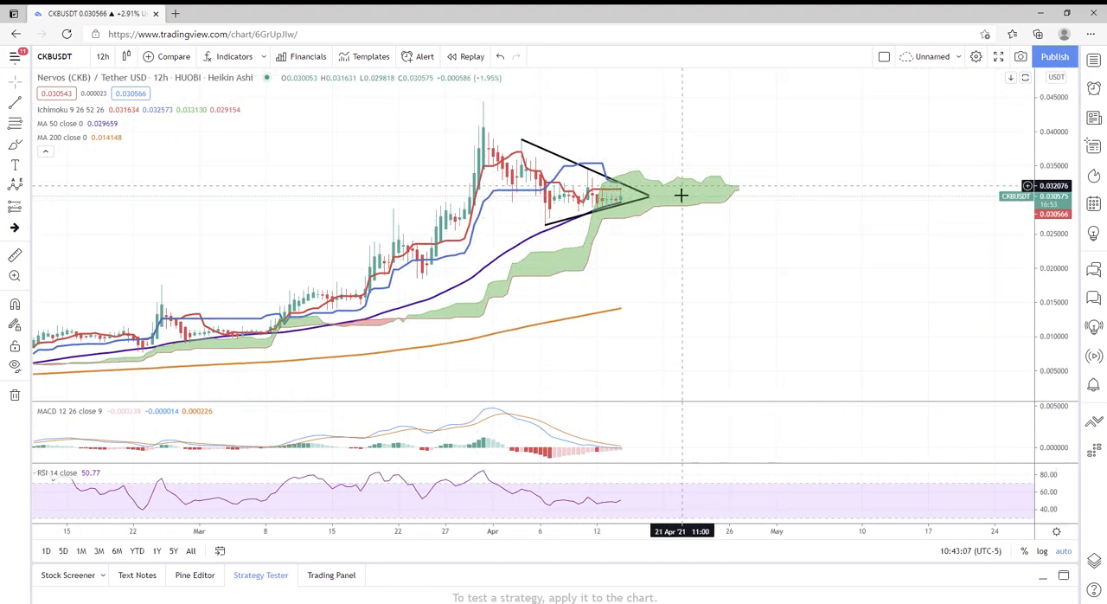
pyautogui.moveTo(497, 98)
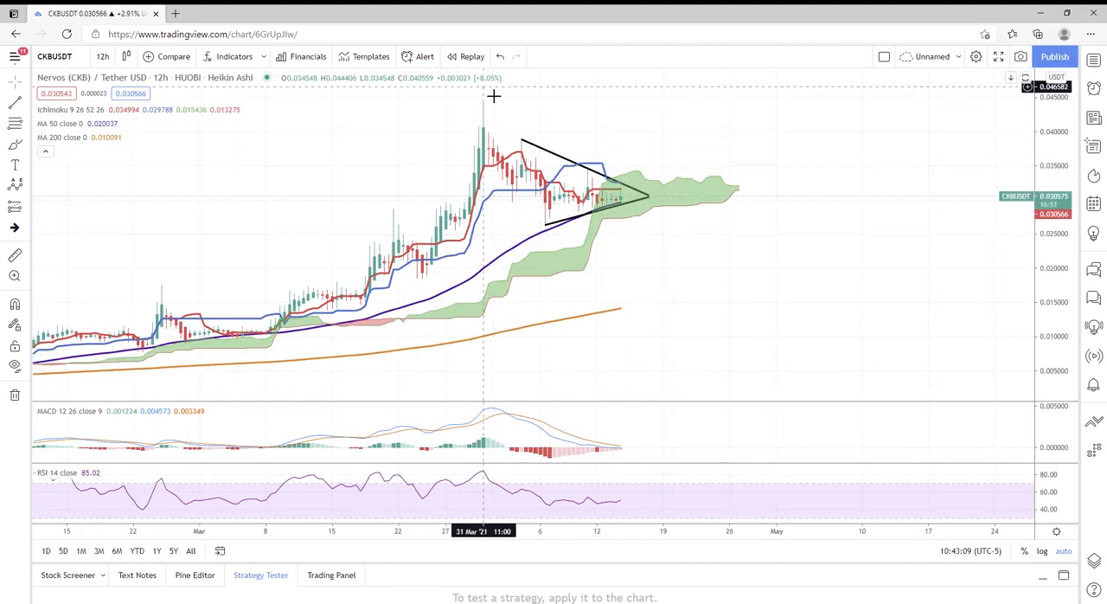
pyautogui.moveTo(647, 241)
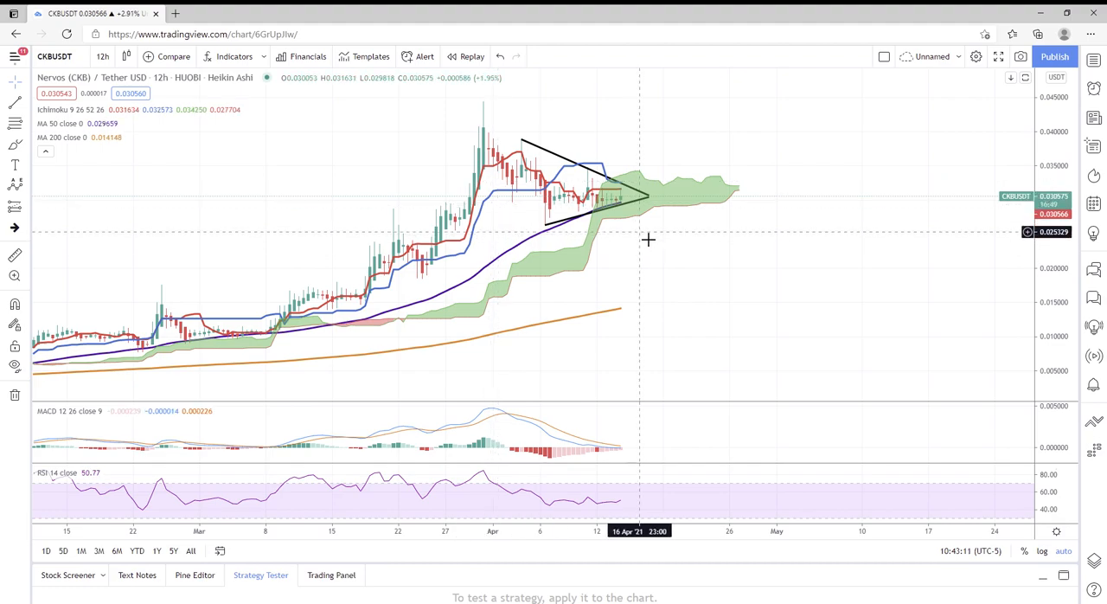
pyautogui.moveTo(652, 233)
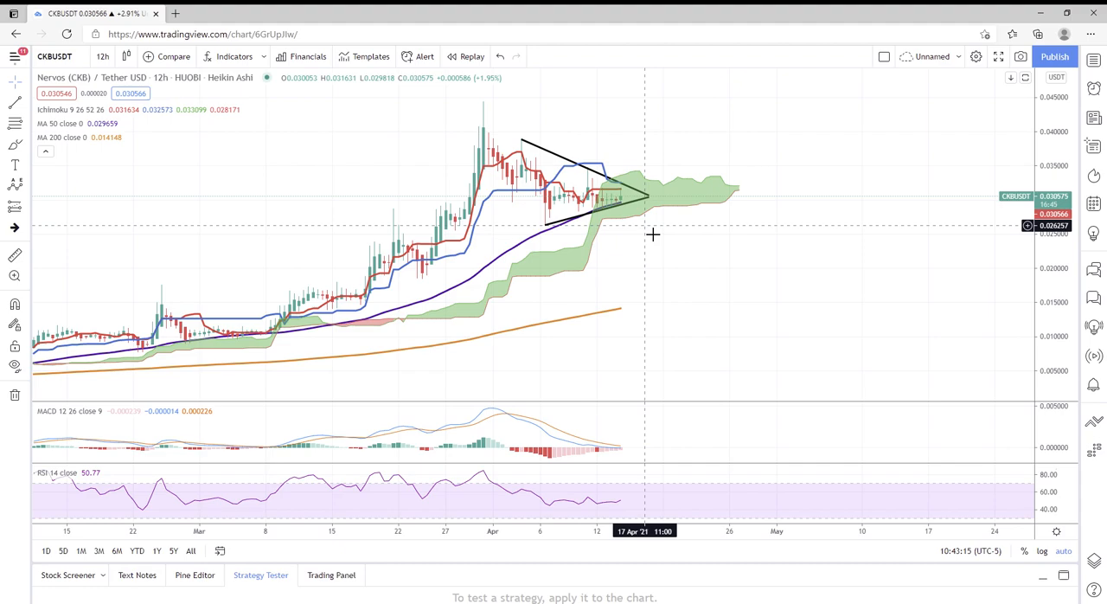
pyautogui.moveTo(724, 202)
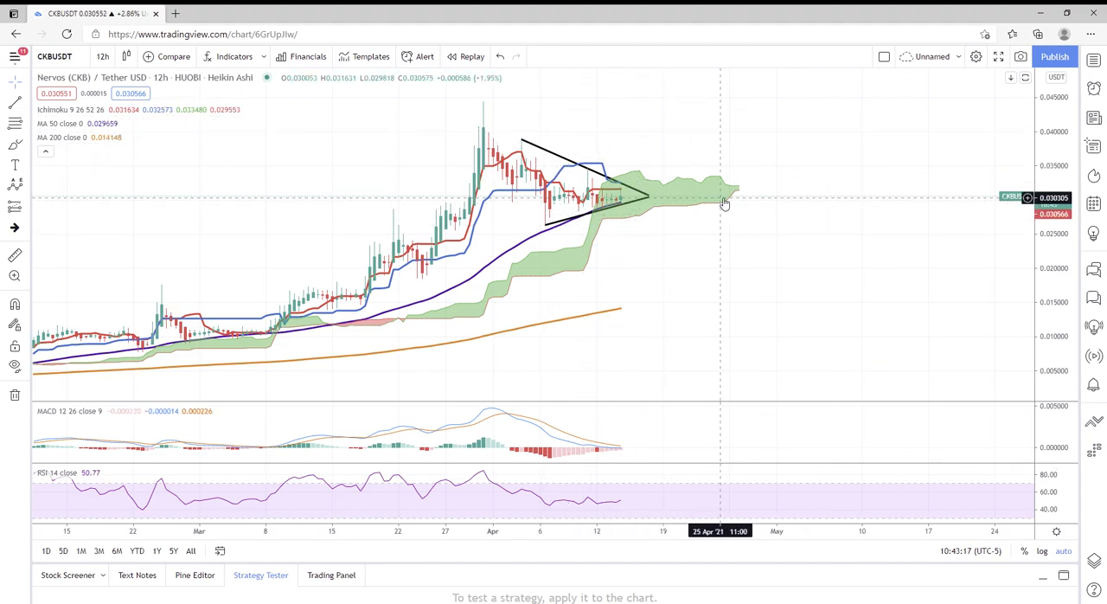
pyautogui.moveTo(441, 95)
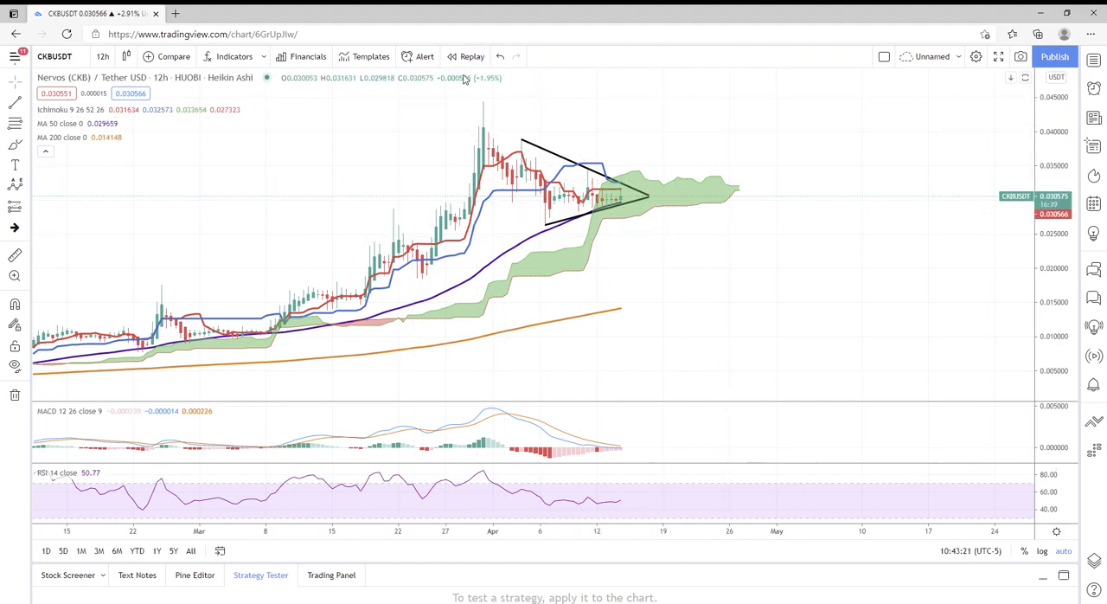
pyautogui.moveTo(700, 132)
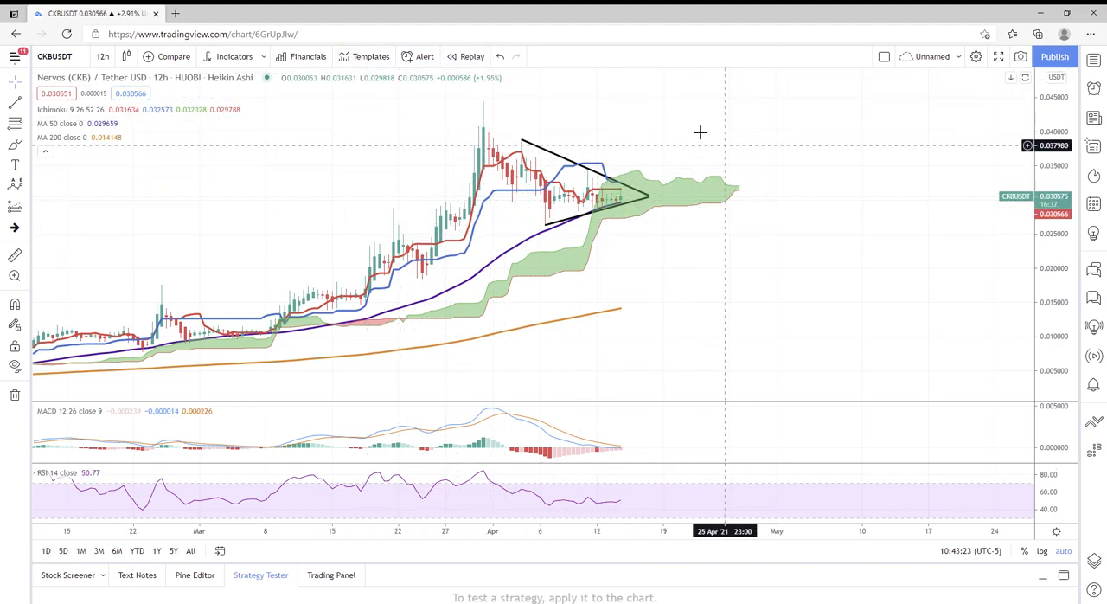
pyautogui.moveTo(682, 264)
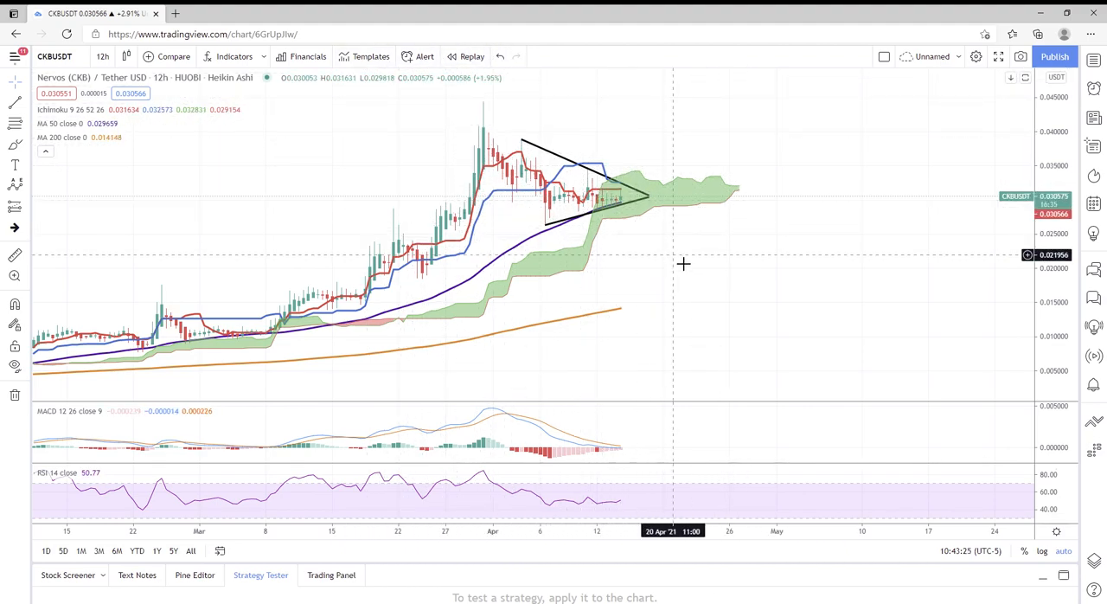